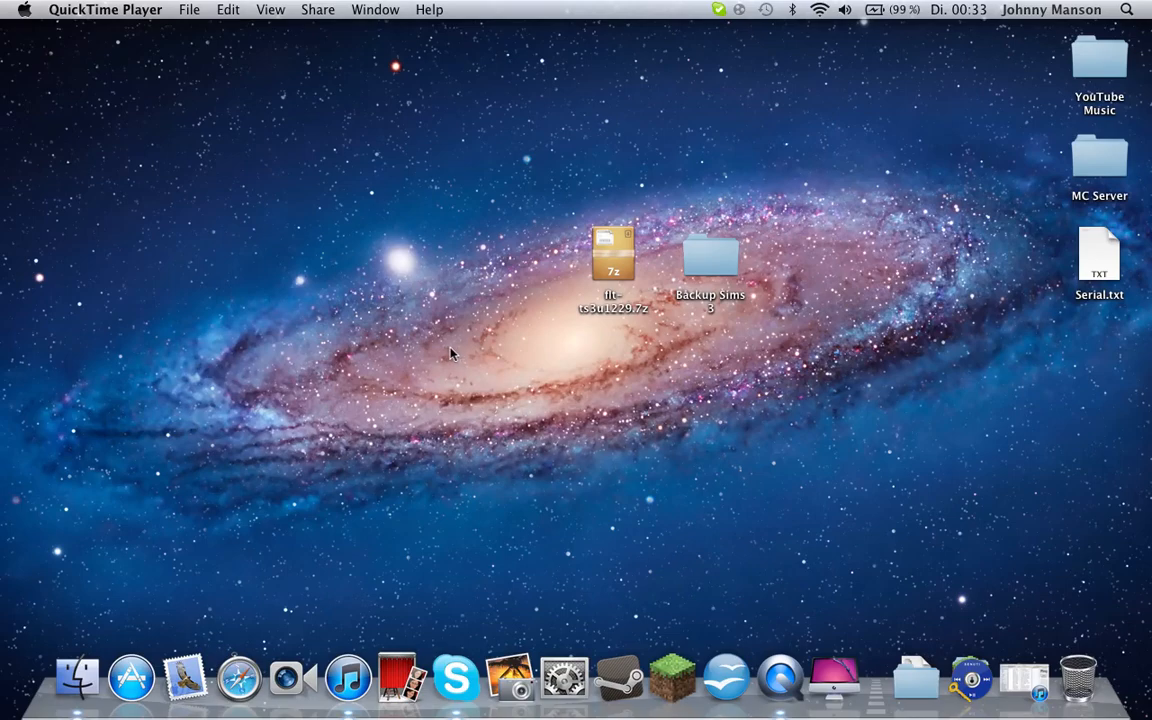
mouse_move(844, 190)
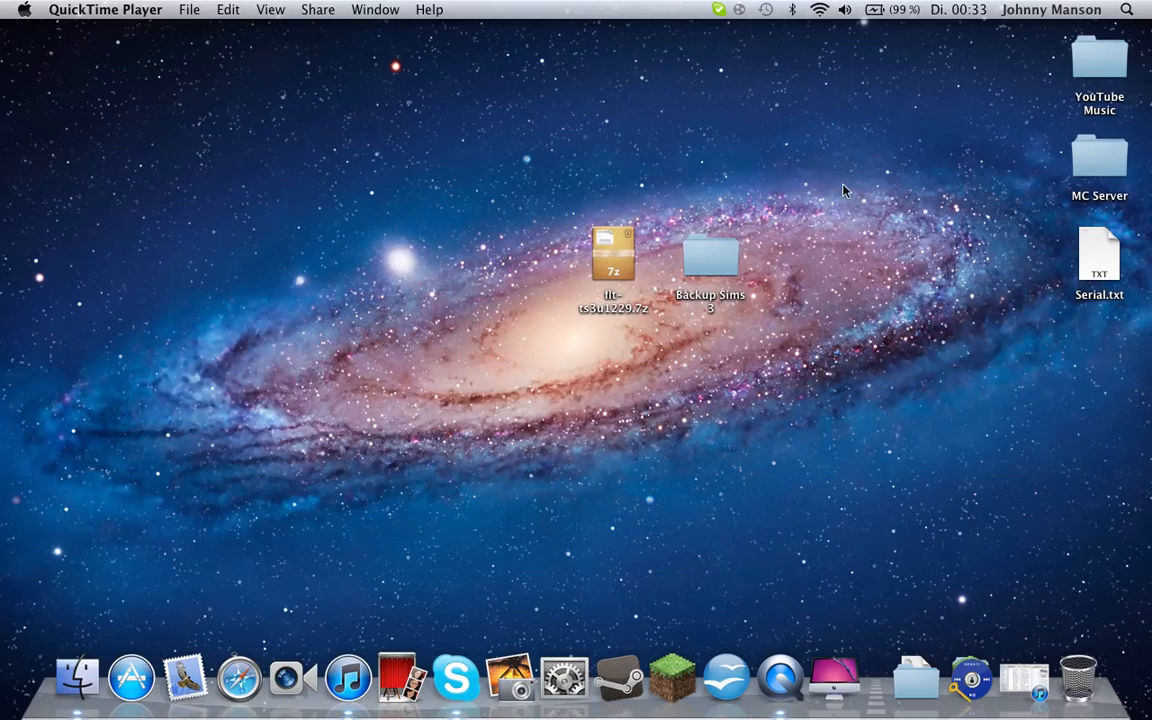
- Extract the flt-ts3u1229.7z archive onto the desktop beside the Backup Sims 3 folder
click(658, 344)
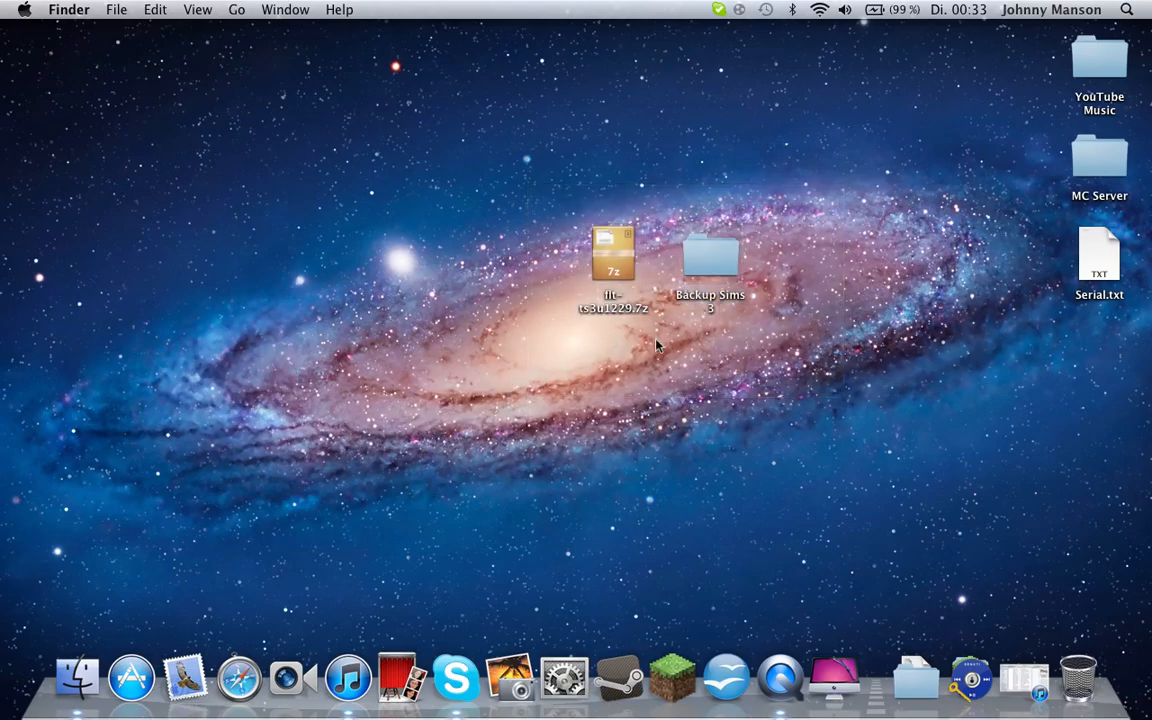
mouse_move(772, 214)
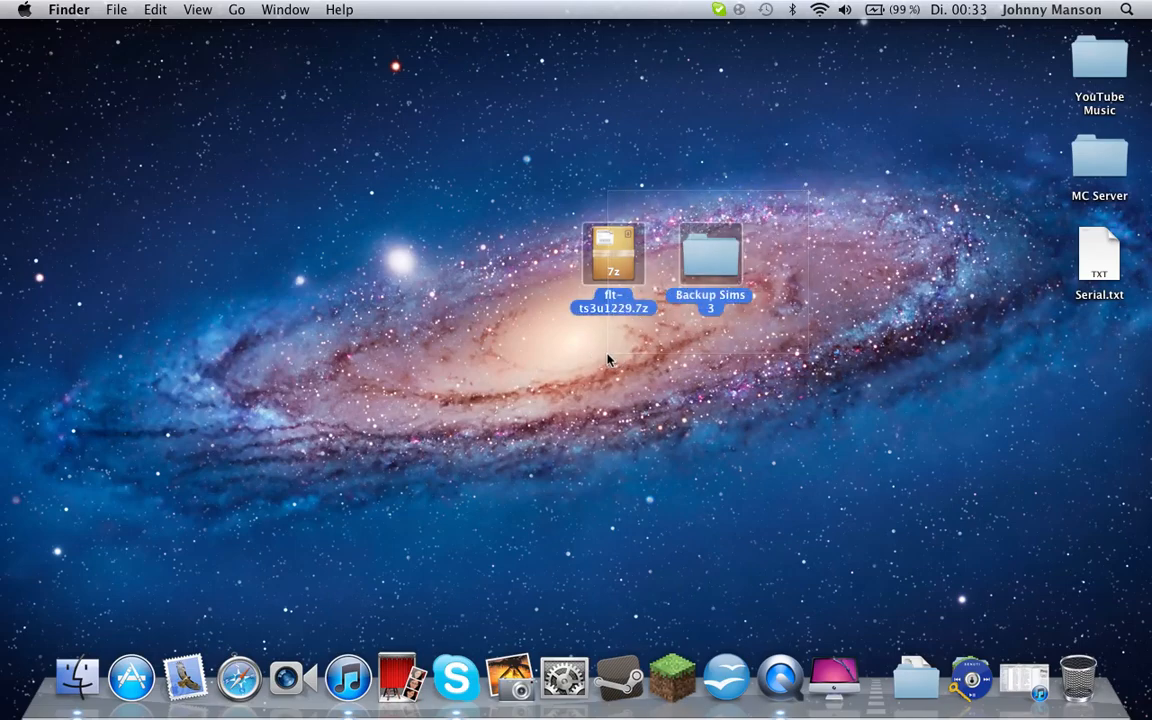
drag(612, 250, 554, 110)
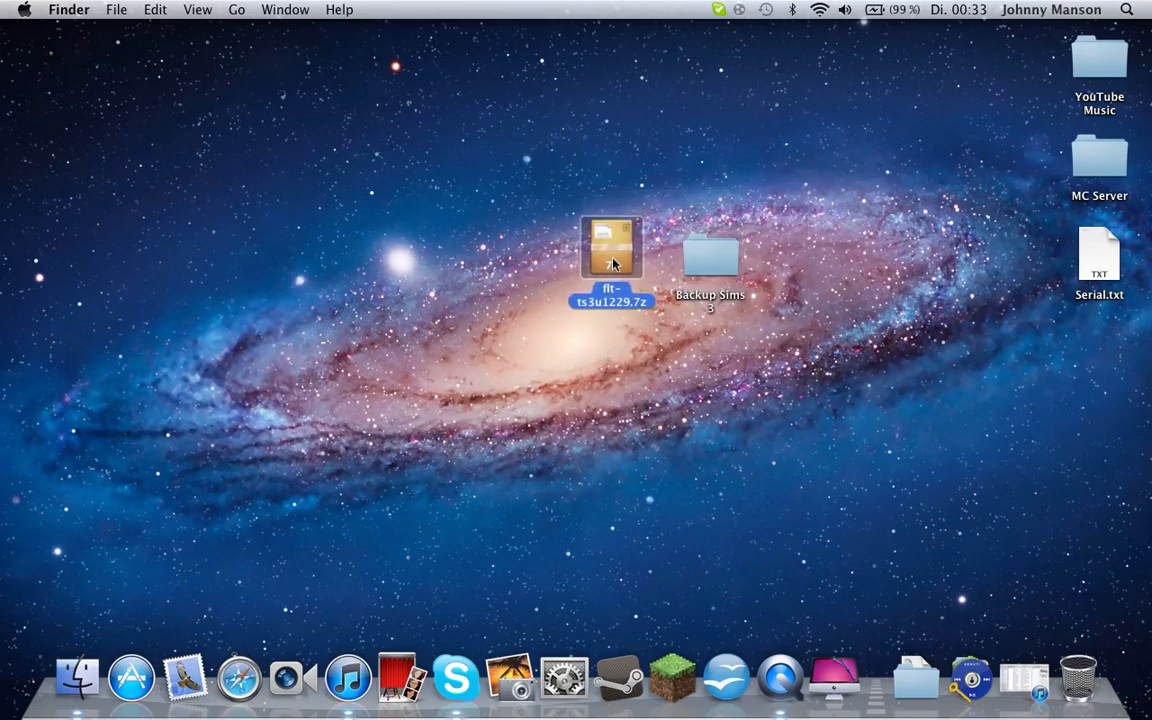
double_click(612, 248)
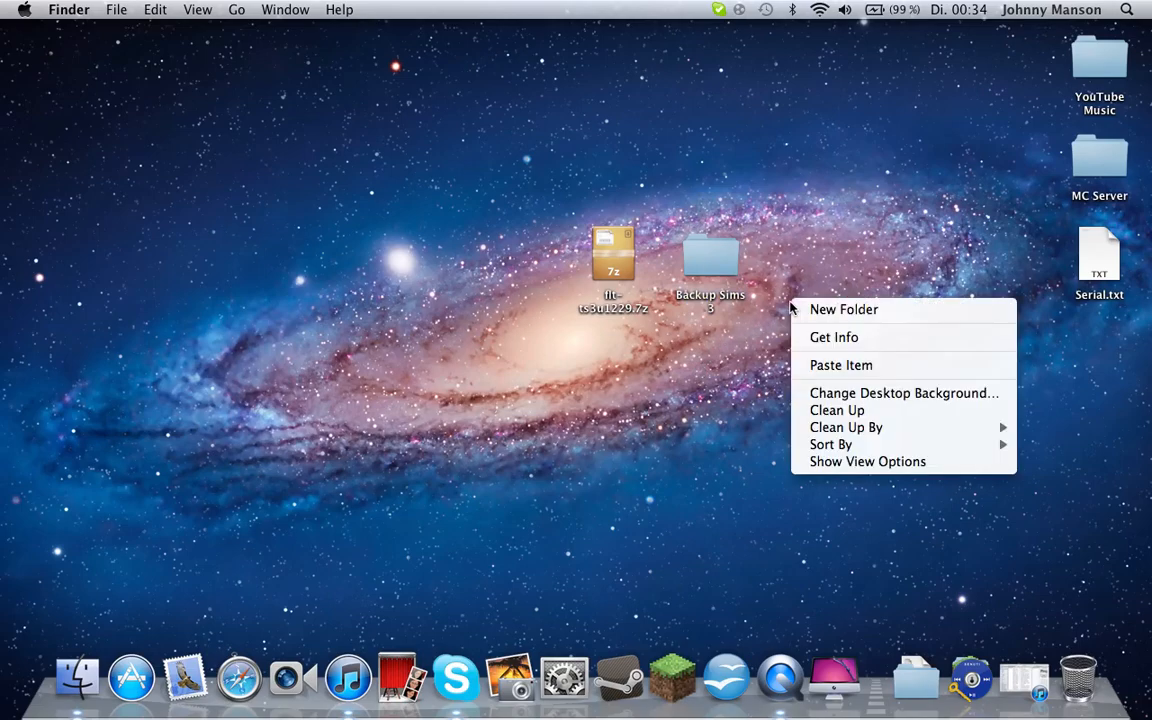
click(852, 192)
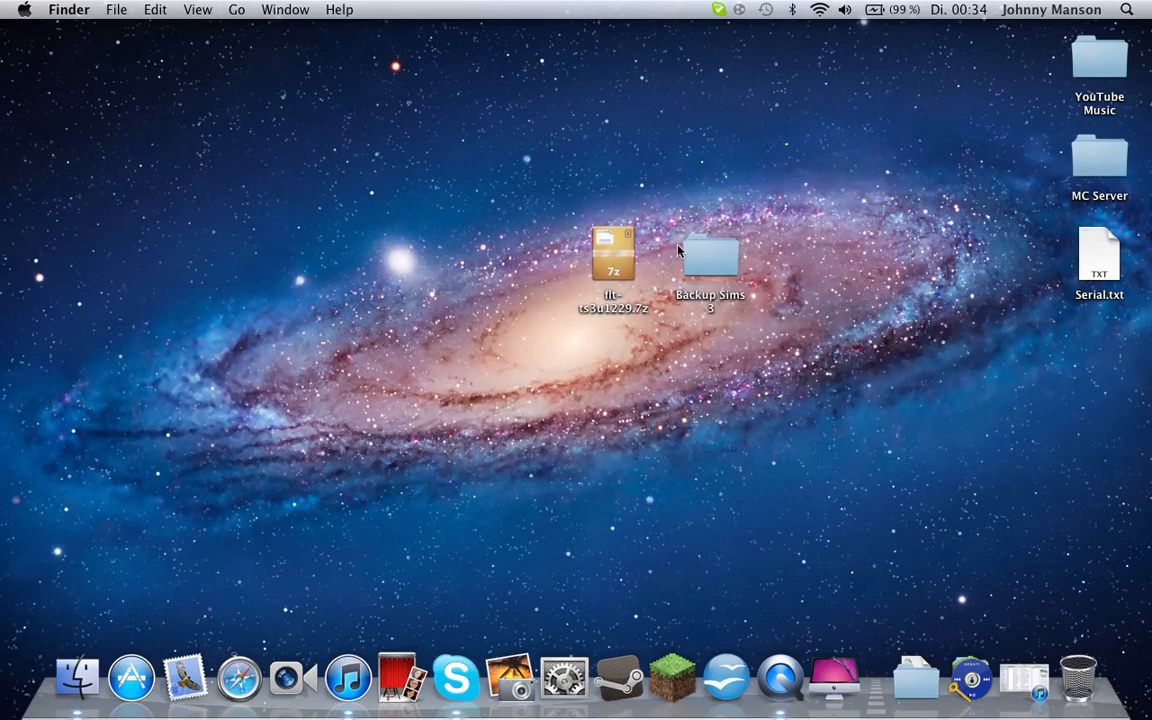
drag(710, 260, 808, 460)
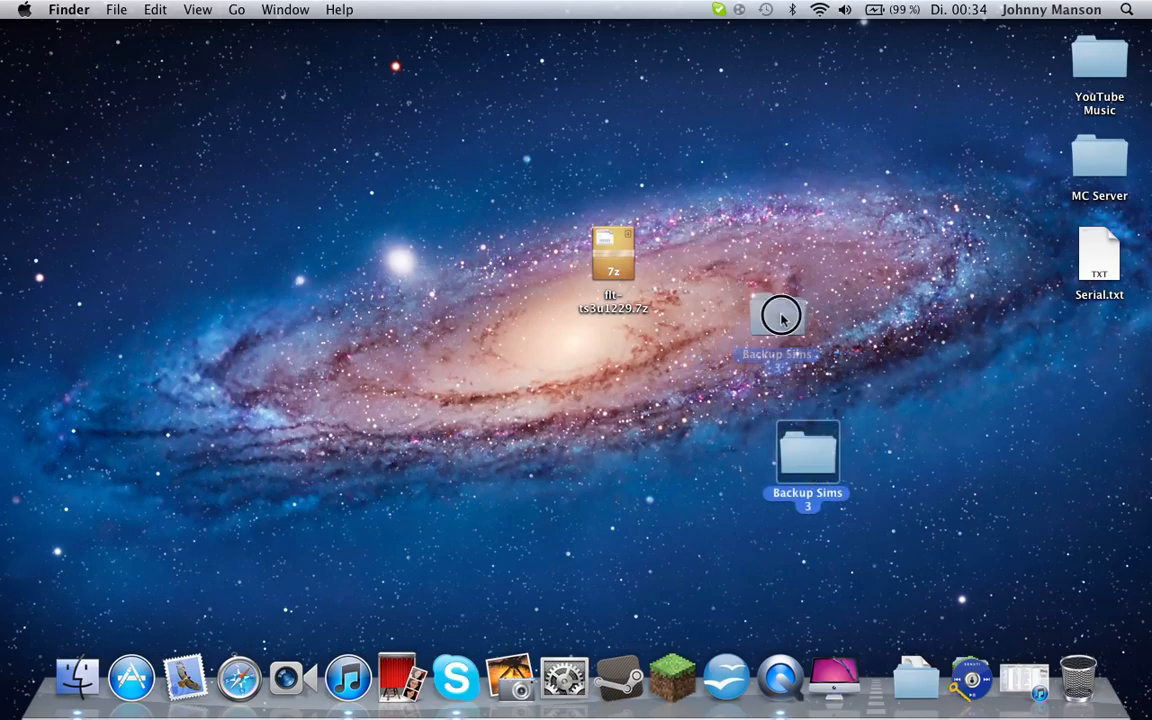
drag(808, 456, 710, 264)
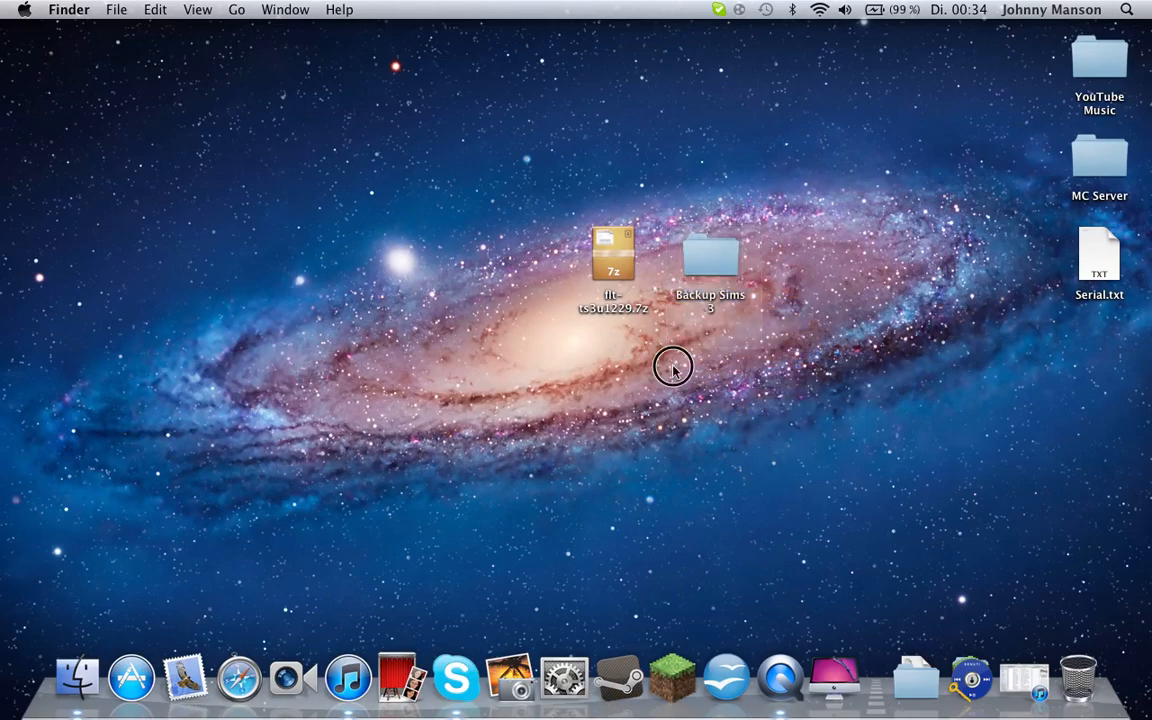
mouse_move(778, 678)
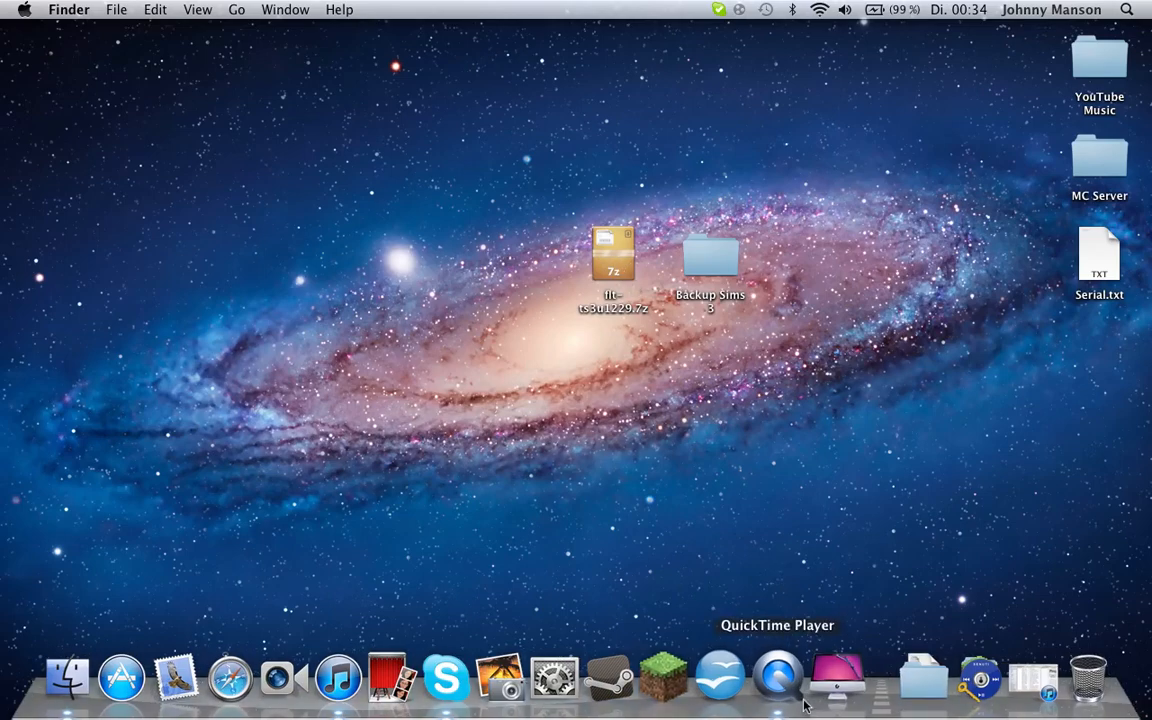
click(964, 650)
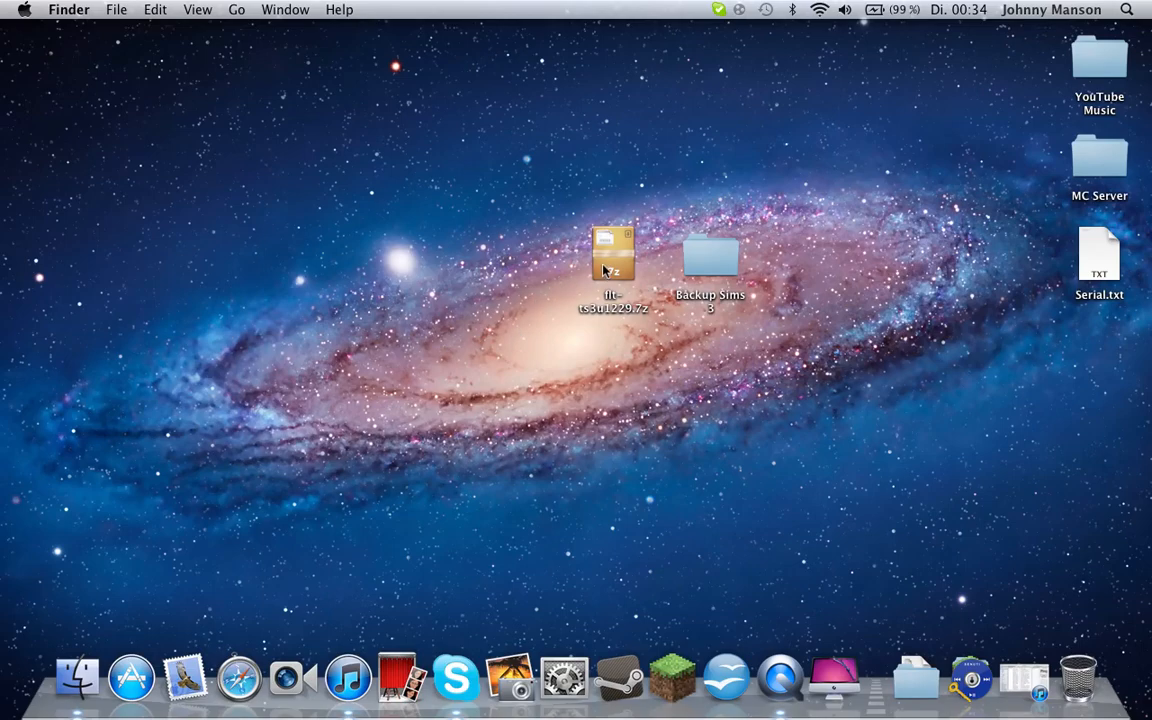
- Check the extracted folder holds TS3W.exe and TSLHost.dll, then close its window
double_click(612, 252)
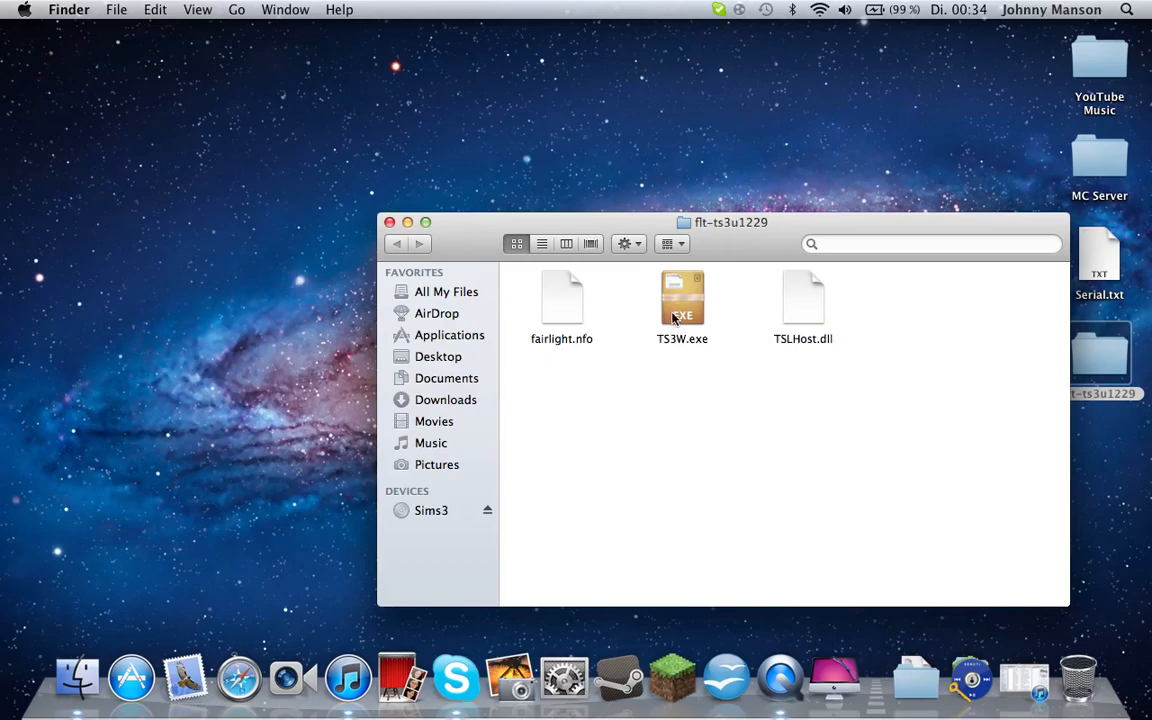
drag(682, 310, 608, 418)
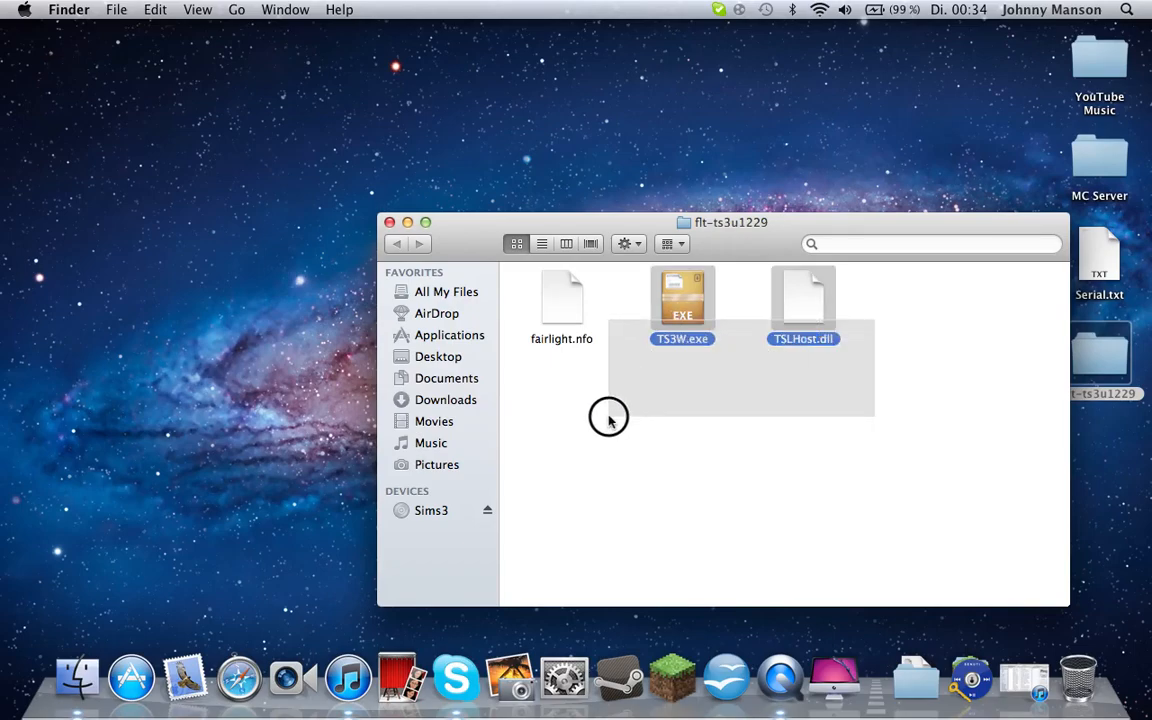
drag(730, 222, 728, 184)
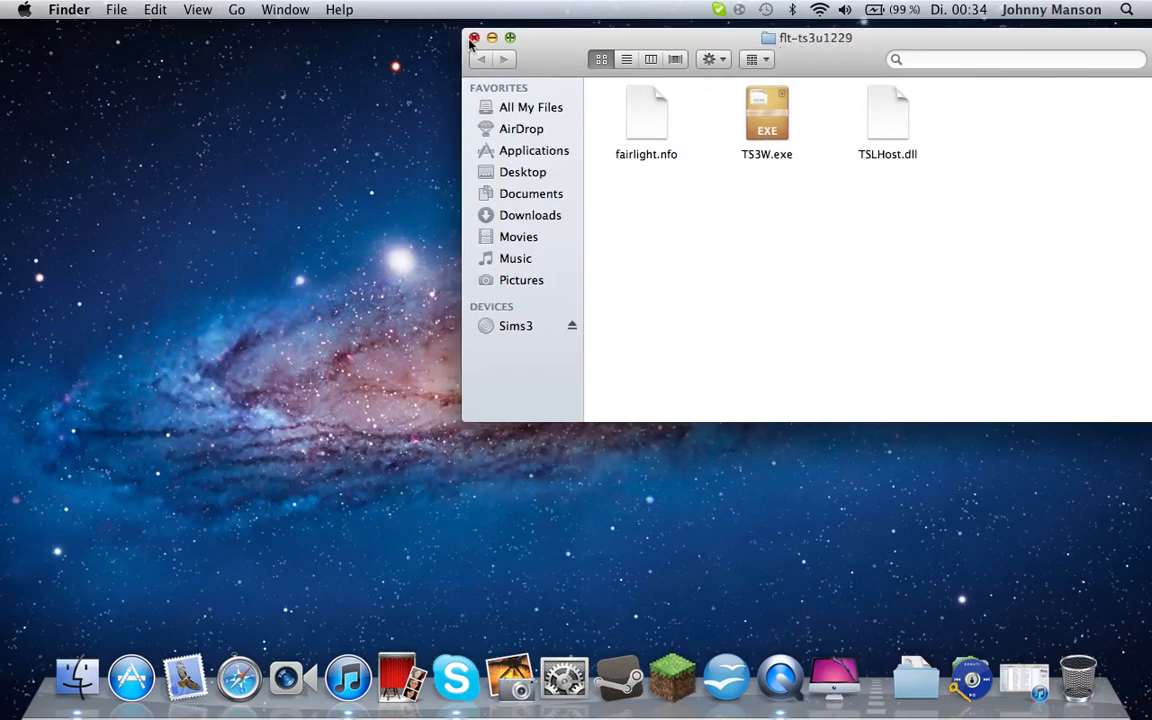
click(474, 38)
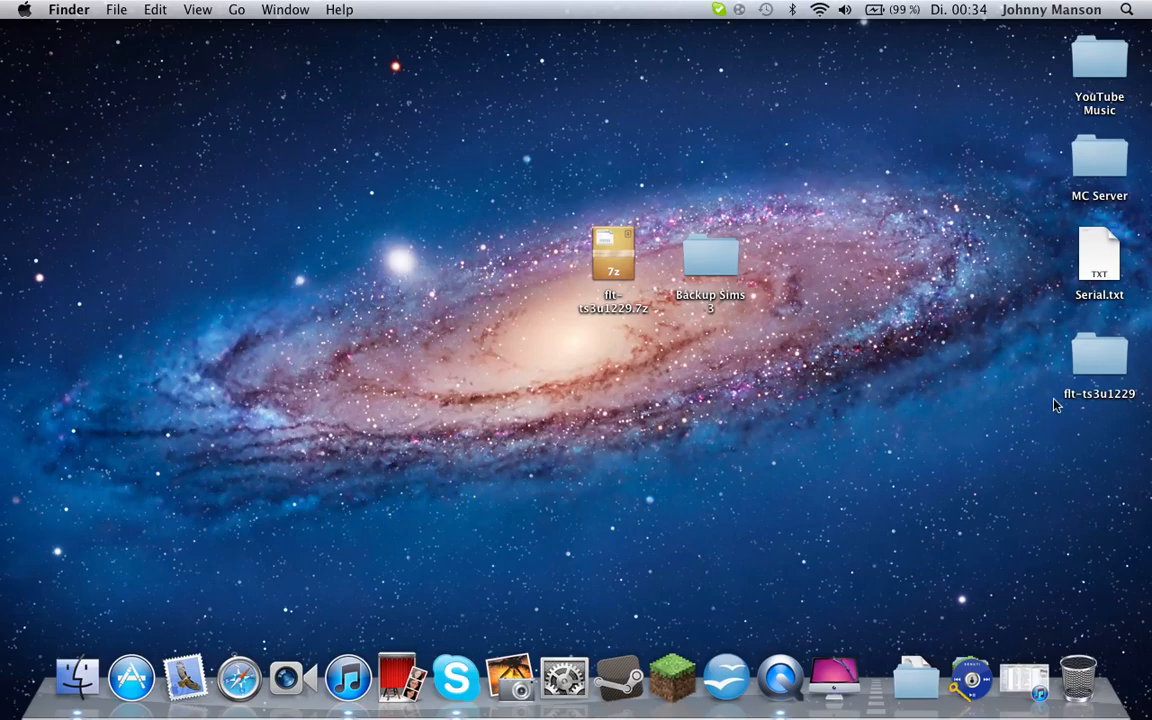
click(1100, 356)
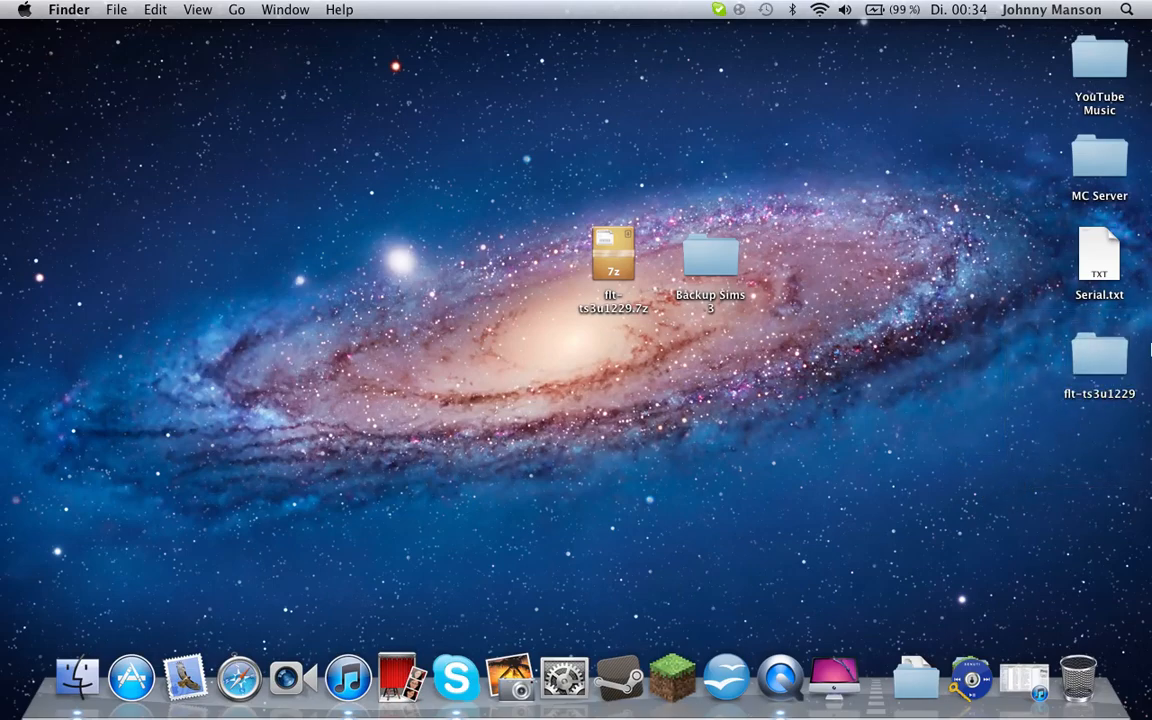
click(1100, 356)
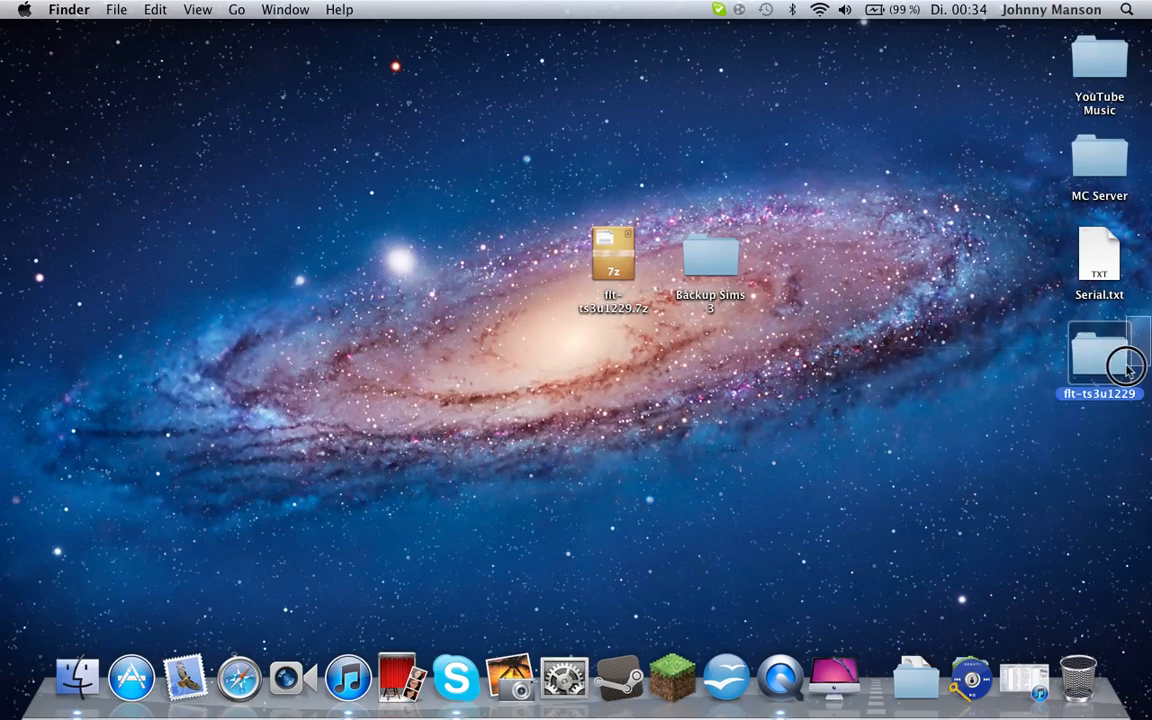
mouse_move(1016, 458)
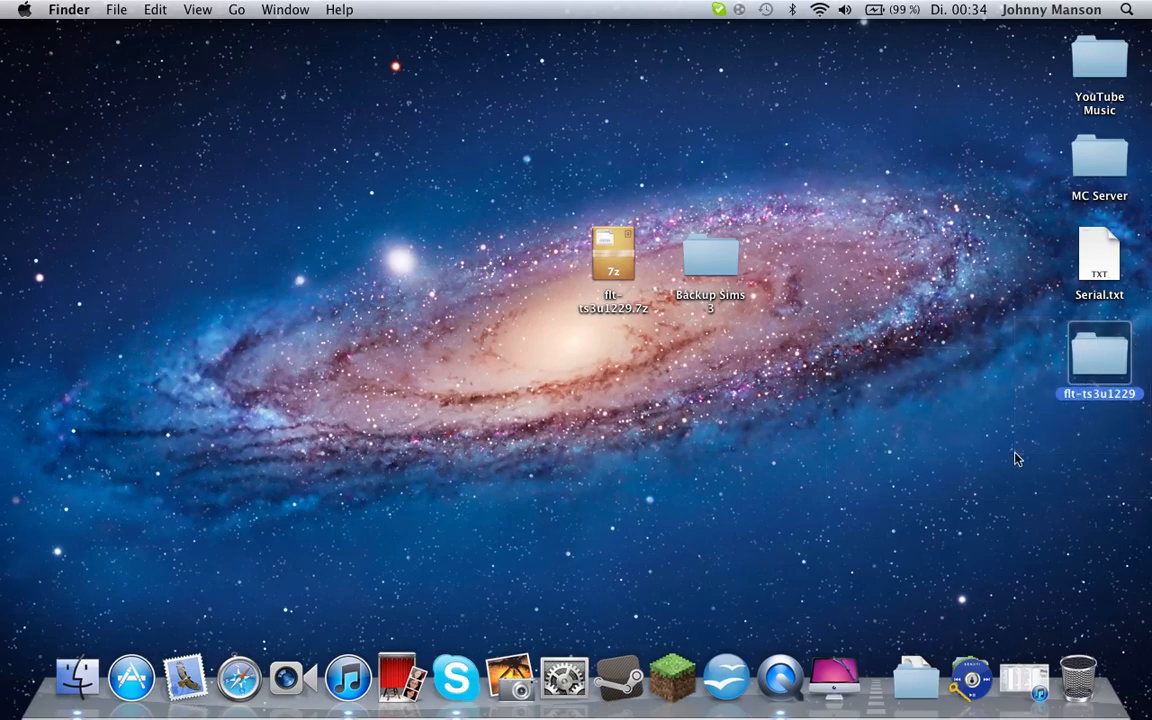
mouse_move(976, 452)
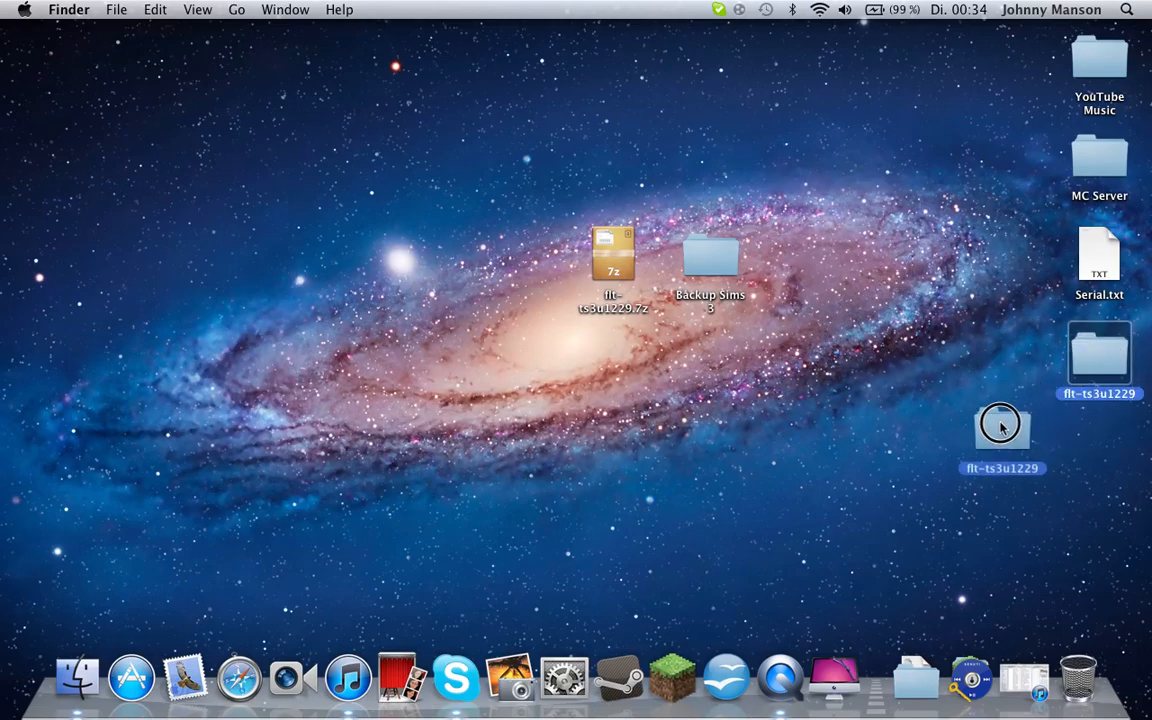
drag(1002, 428, 1002, 460)
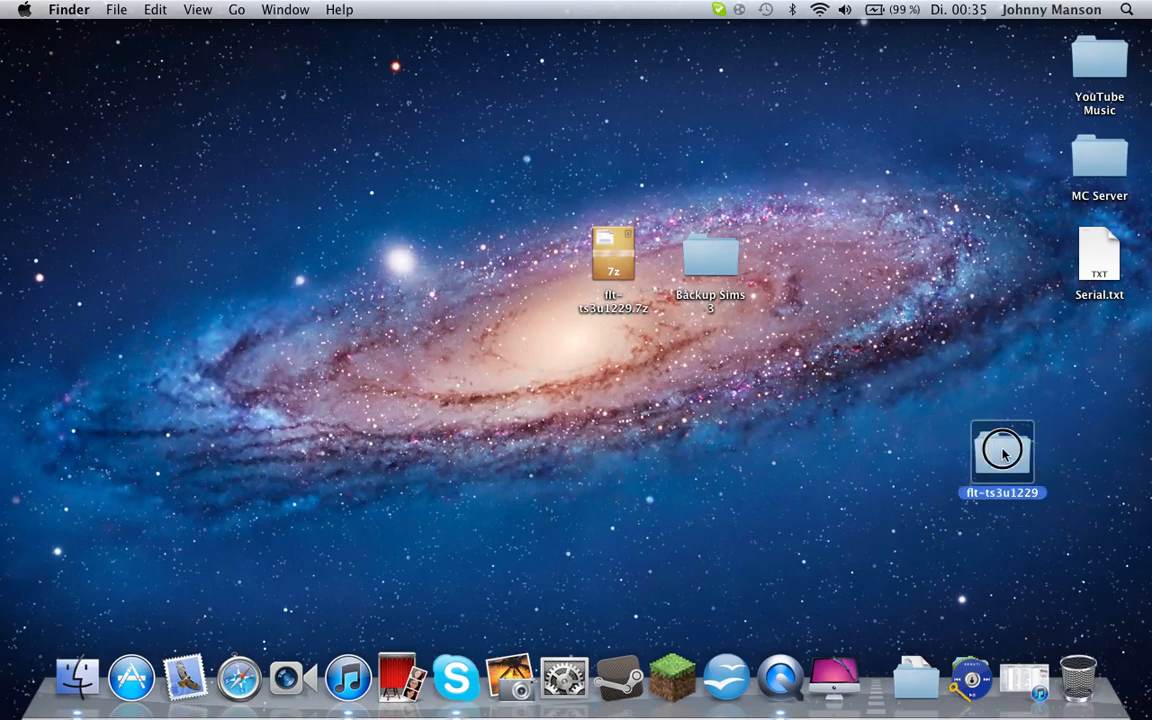
drag(1002, 450, 1100, 360)
text(the)
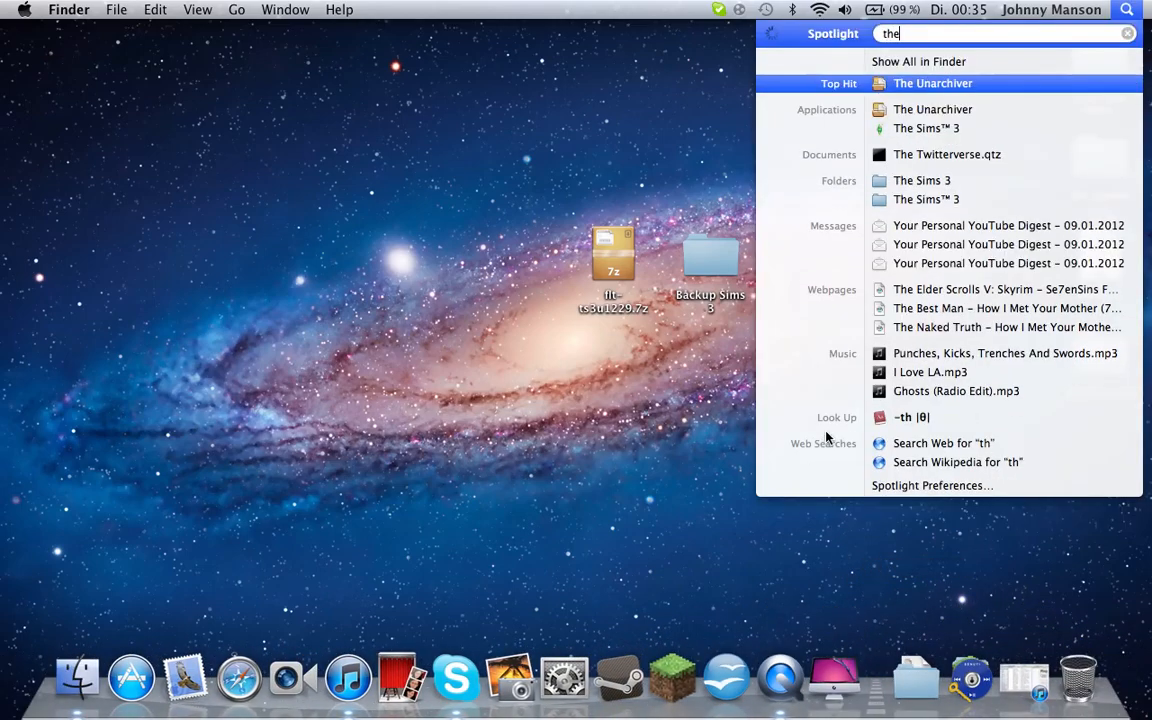
key(escape)
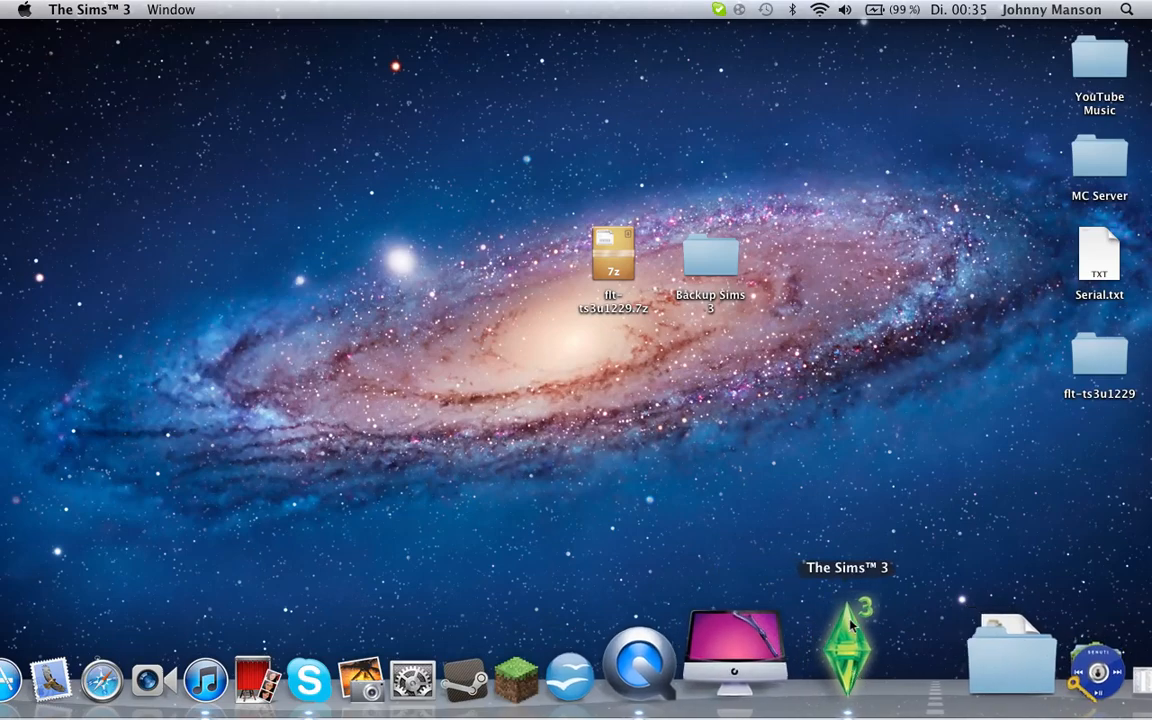
click(848, 644)
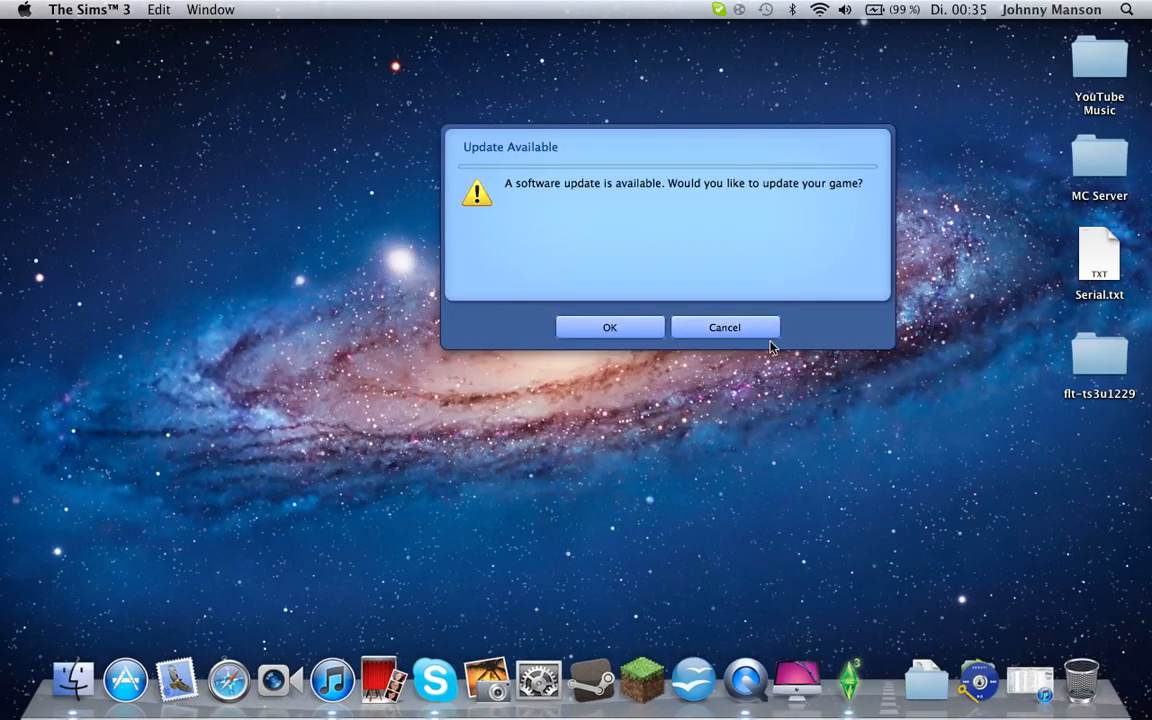
click(724, 328)
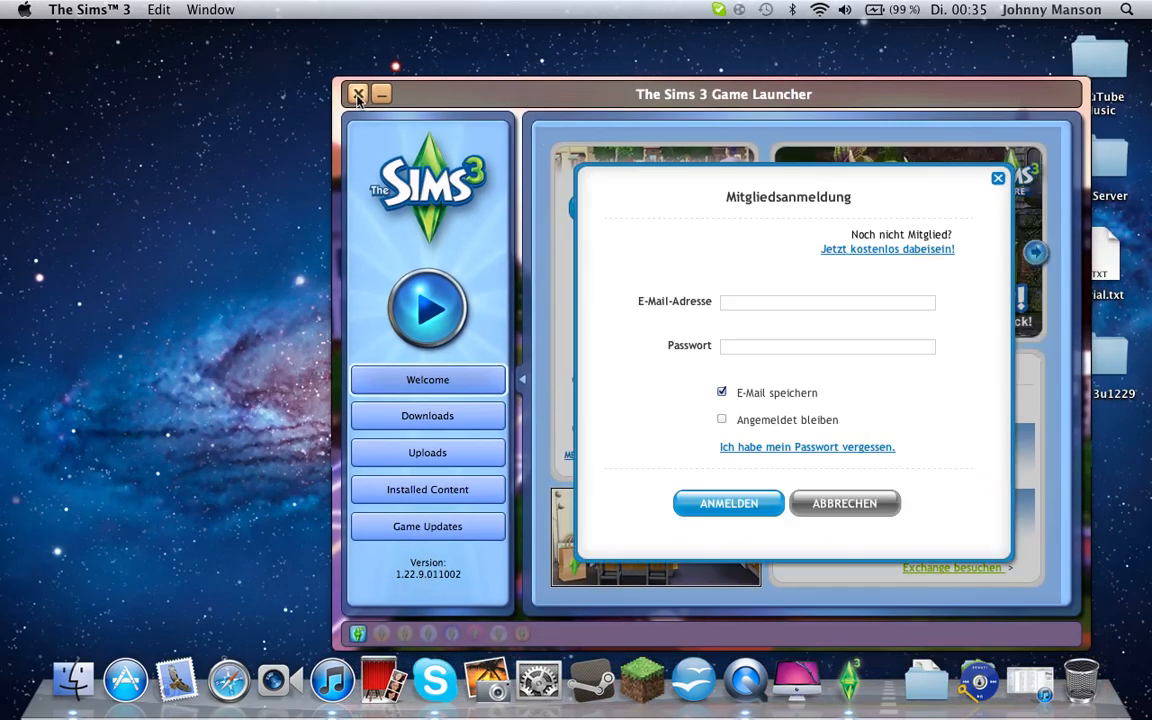
click(356, 94)
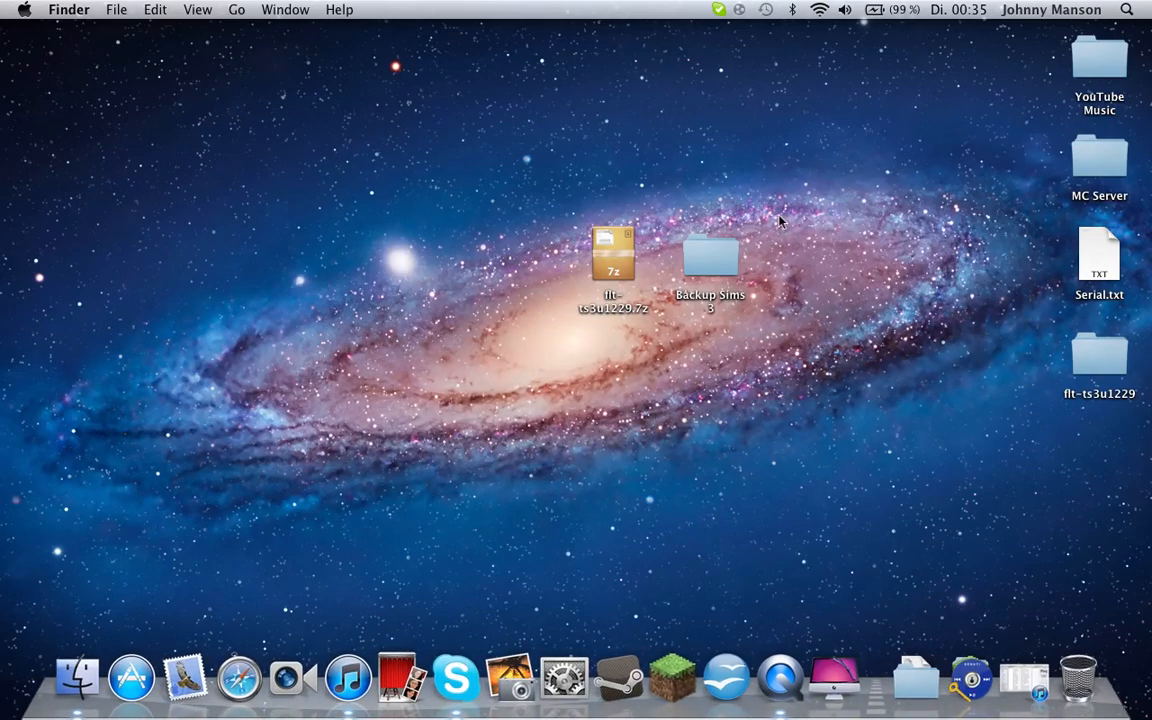
drag(780, 220, 644, 348)
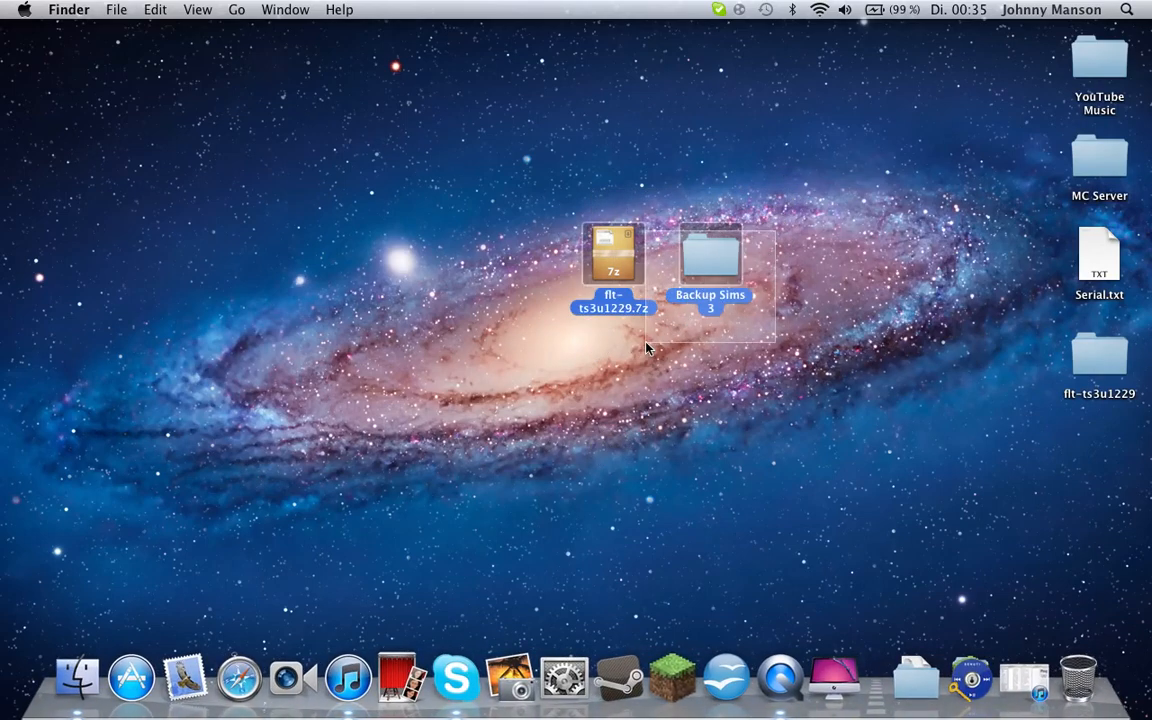
click(790, 276)
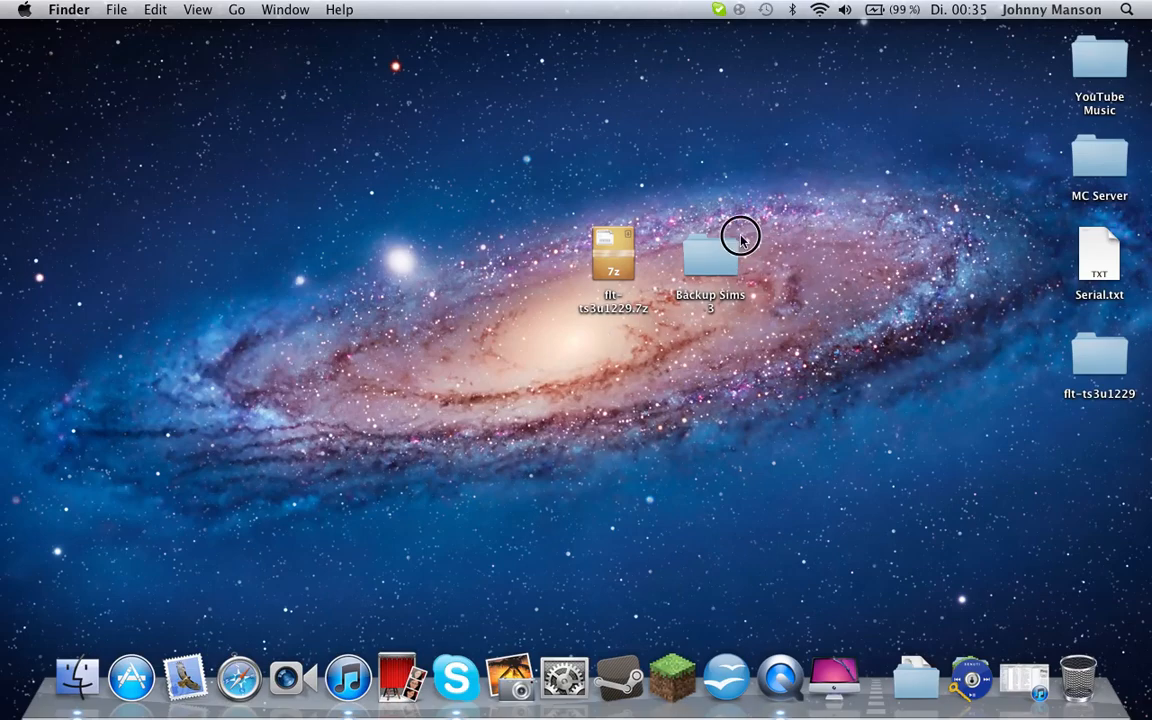
mouse_move(636, 336)
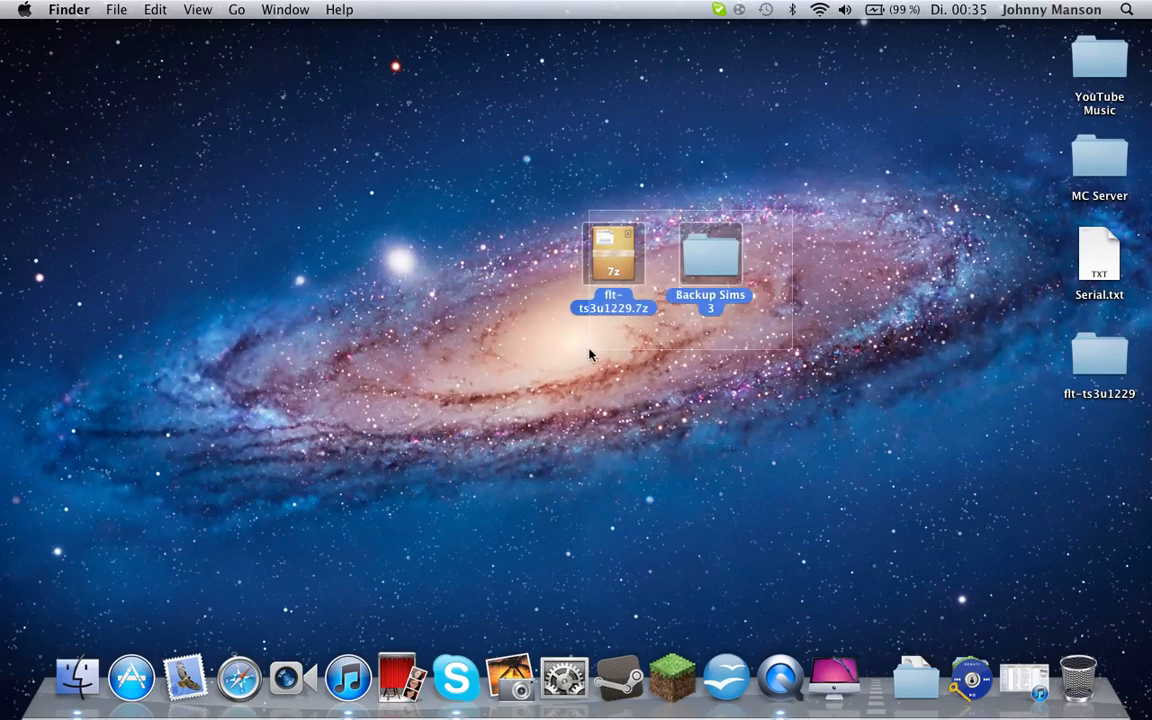
drag(590, 356, 484, 390)
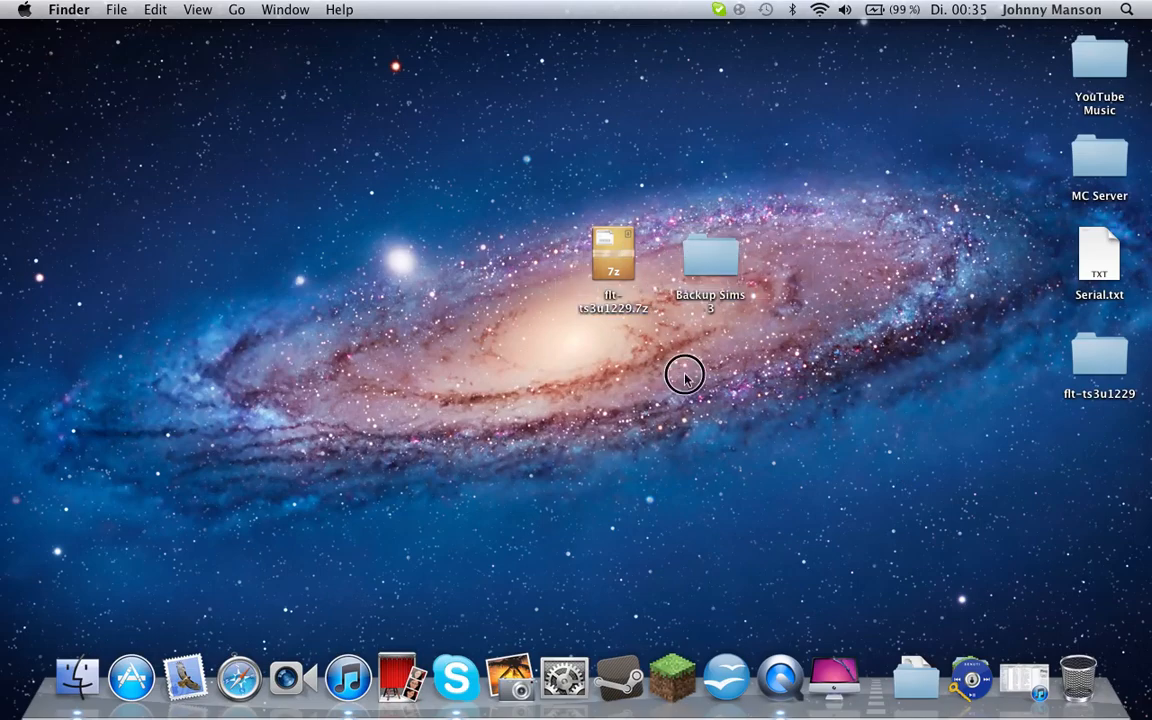
double_click(1100, 356)
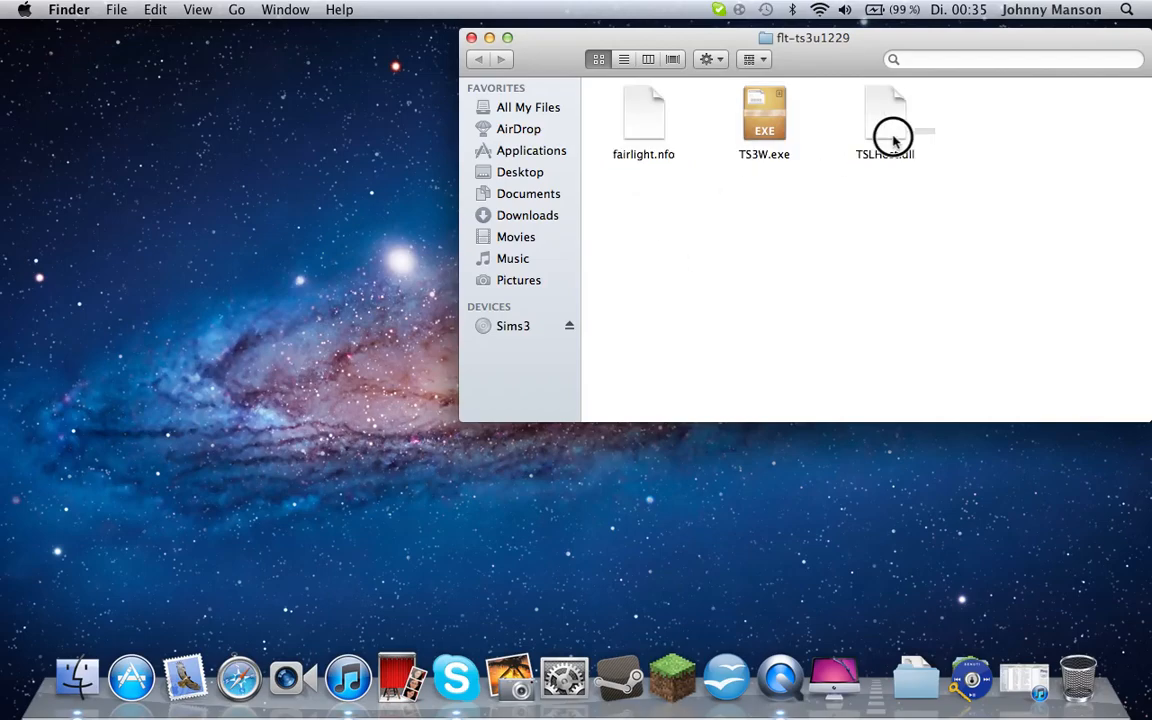
- Copy TS3W.exe and TSLHost.dll from flt-ts3u1229, setting fairlight.nfo aside, and close the folder
drag(644, 120, 662, 224)
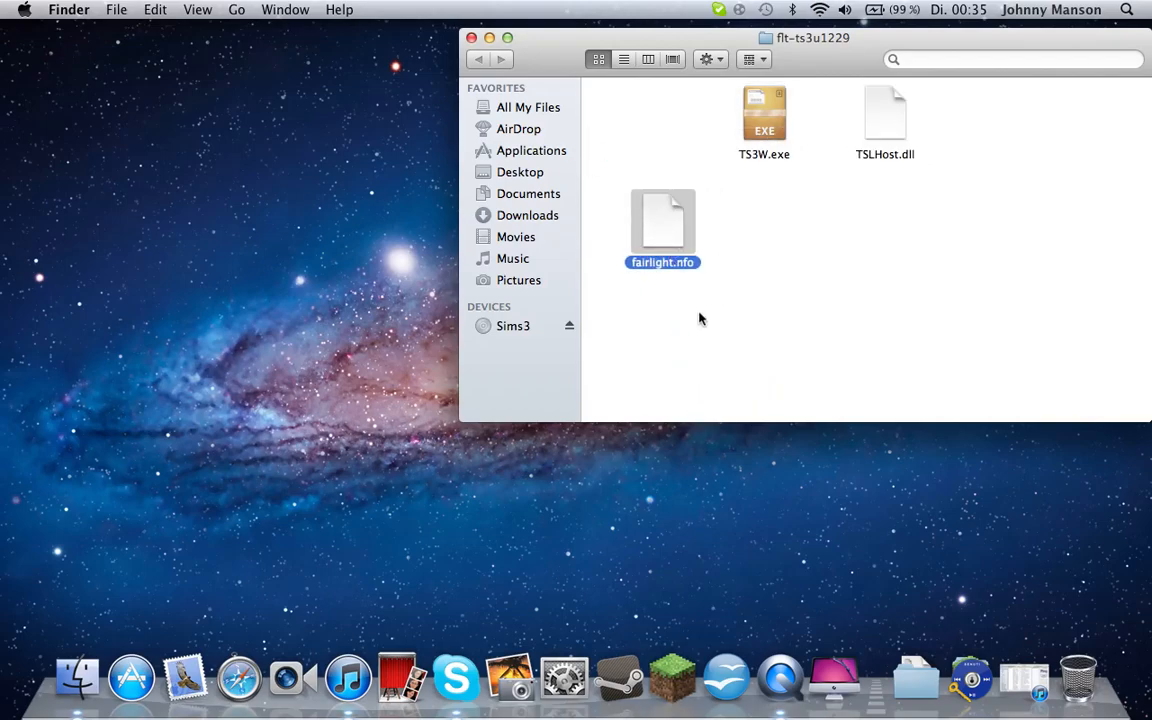
drag(662, 224, 640, 164)
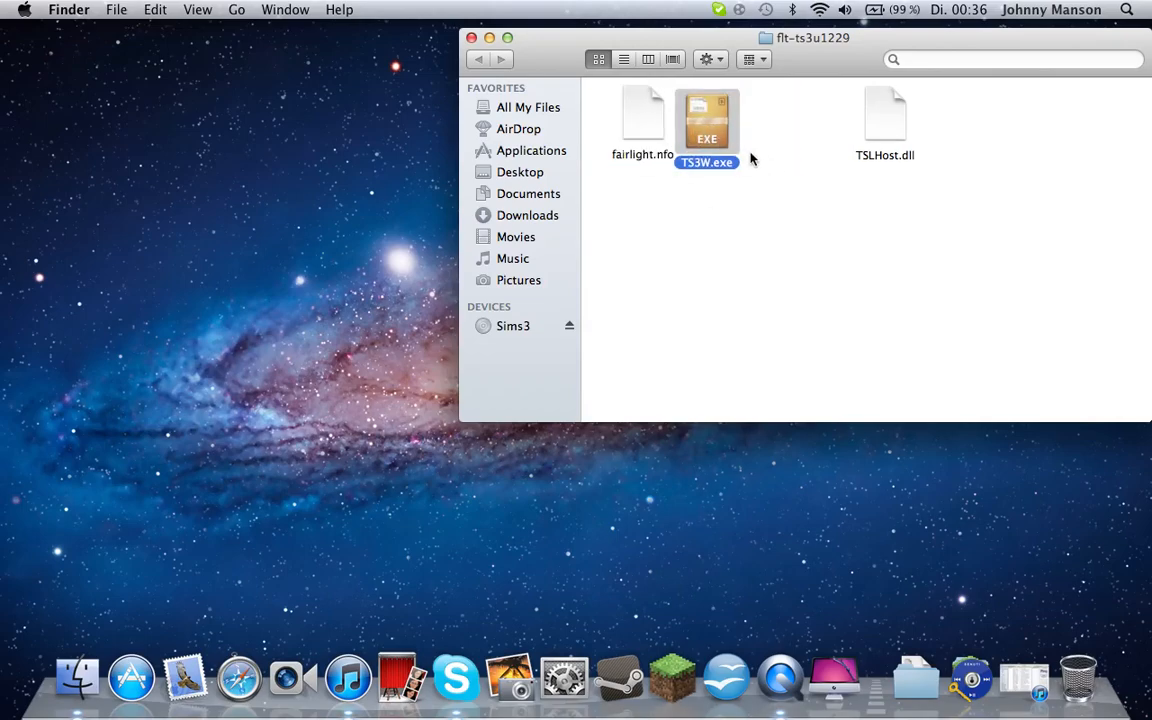
right_click(840, 280)
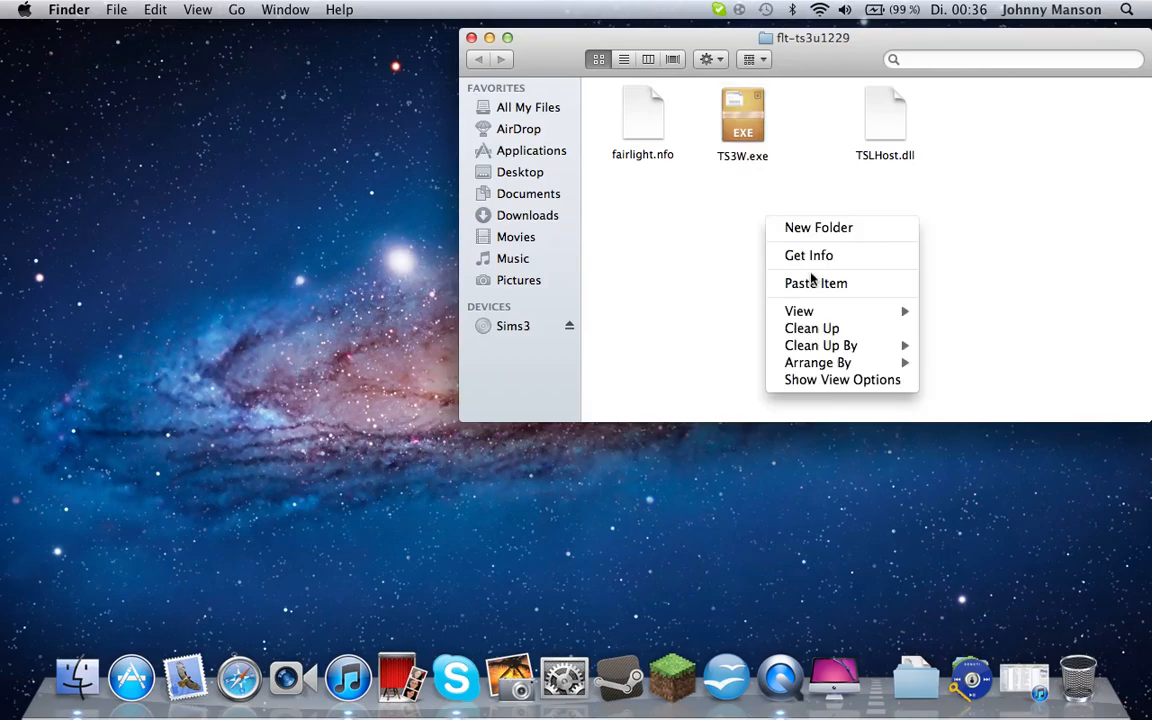
mouse_move(812, 328)
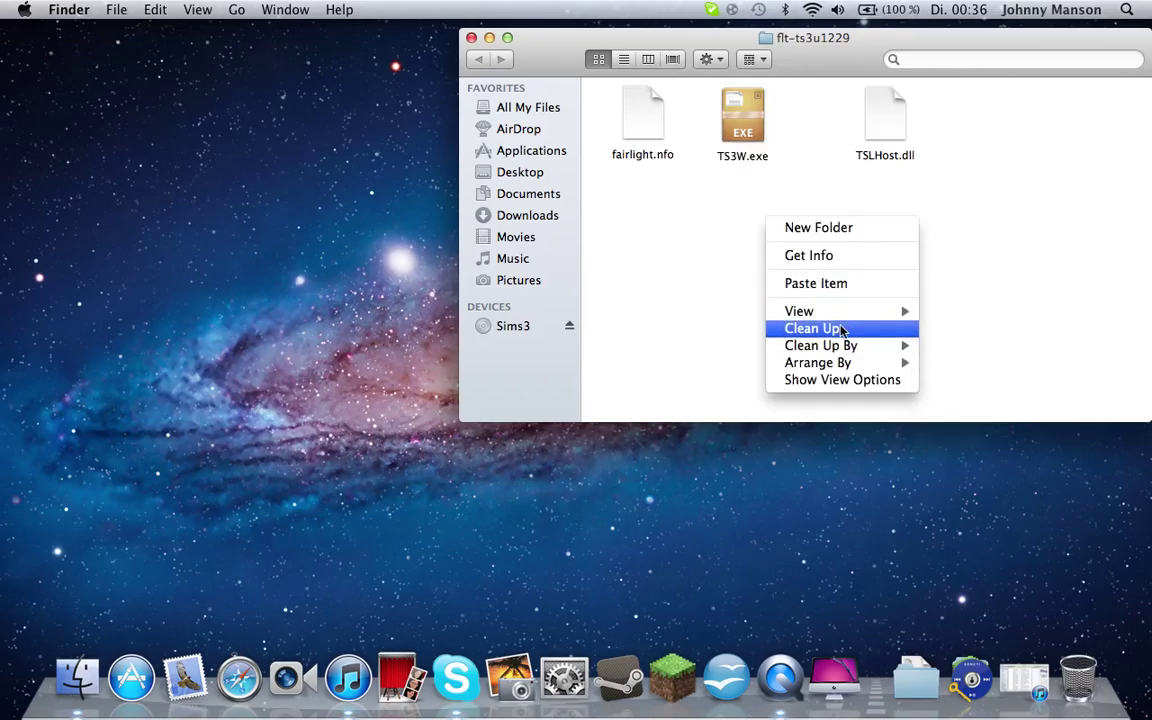
mouse_move(820, 344)
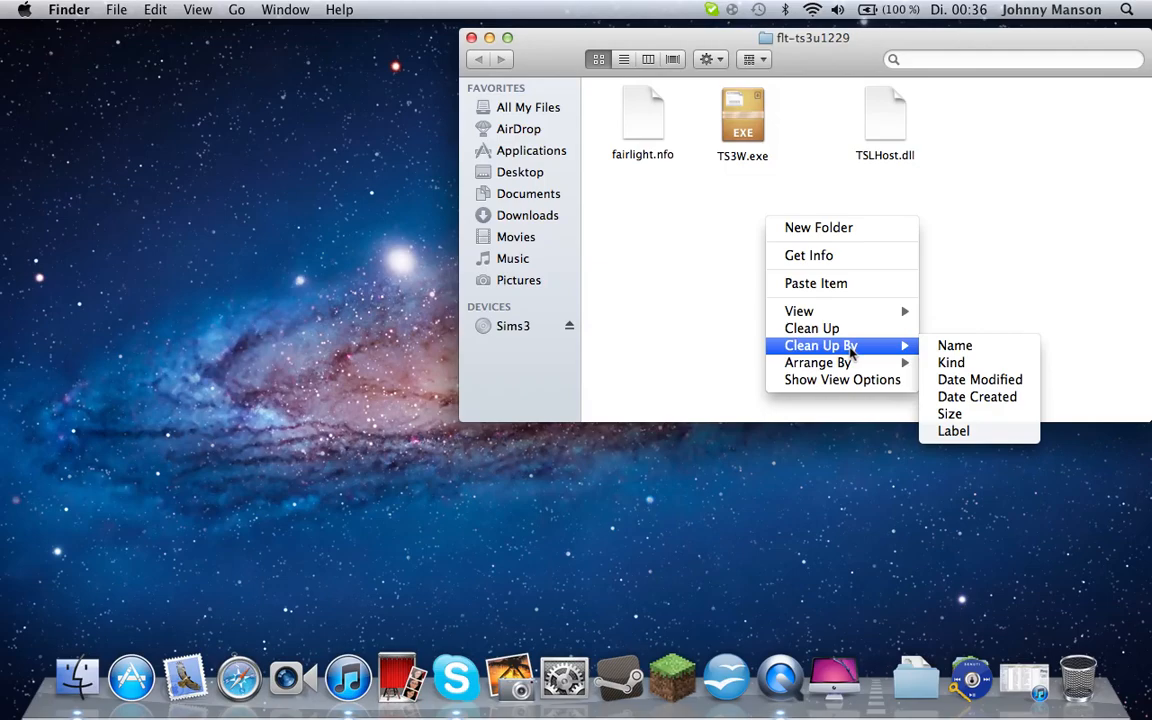
mouse_move(818, 362)
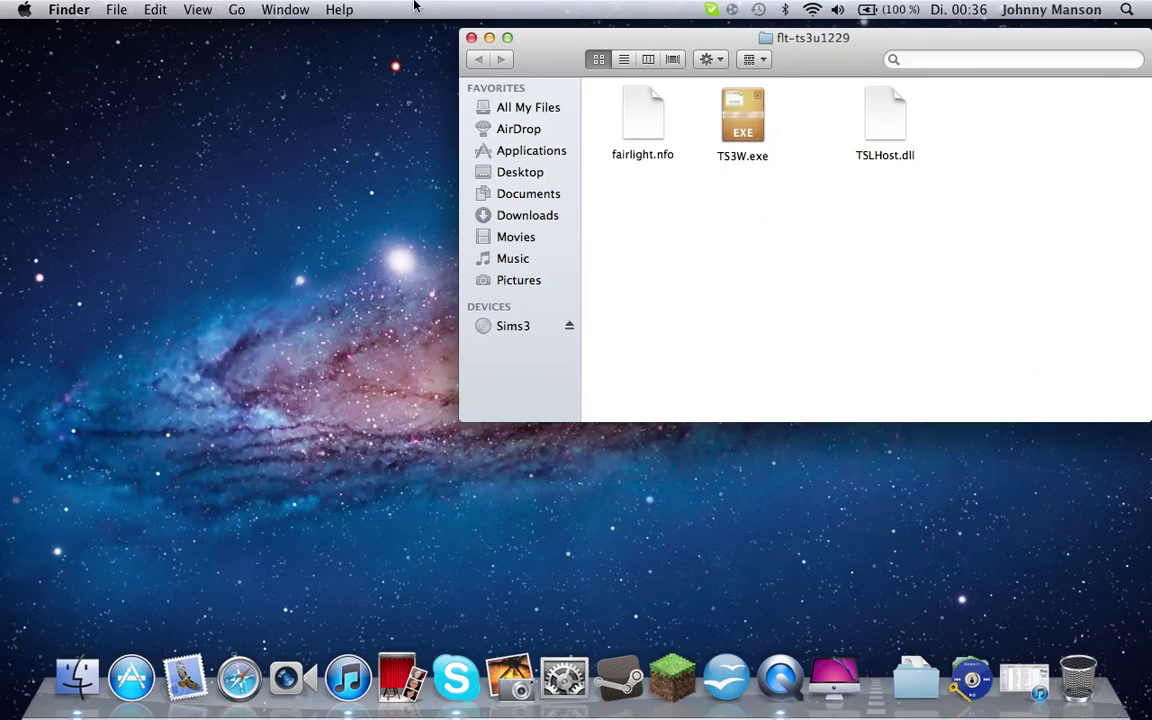
click(472, 36)
text(applications)
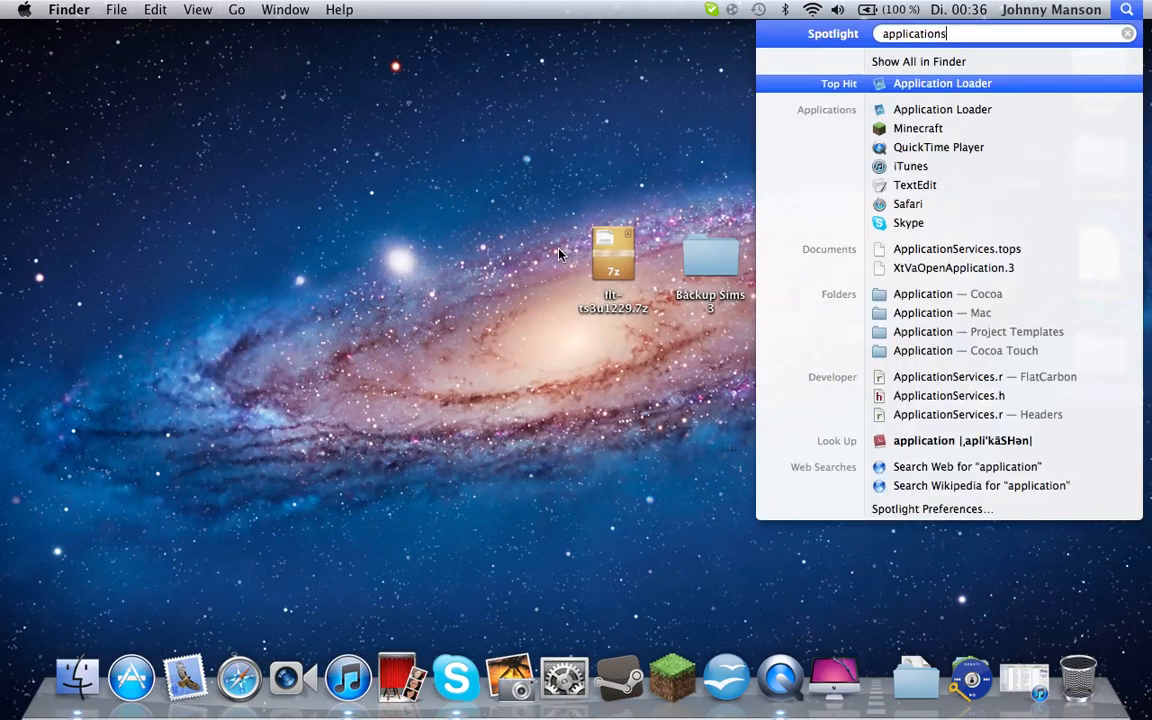
- From Applications, enter The Sims™ 3 folder and select The Sims™ 3 application
click(918, 60)
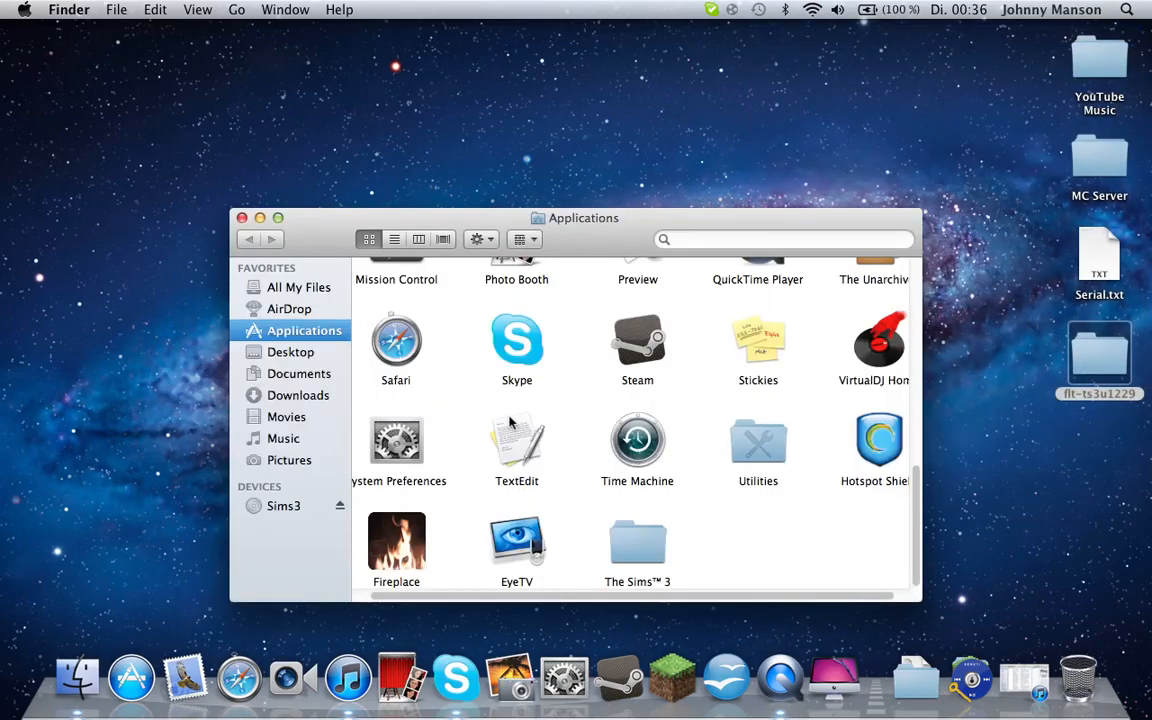
double_click(636, 540)
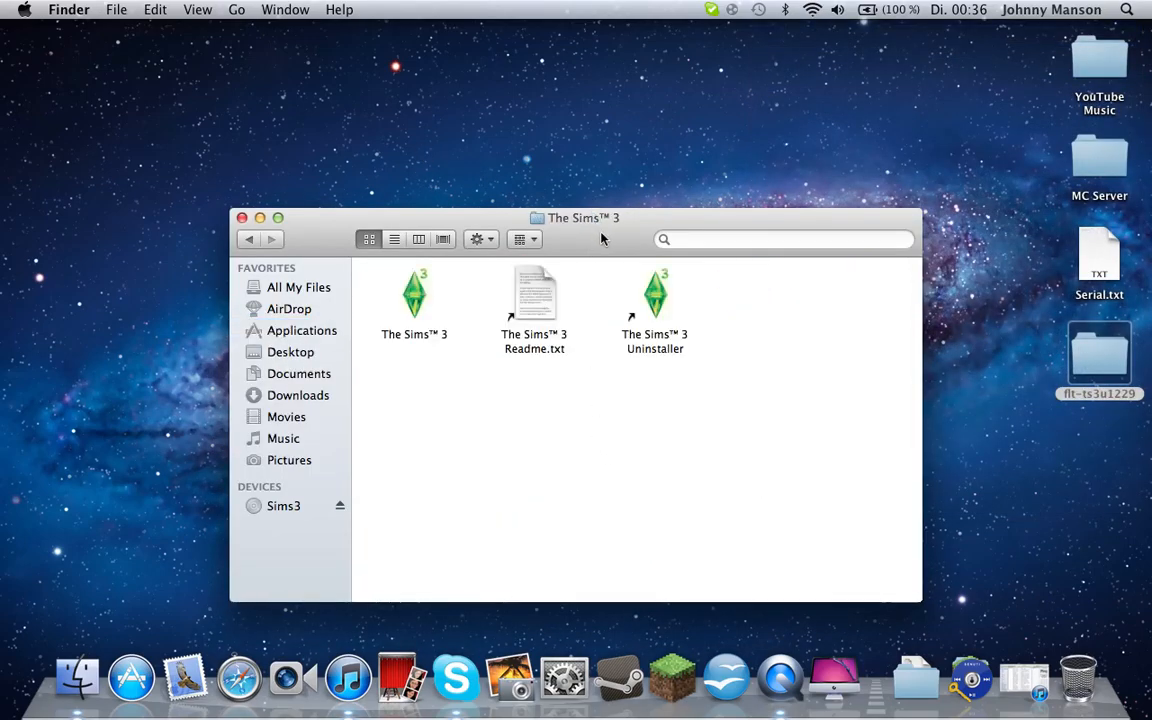
drag(584, 216, 740, 150)
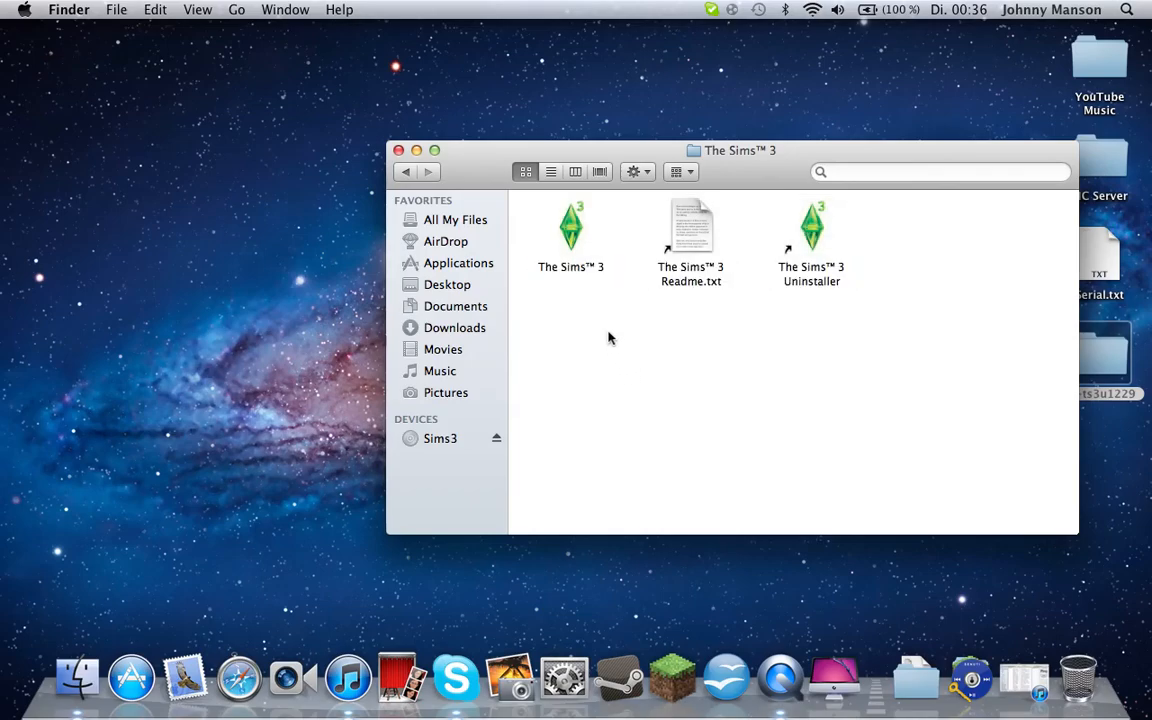
mouse_move(866, 328)
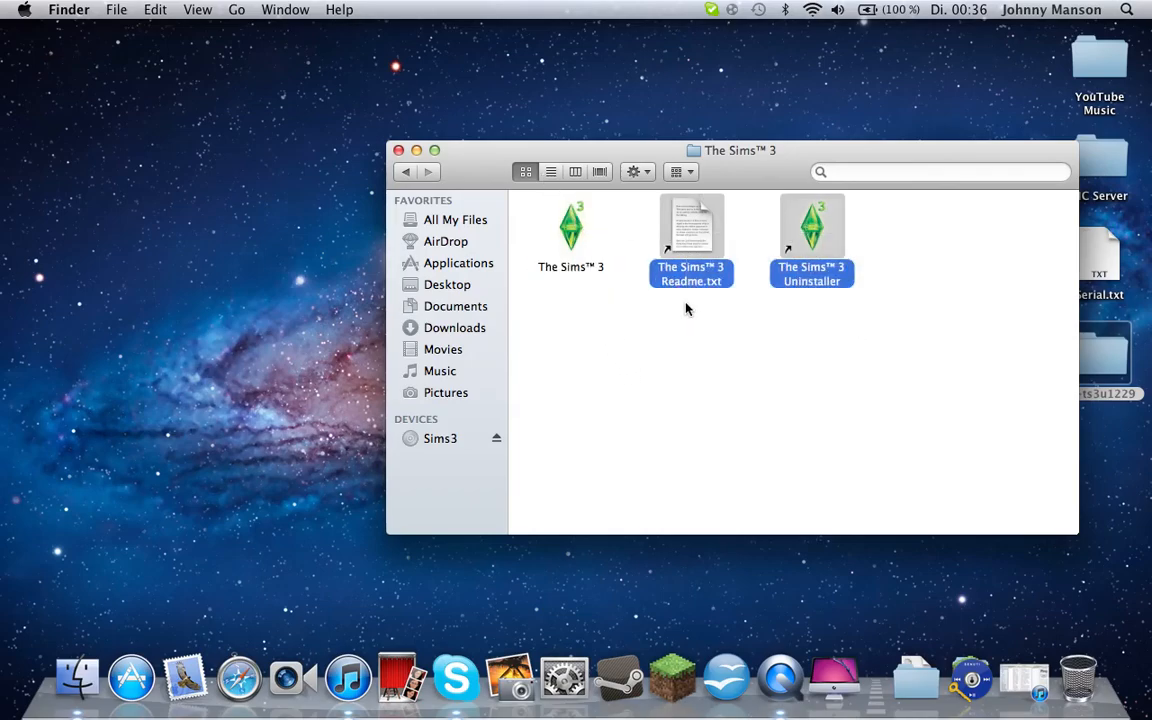
click(572, 228)
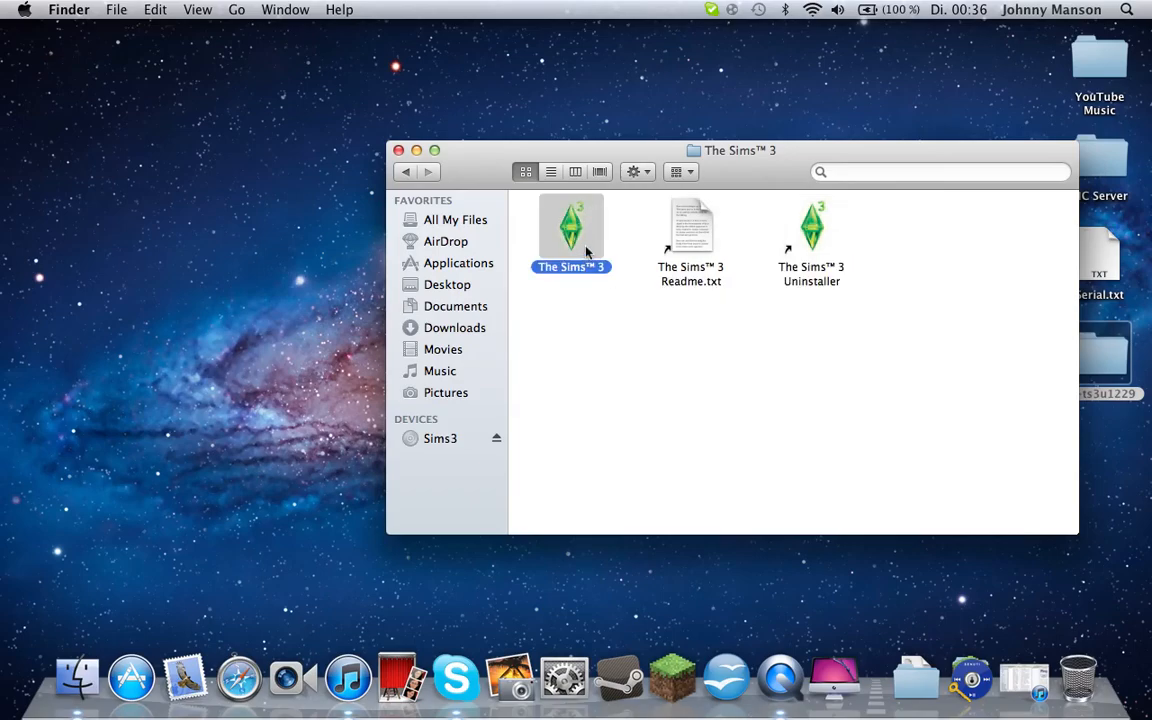
- Show The Sims™ 3 package contents and go through Contents > Resources > transgaming
right_click(572, 228)
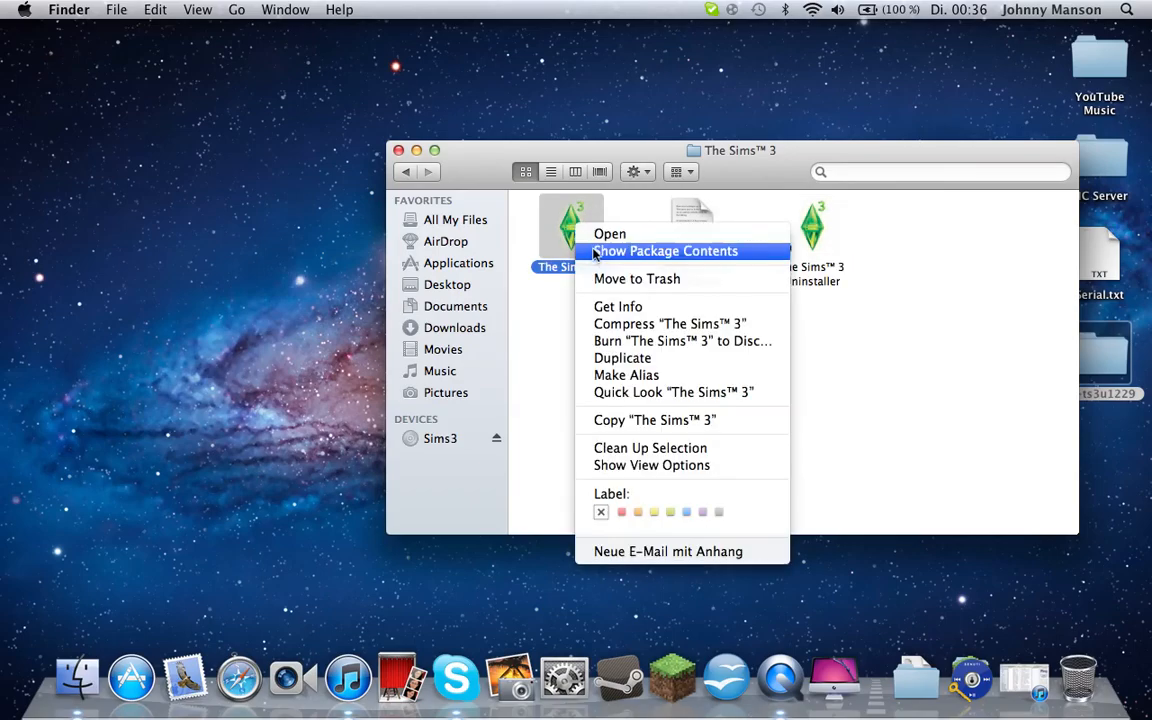
click(664, 252)
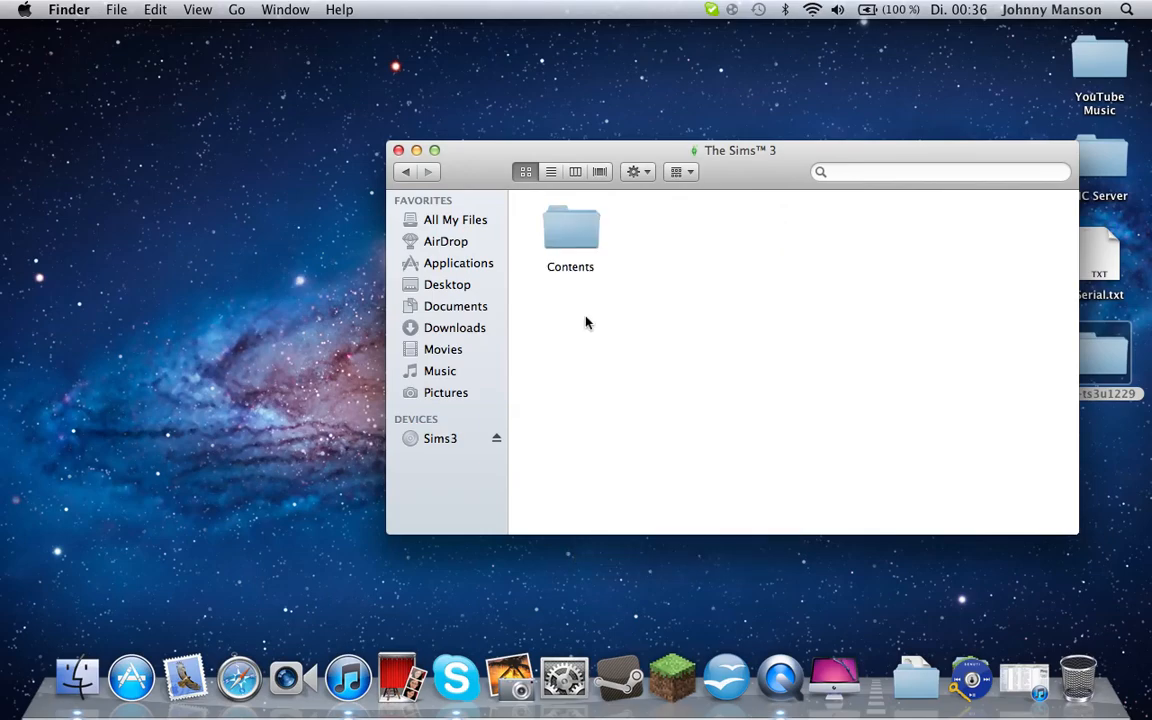
double_click(570, 230)
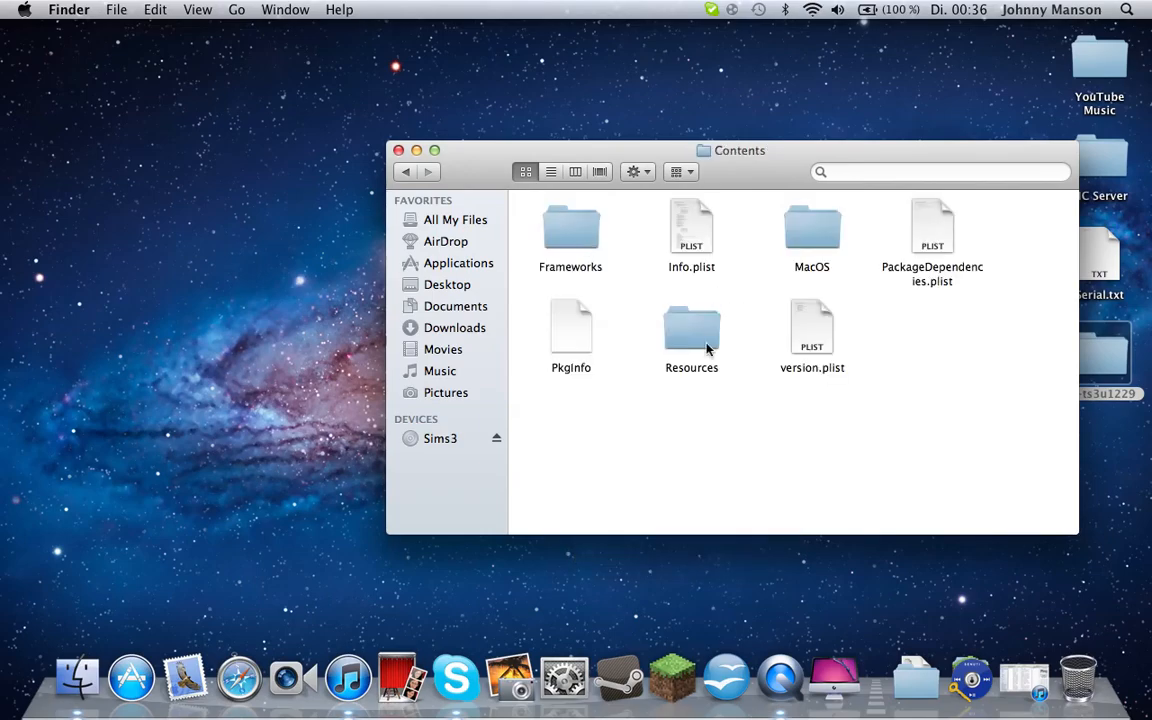
double_click(692, 328)
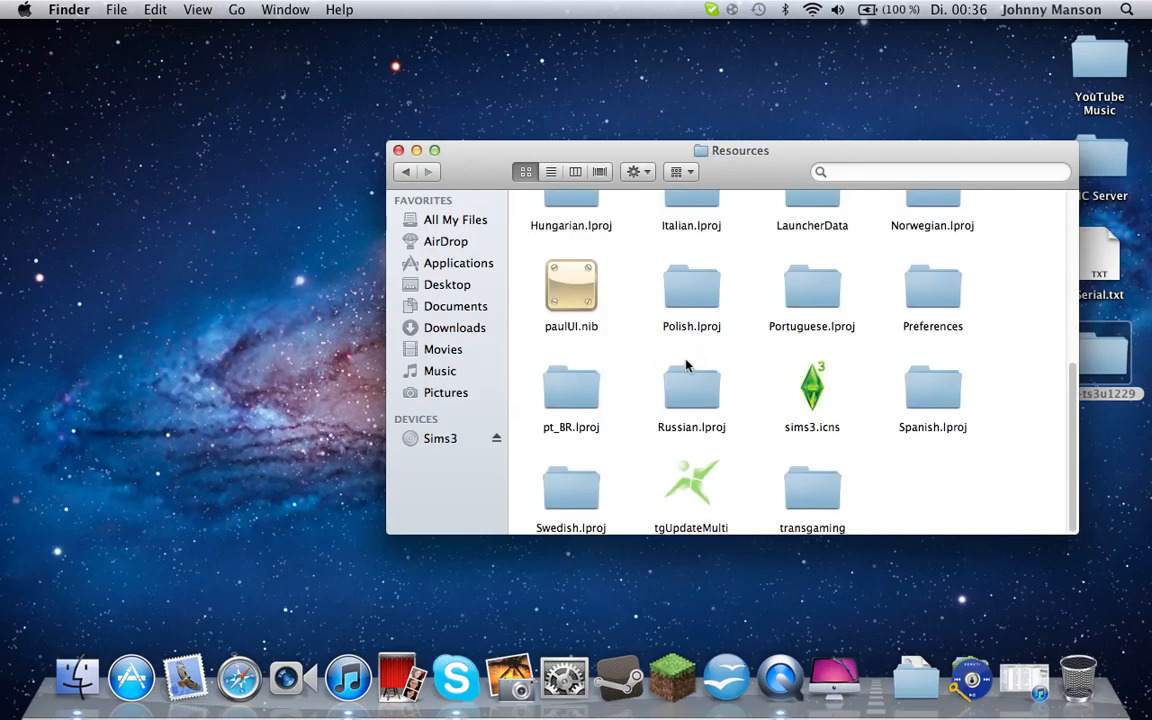
scroll(up, 3)
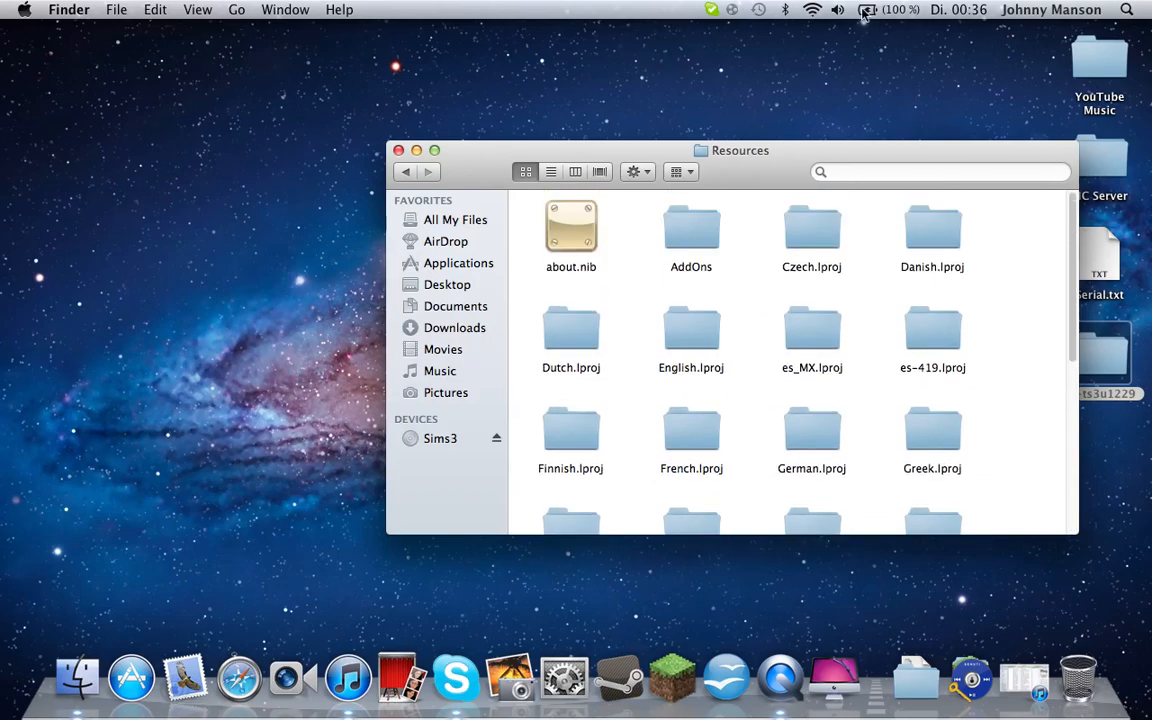
scroll(down, 3)
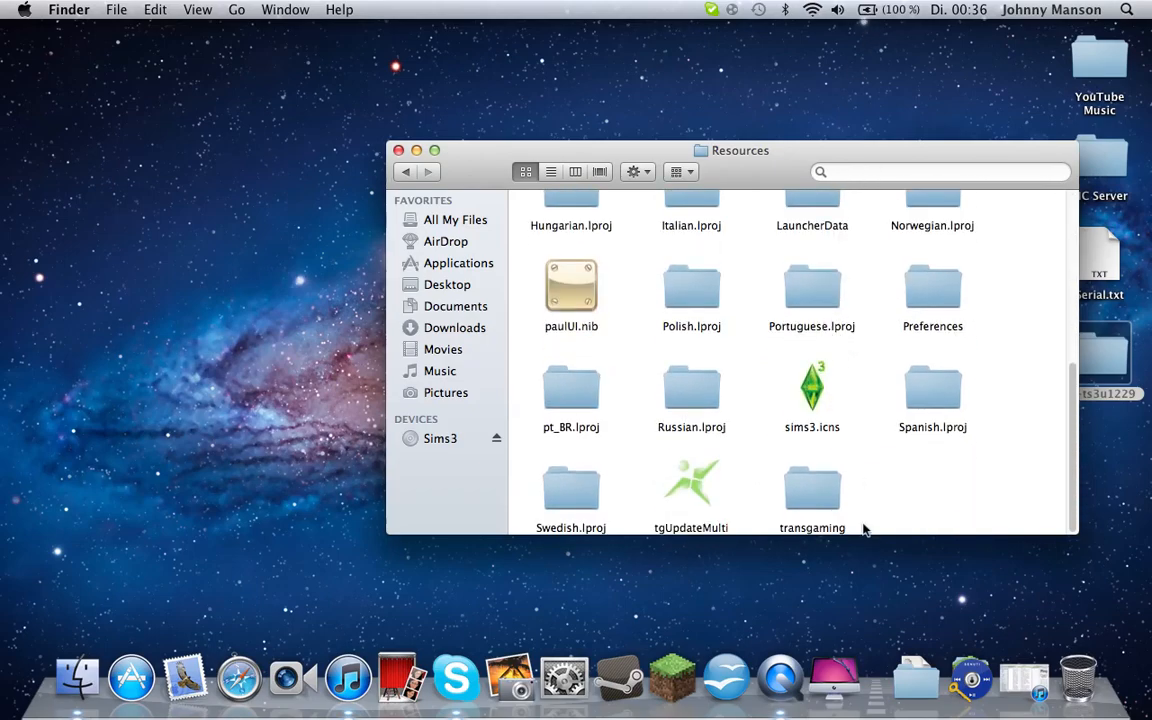
double_click(812, 488)
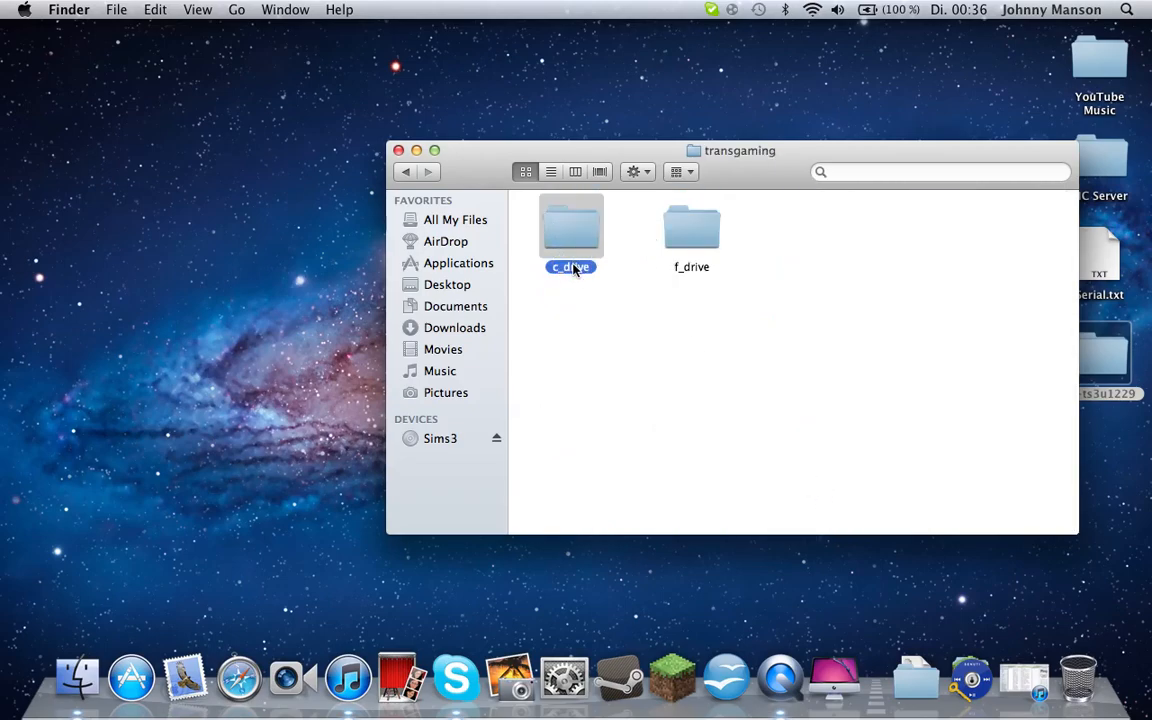
- Continue through c_drive > Program Files > Electronic Arts > The Sims 3 into Game
double_click(570, 228)
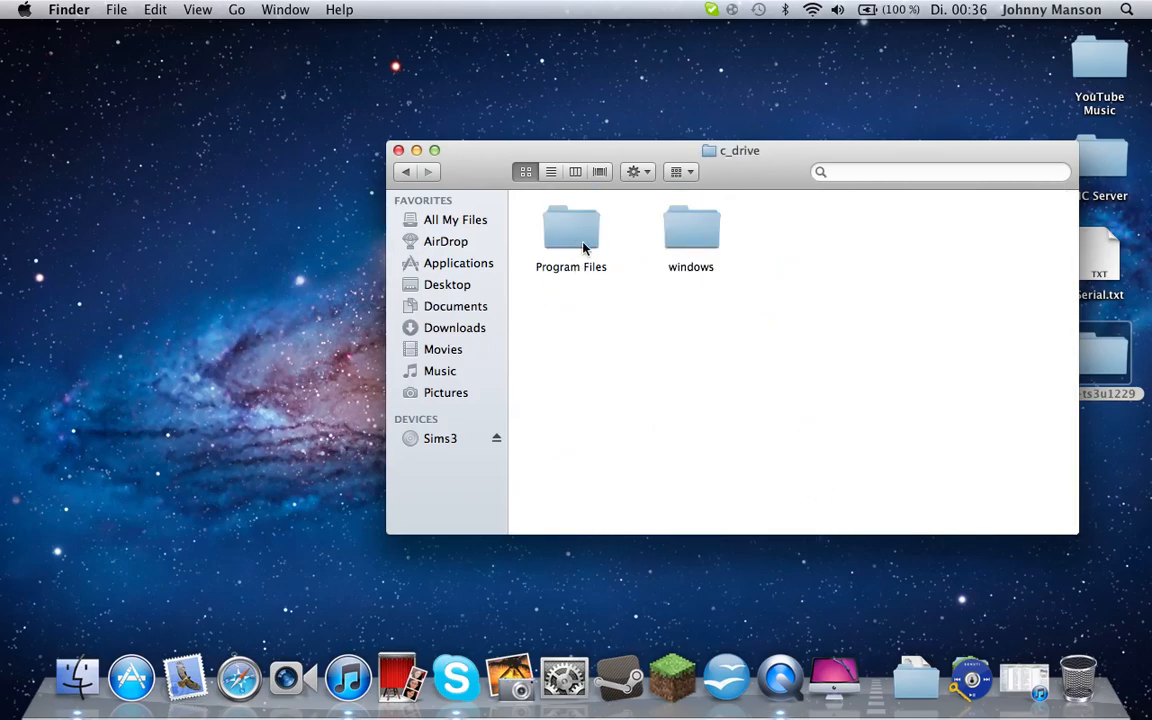
double_click(572, 230)
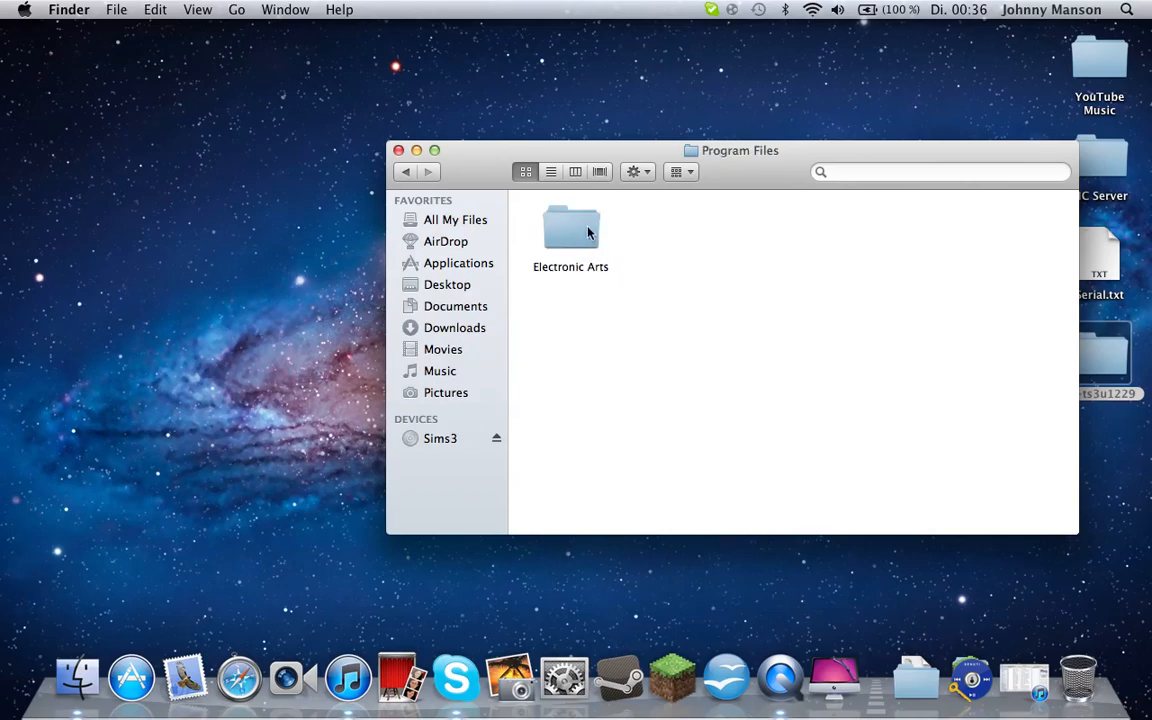
double_click(570, 228)
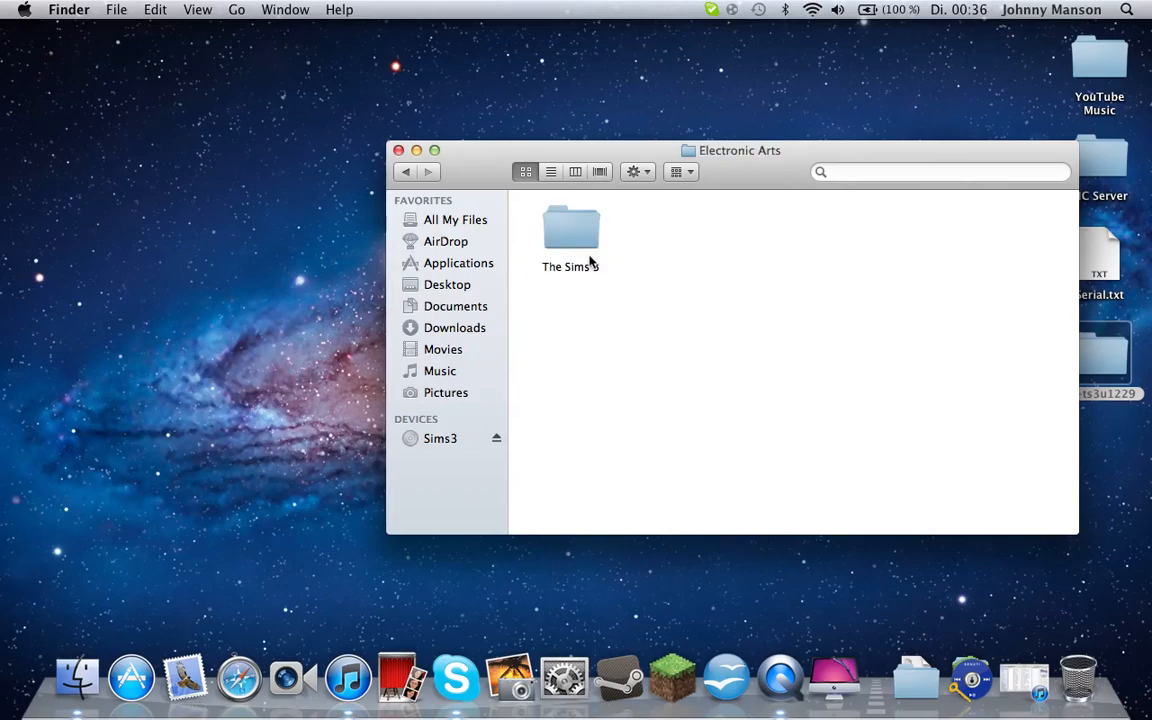
double_click(570, 230)
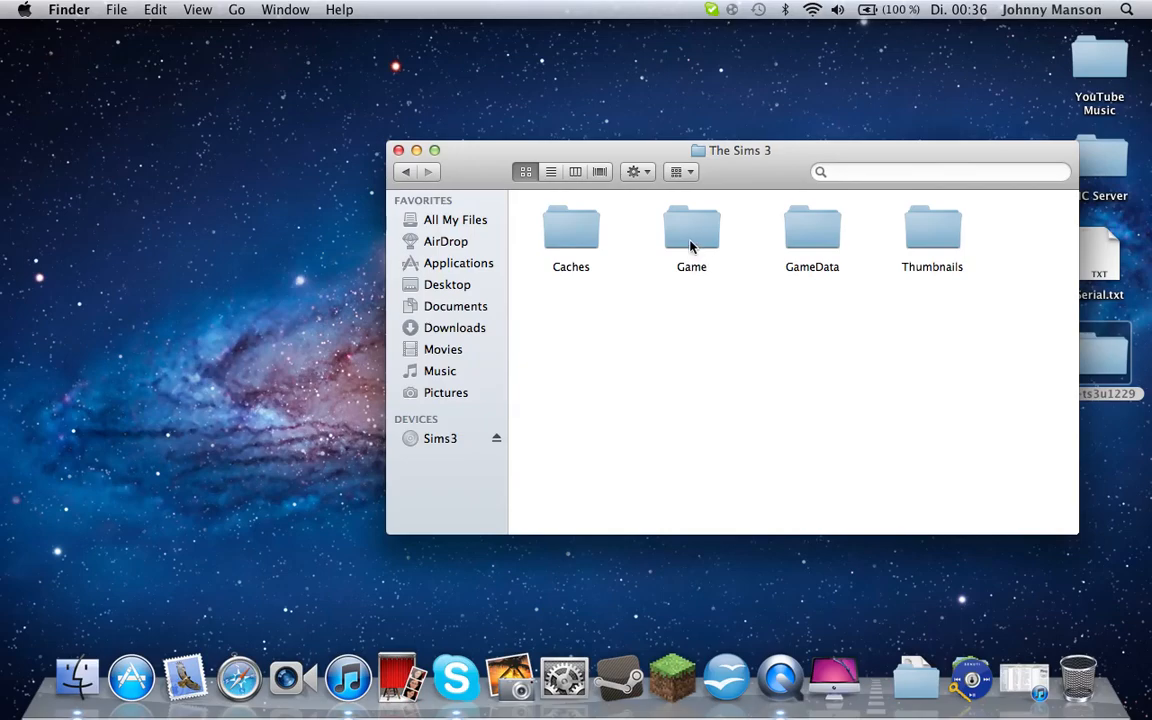
double_click(692, 230)
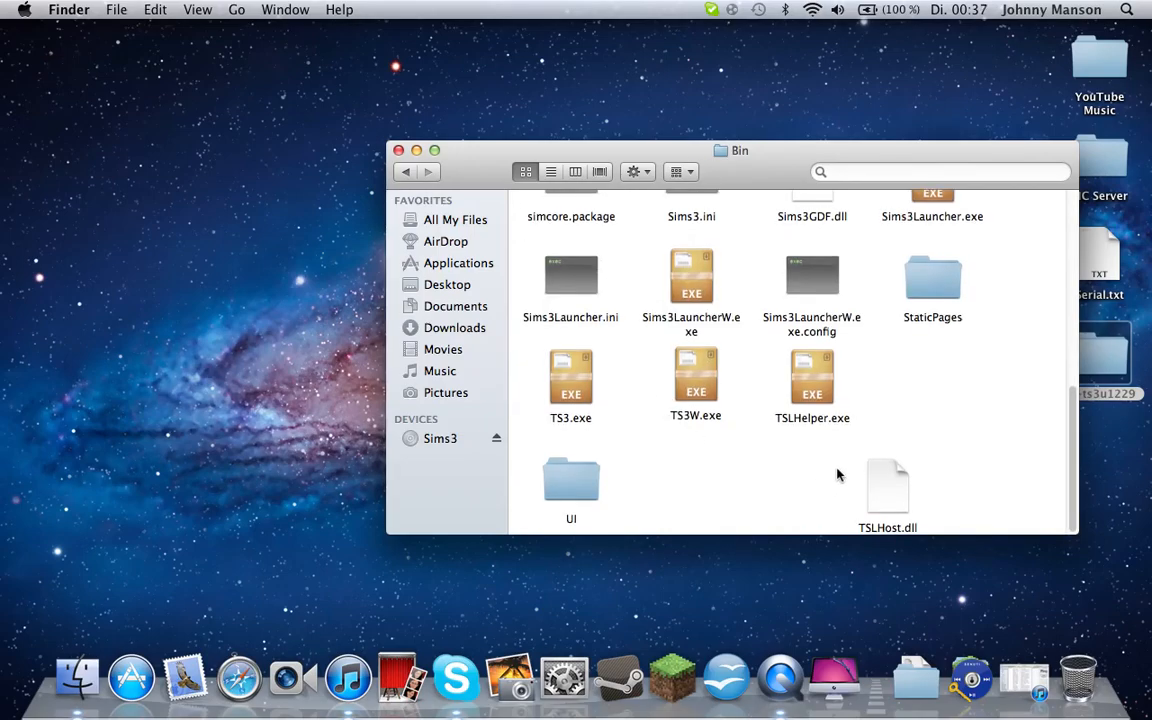
mouse_move(934, 410)
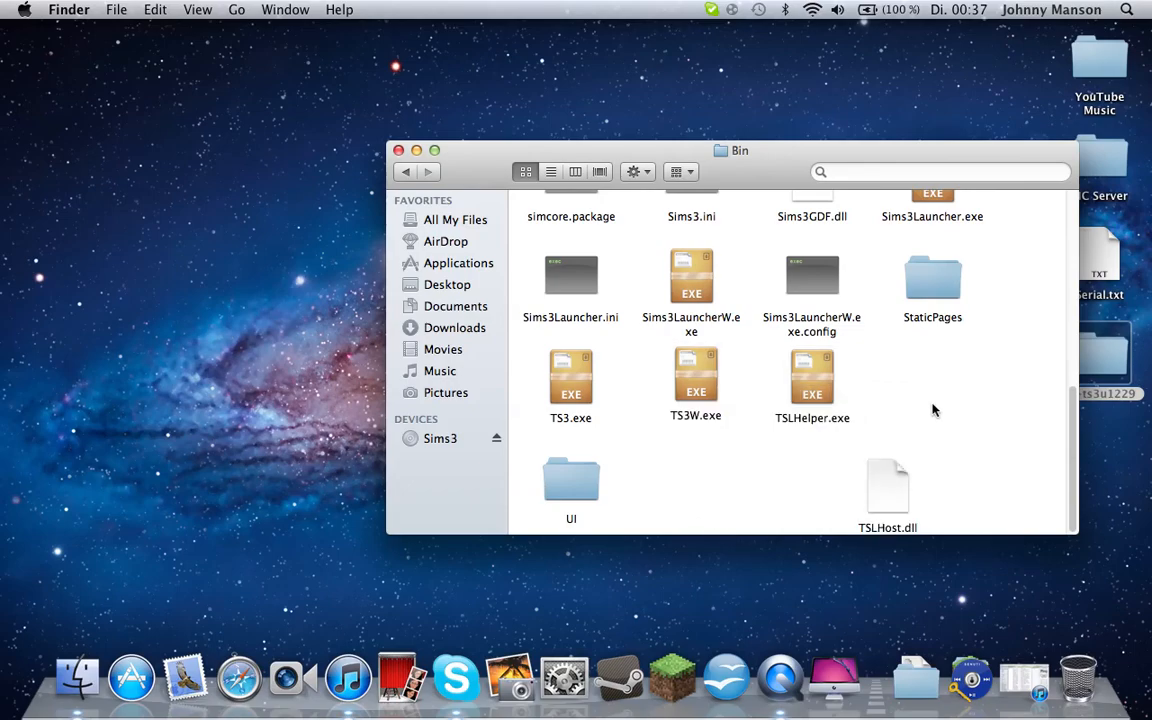
mouse_move(872, 492)
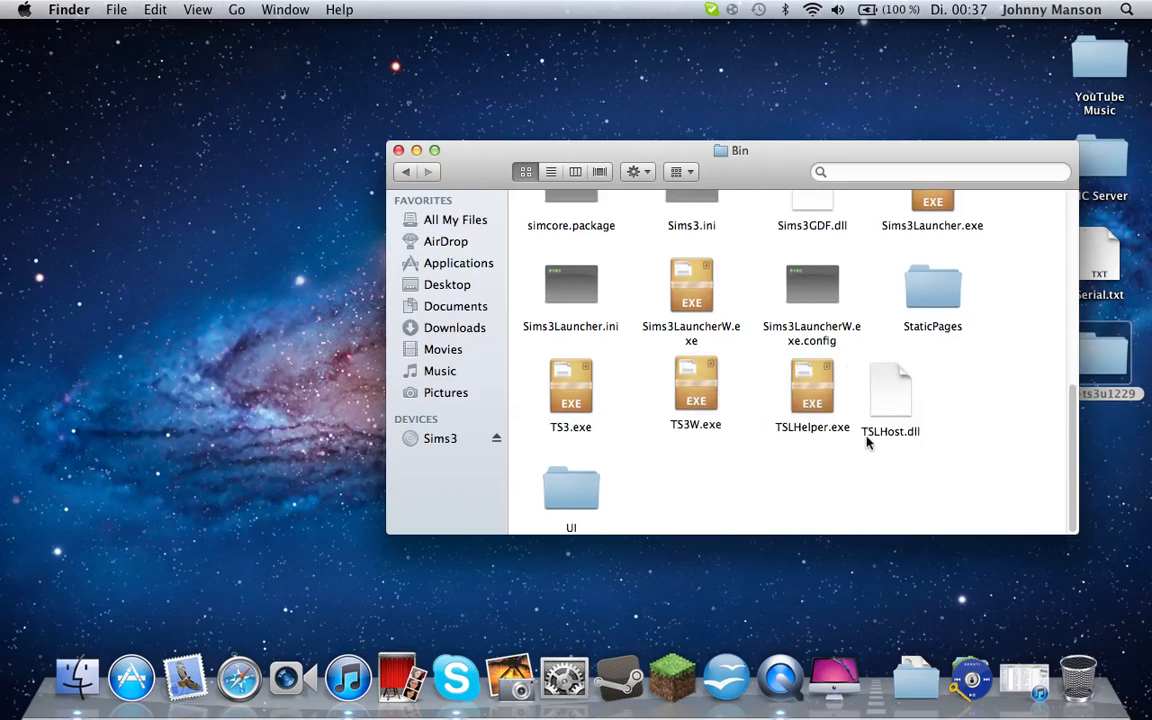
- Paste TS3W.exe and TSLHost.dll into Bin, arrange their icons and set the Bin window aside
drag(890, 390, 876, 480)
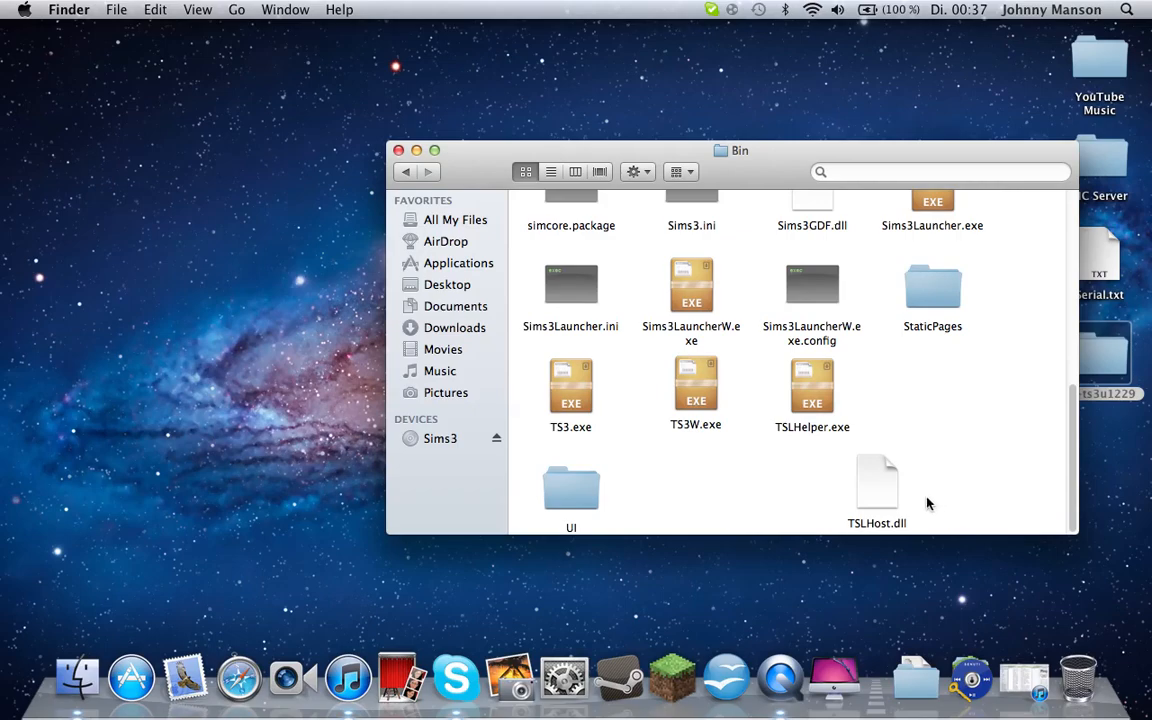
drag(876, 490, 684, 480)
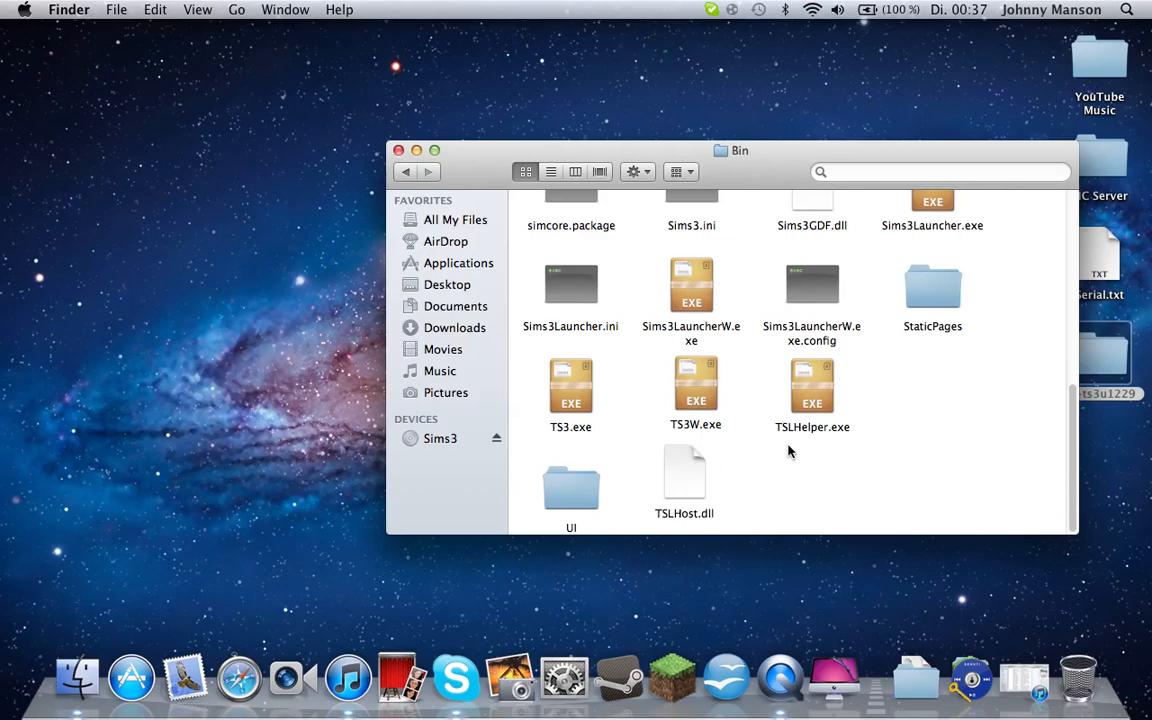
click(696, 388)
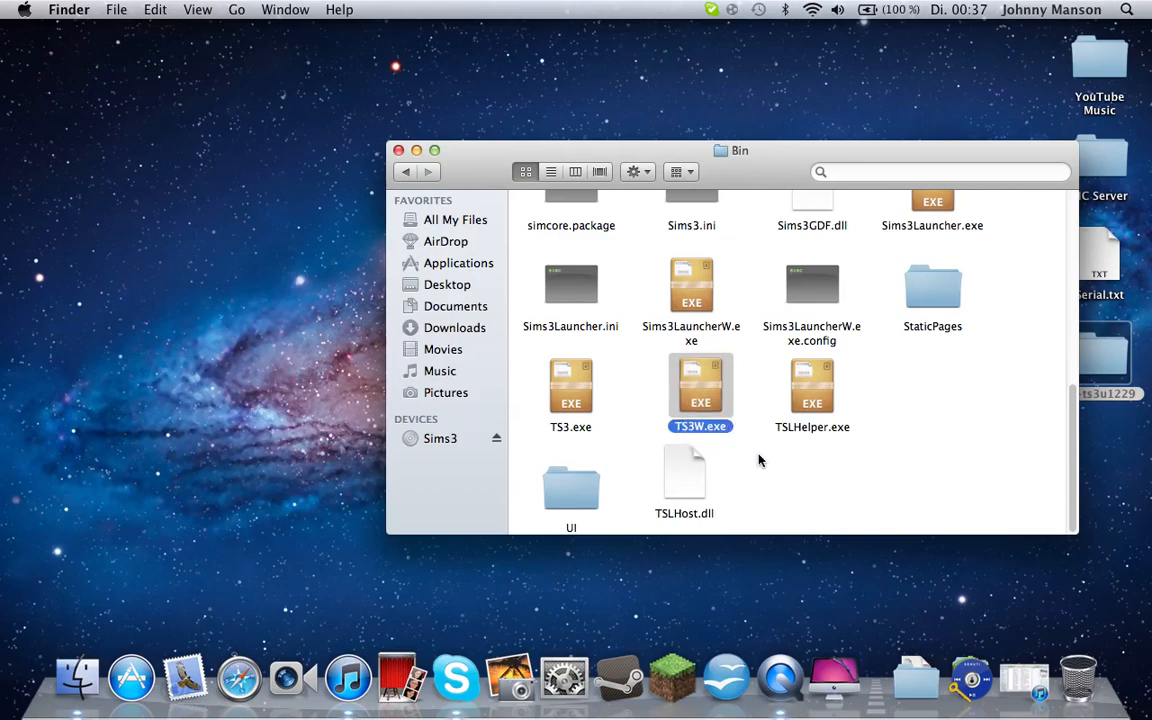
click(684, 476)
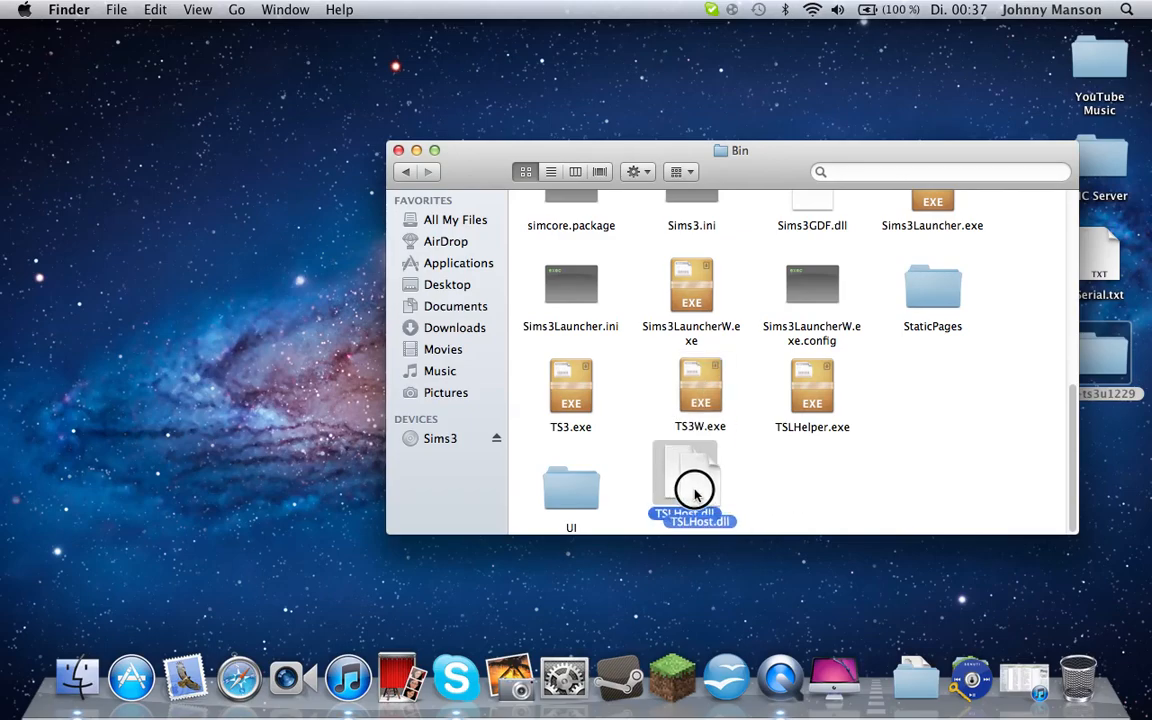
drag(740, 150, 684, 244)
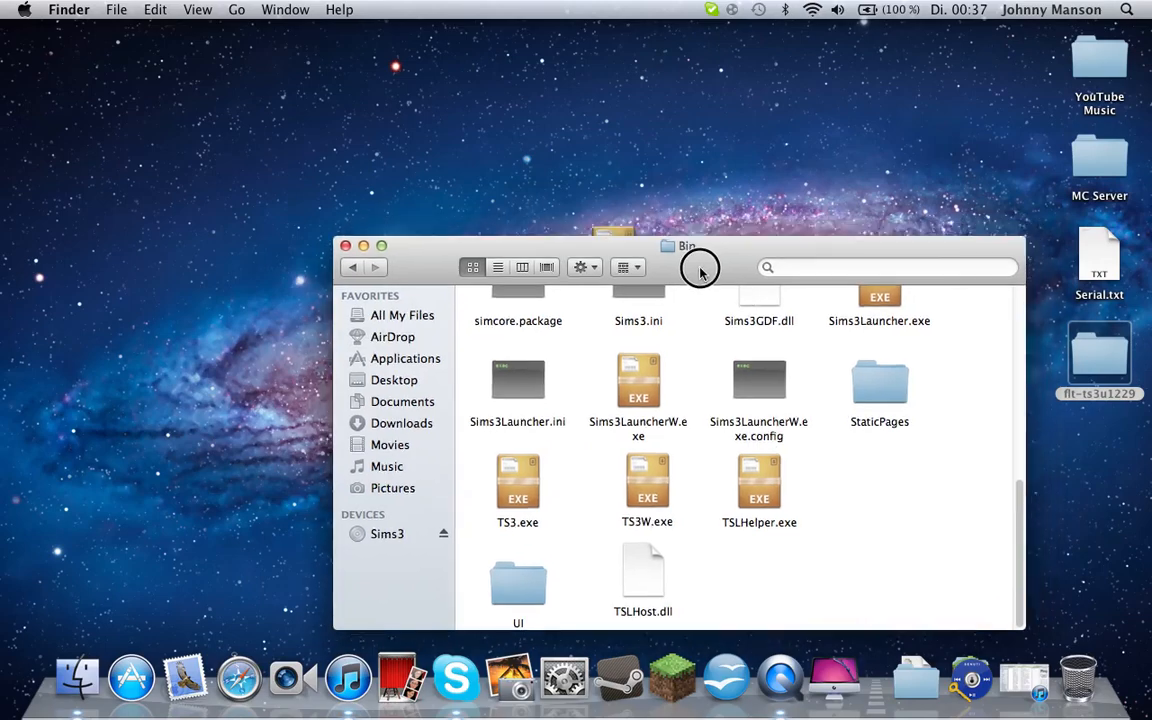
drag(686, 246, 604, 88)
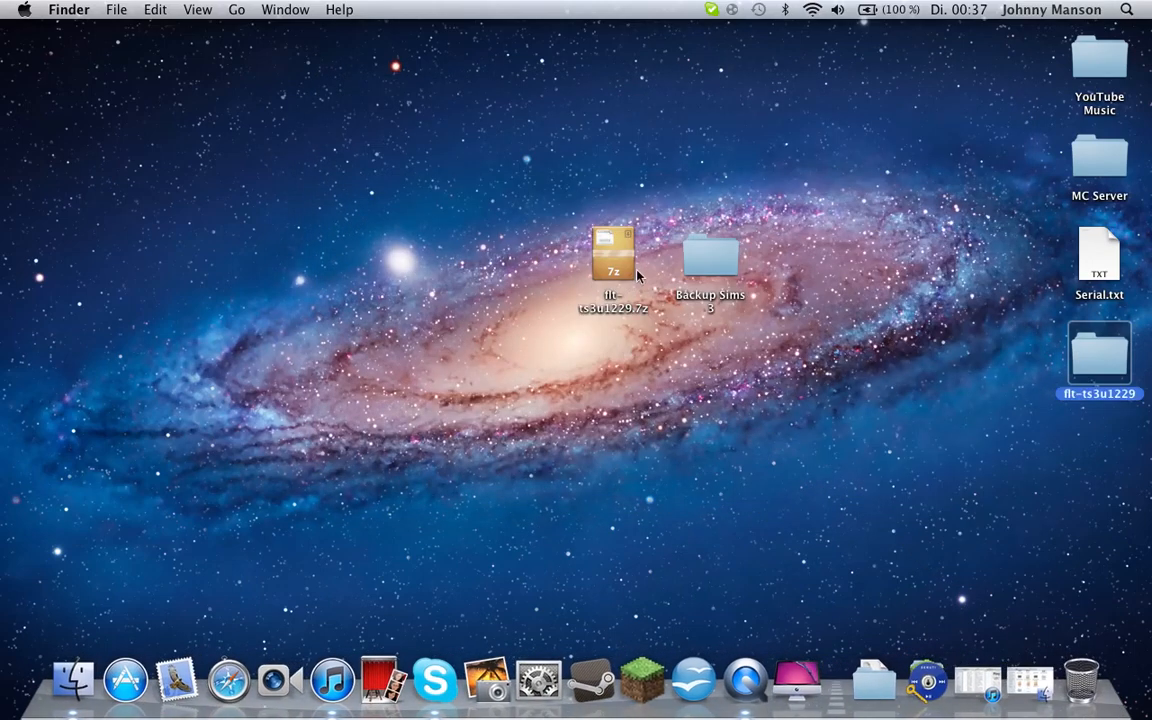
- Re-extract the .7z archive, reopen the flt-ts3u1229 folder and close it again
double_click(710, 258)
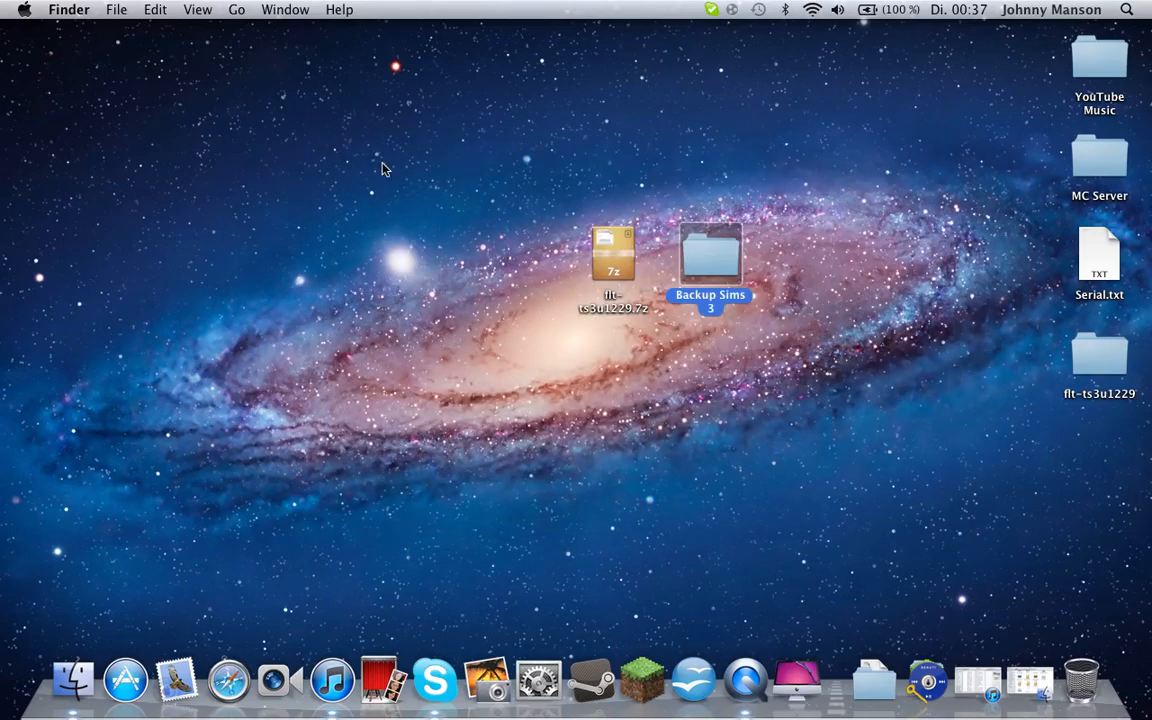
drag(1100, 360, 824, 260)
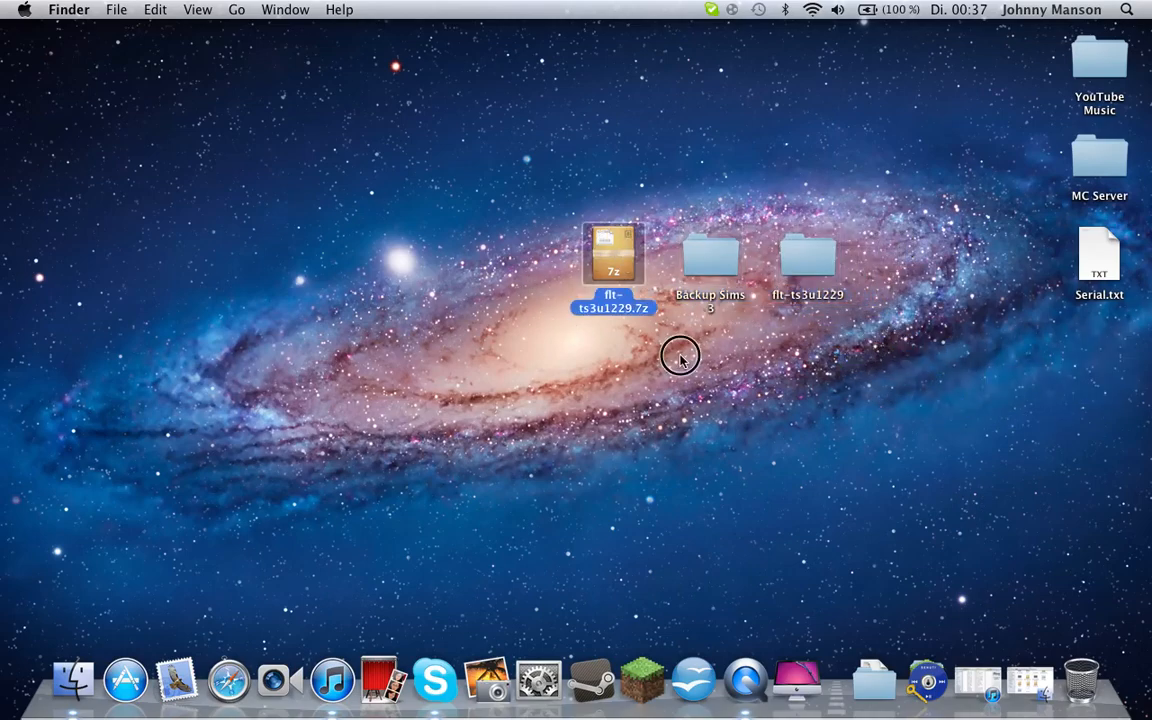
double_click(808, 256)
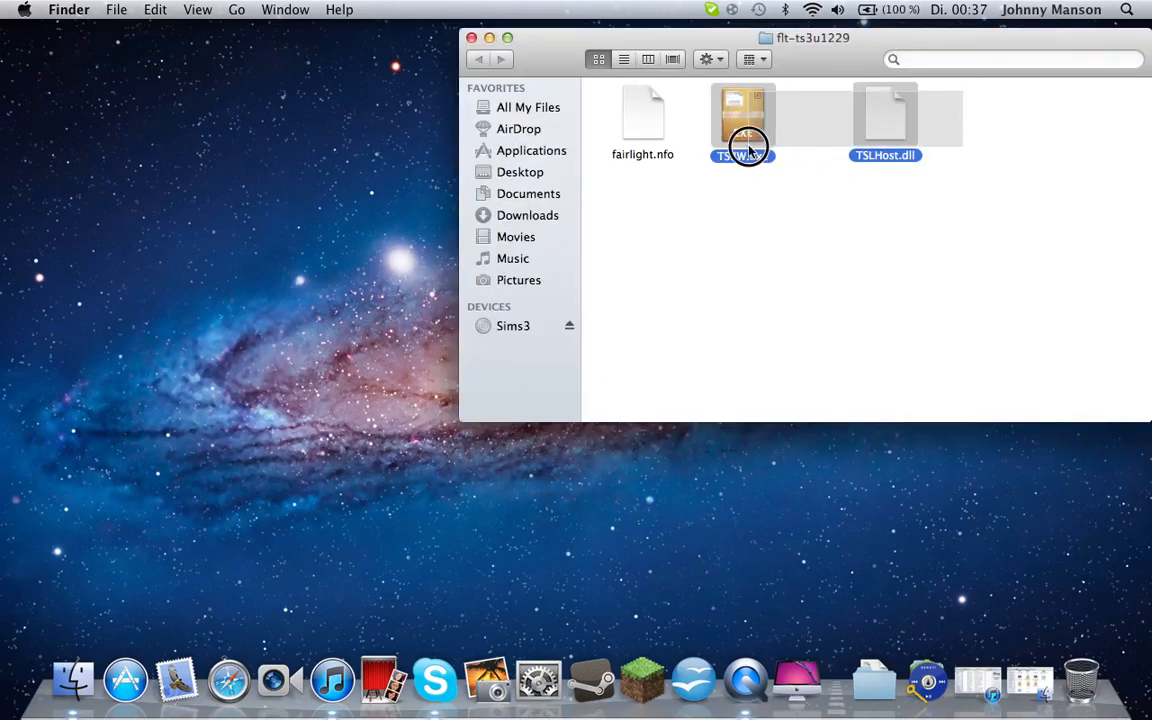
click(472, 38)
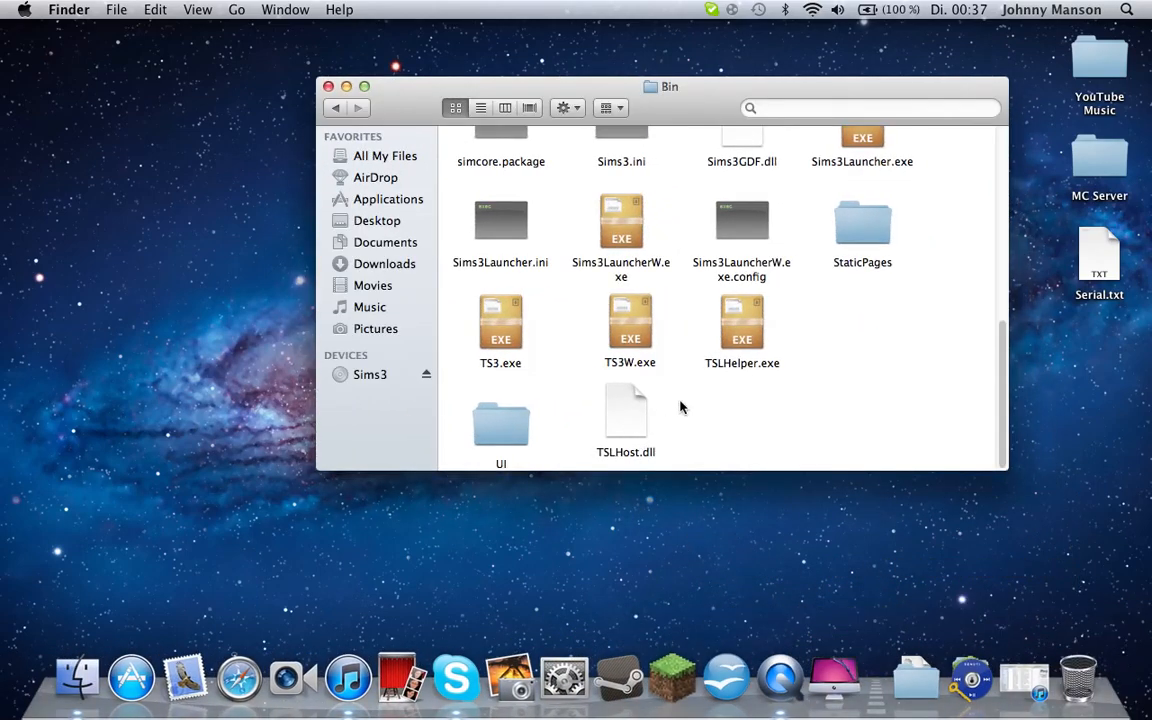
mouse_move(676, 390)
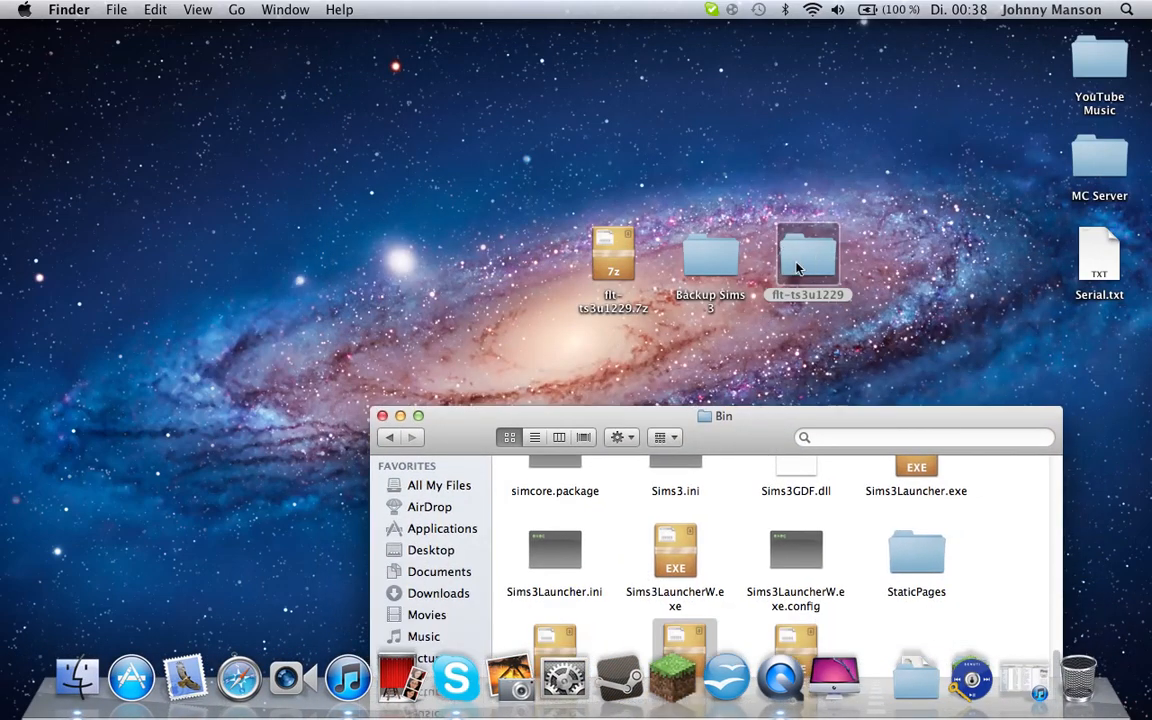
- Bring the Bin window into view and scroll to confirm TS3W.exe and TSLHost.dll are listed
double_click(808, 258)
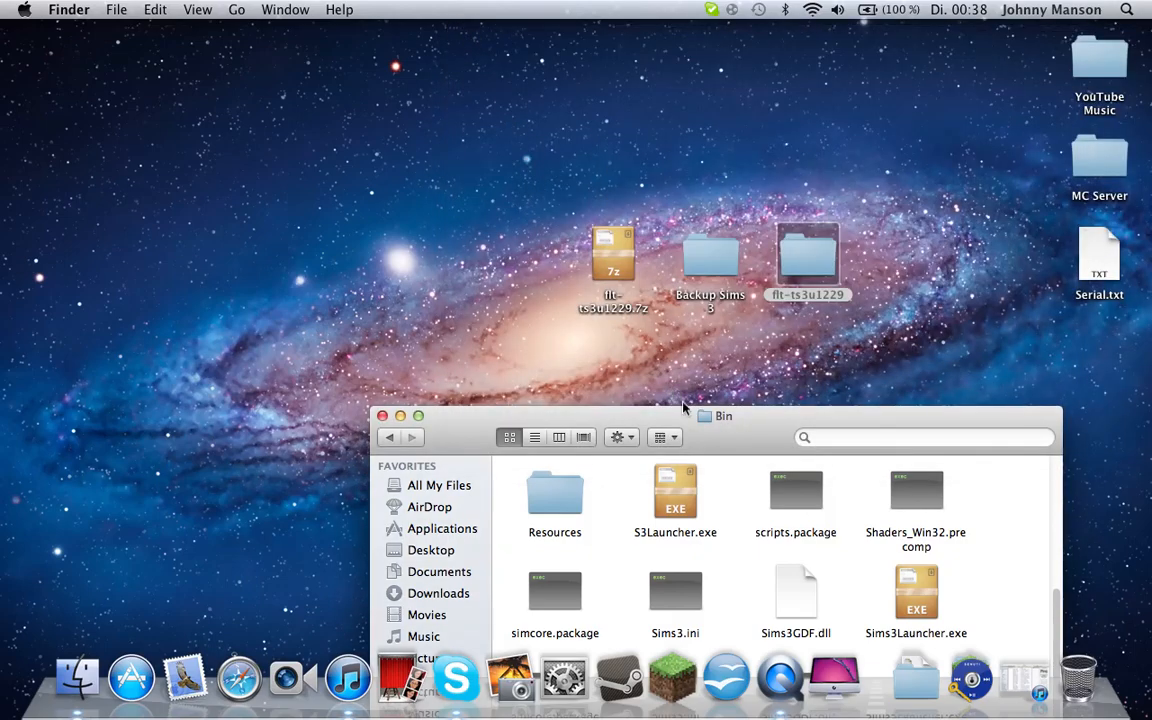
drag(684, 414, 740, 168)
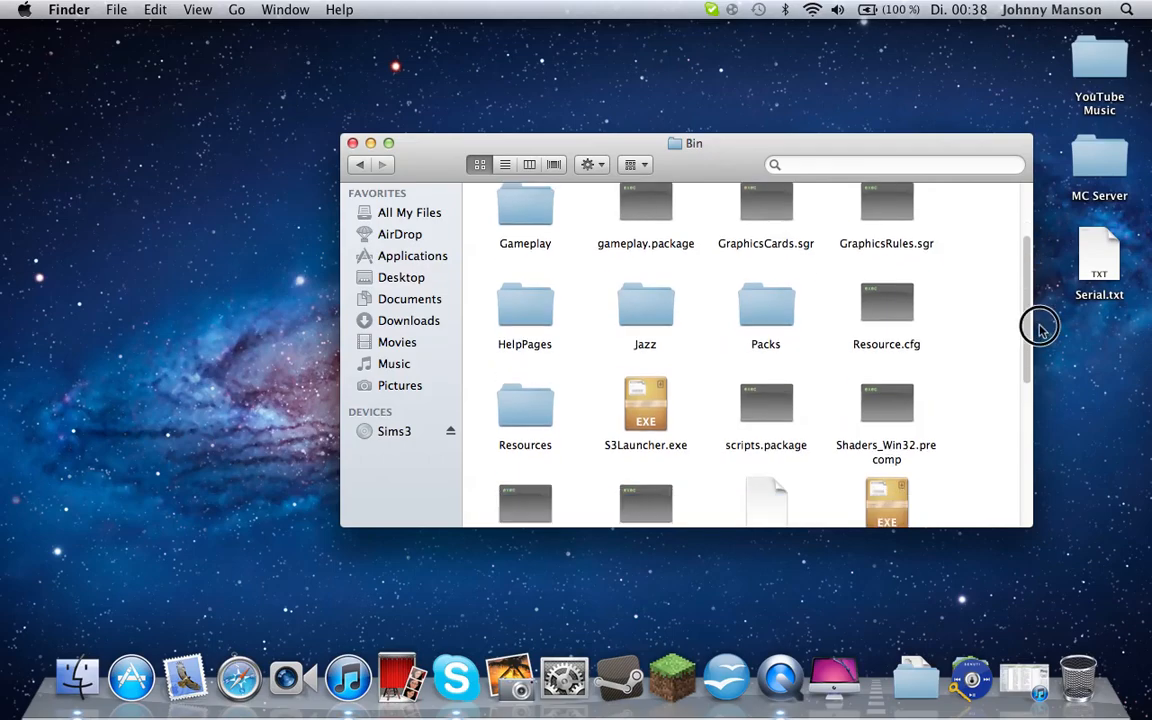
scroll(down, 3)
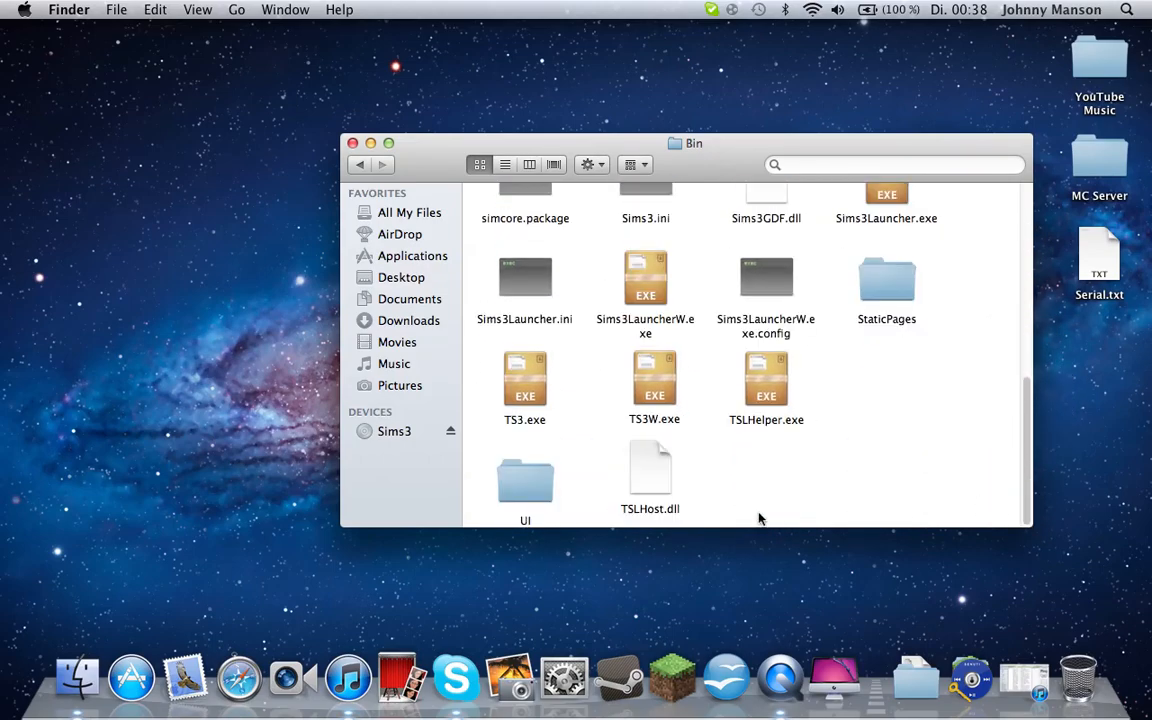
mouse_move(888, 386)
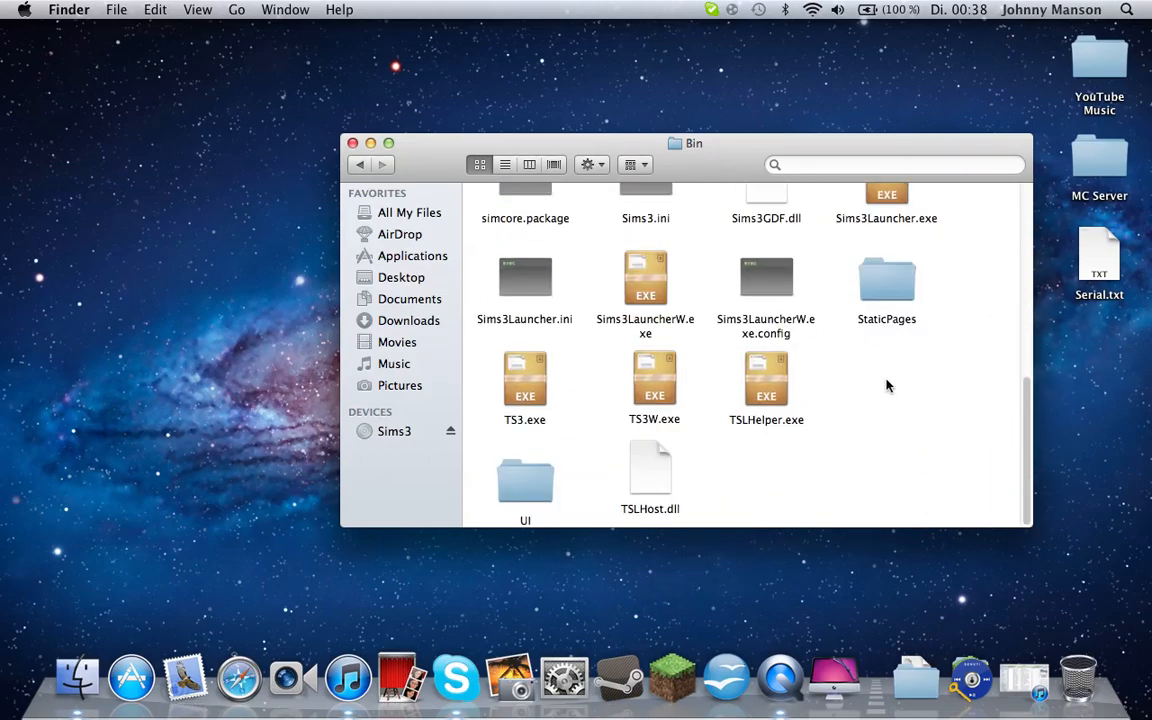
mouse_move(716, 494)
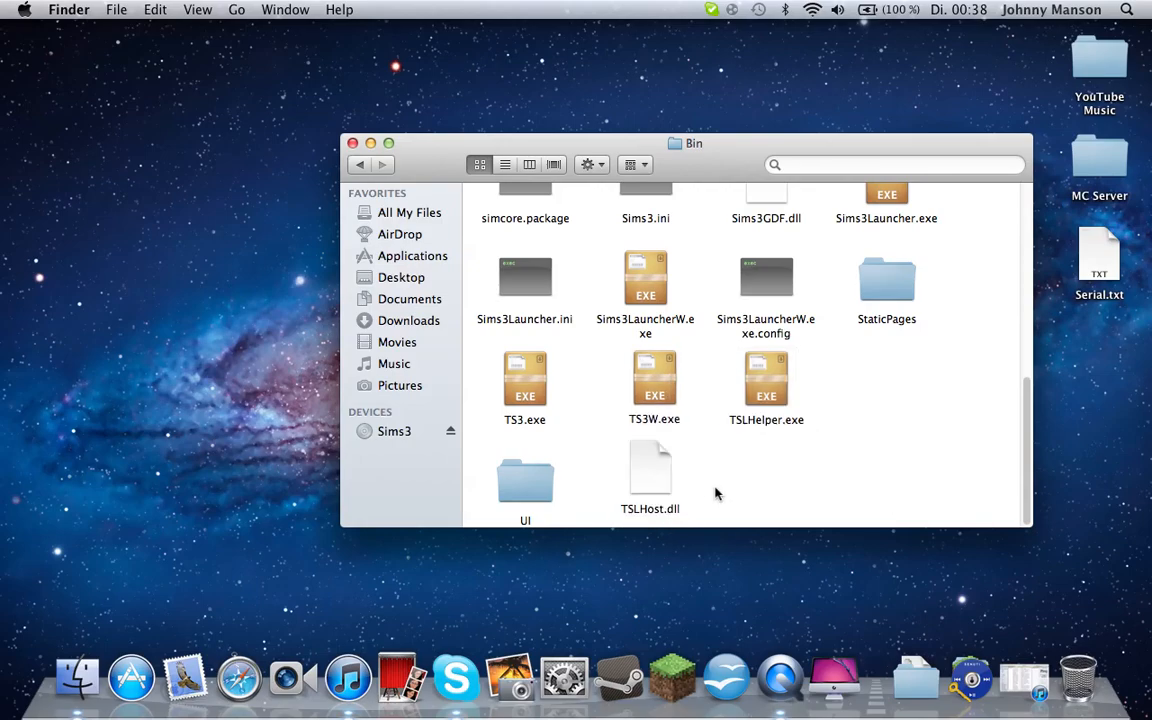
drag(684, 142, 670, 92)
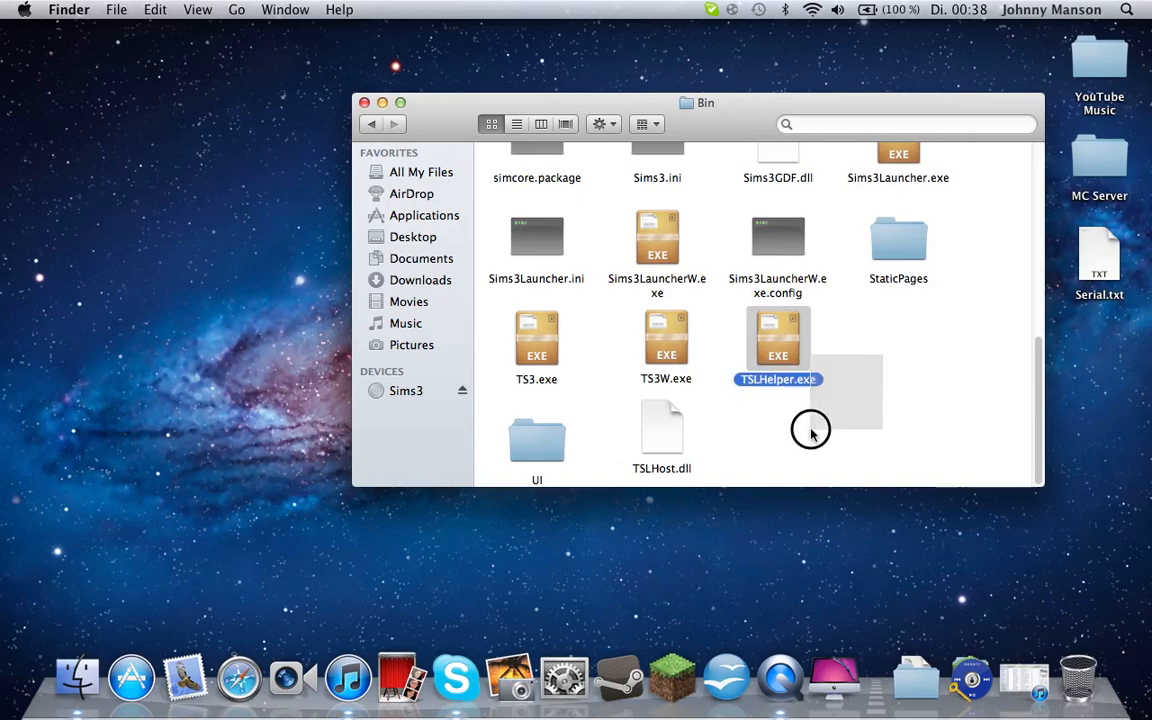
click(810, 430)
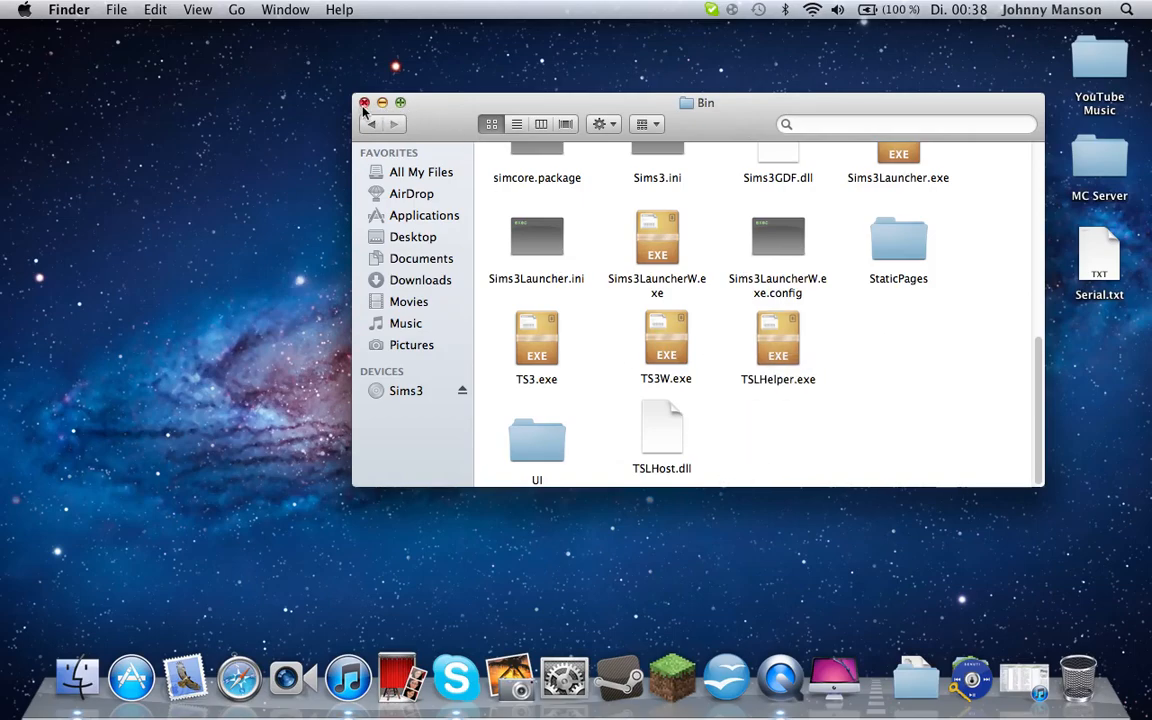
mouse_move(336, 114)
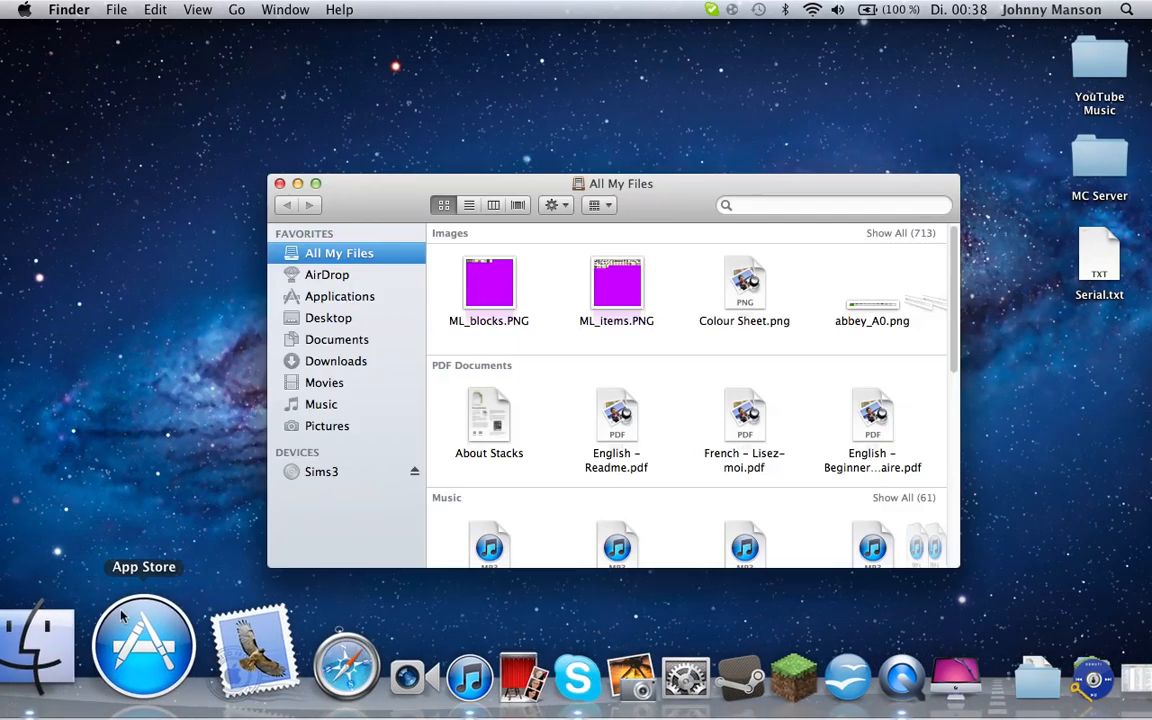
- View the Sims3 disc contents from the Devices sidebar and reposition its window
click(320, 472)
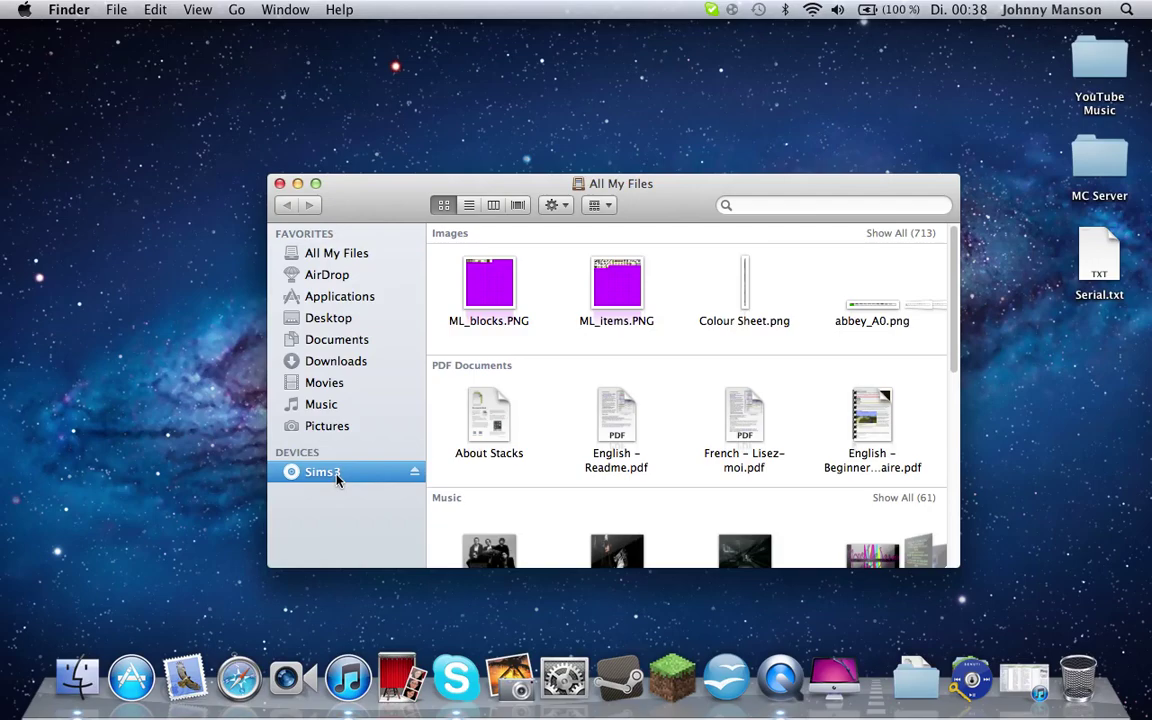
click(322, 472)
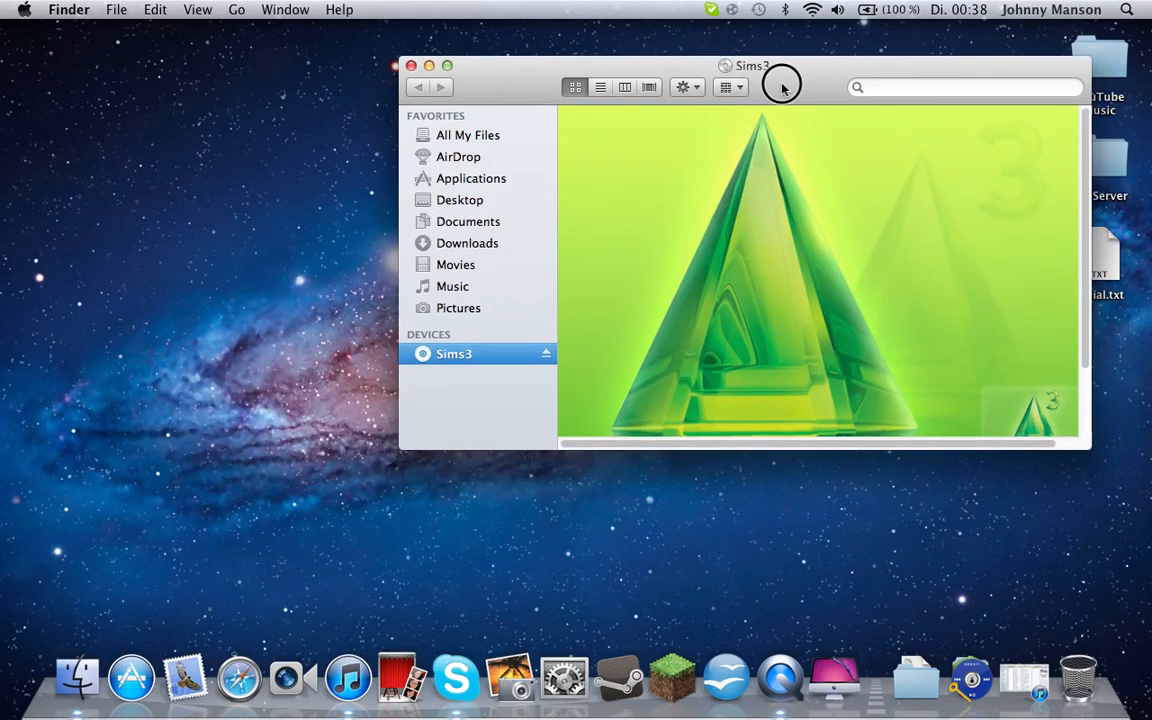
drag(784, 84, 736, 76)
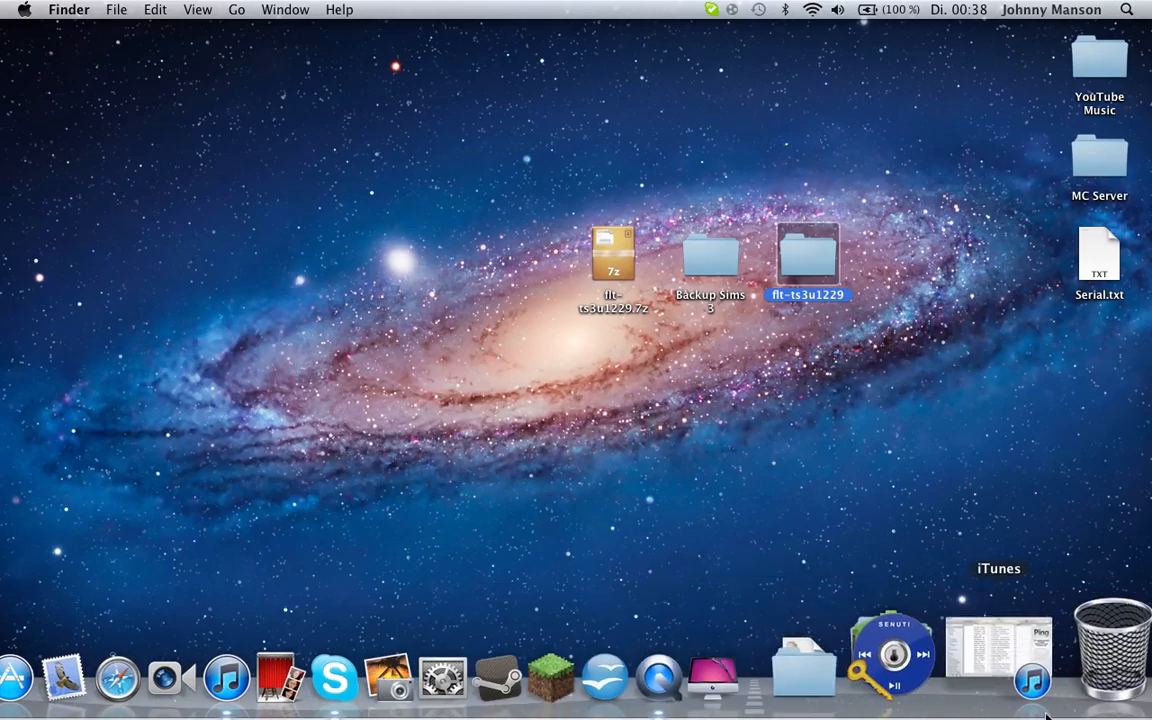
mouse_move(830, 576)
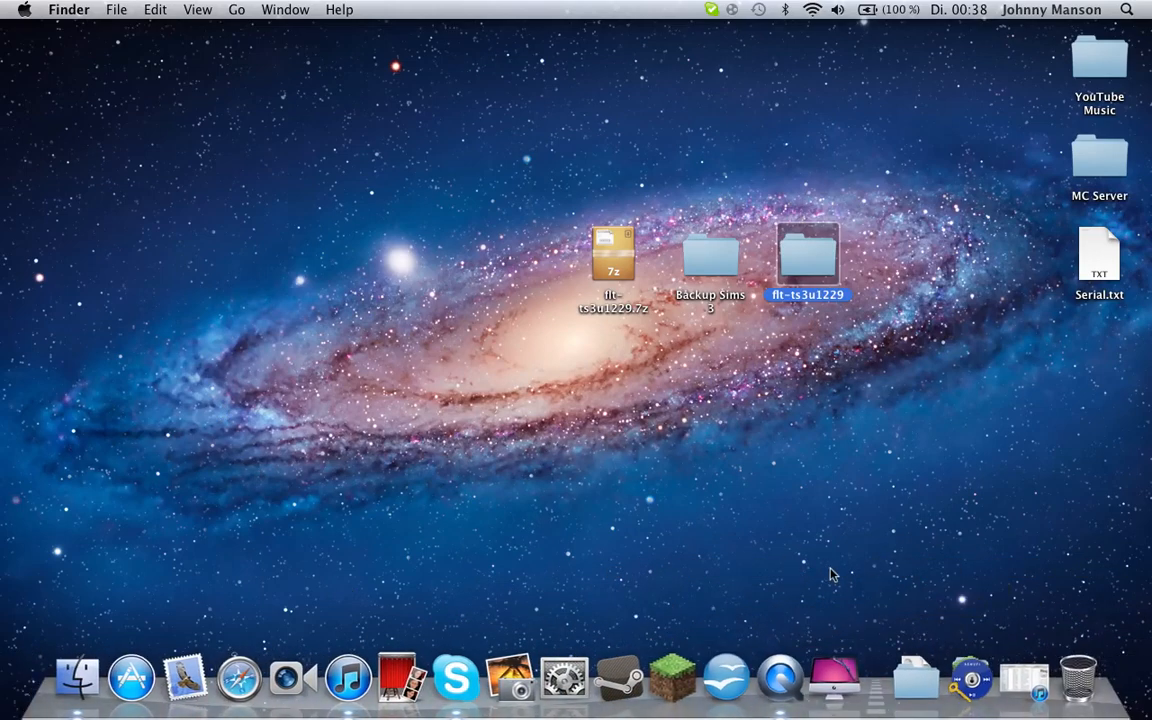
- Launch The Sims 3 from the Dock and cancel the Update Available prompt
click(1128, 8)
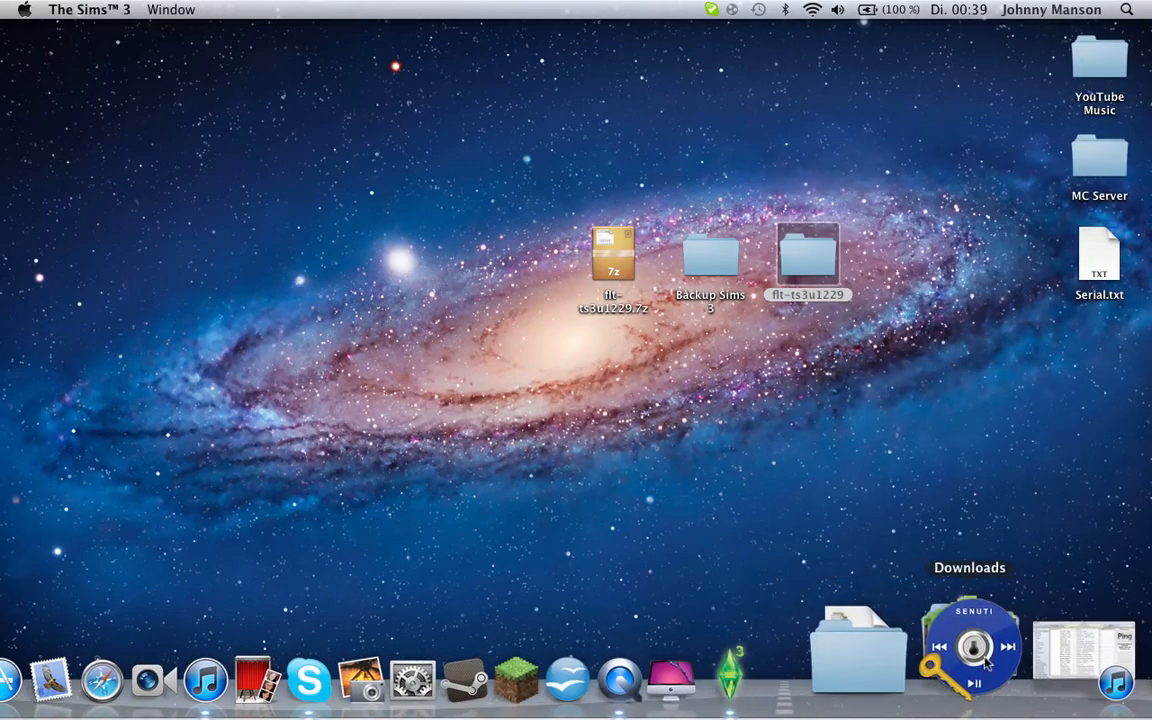
mouse_move(1036, 588)
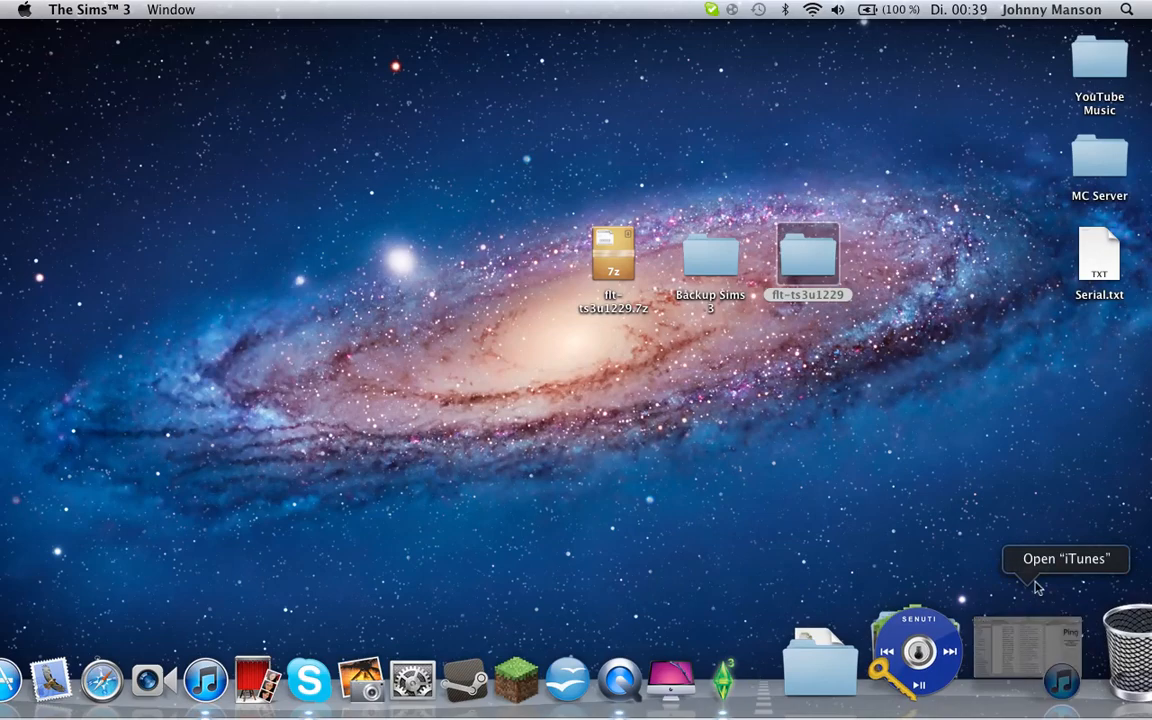
click(808, 260)
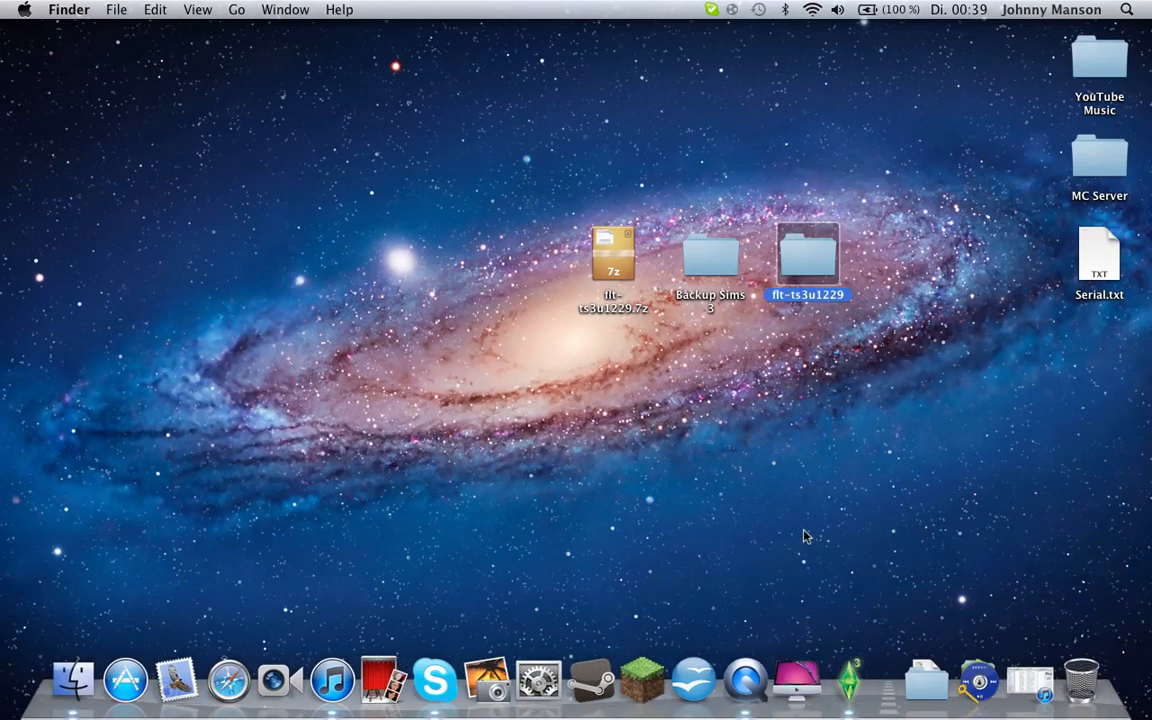
click(212, 240)
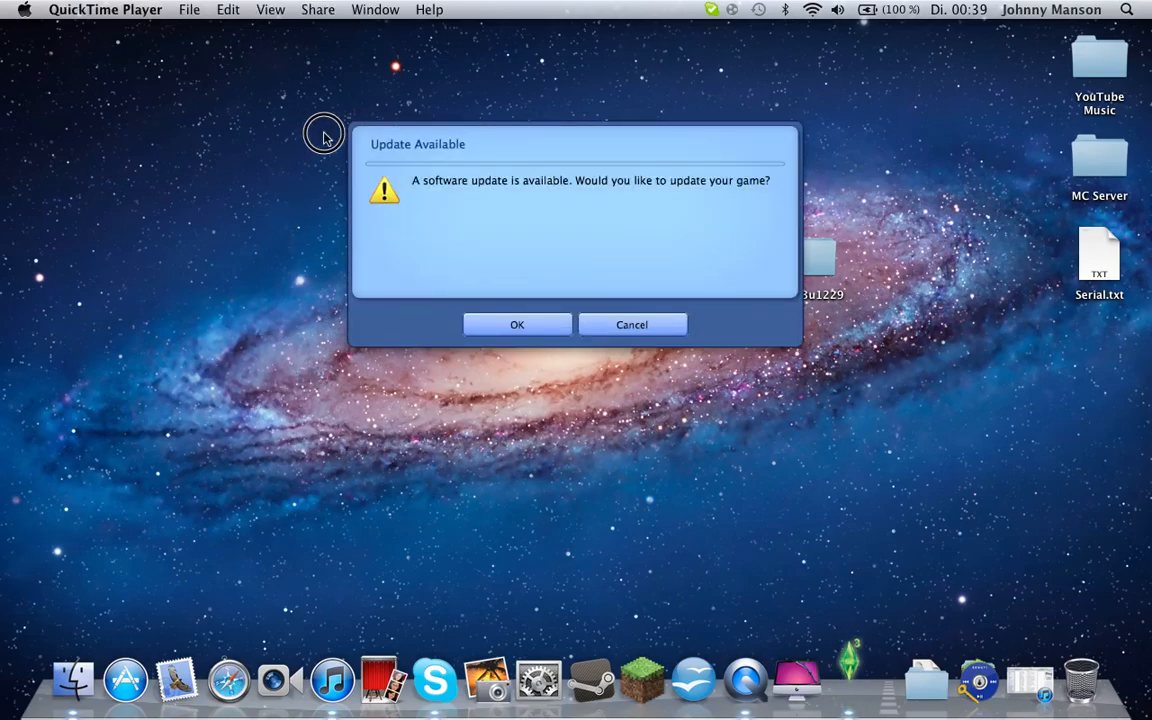
mouse_move(630, 262)
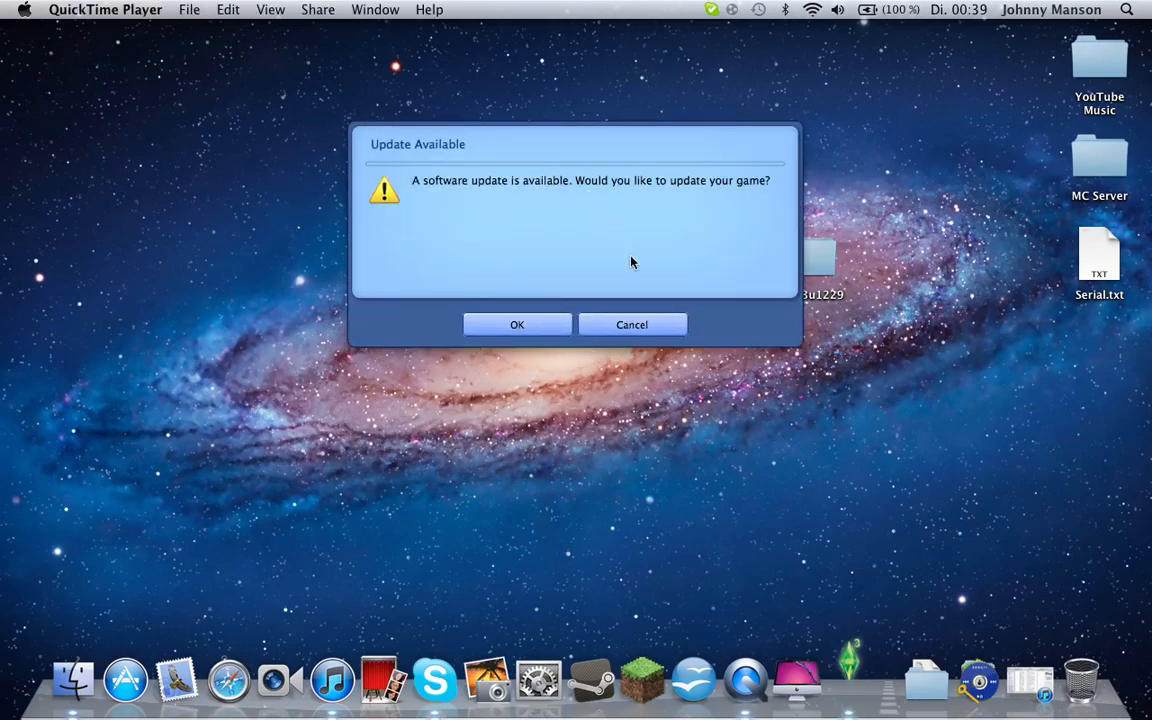
click(632, 324)
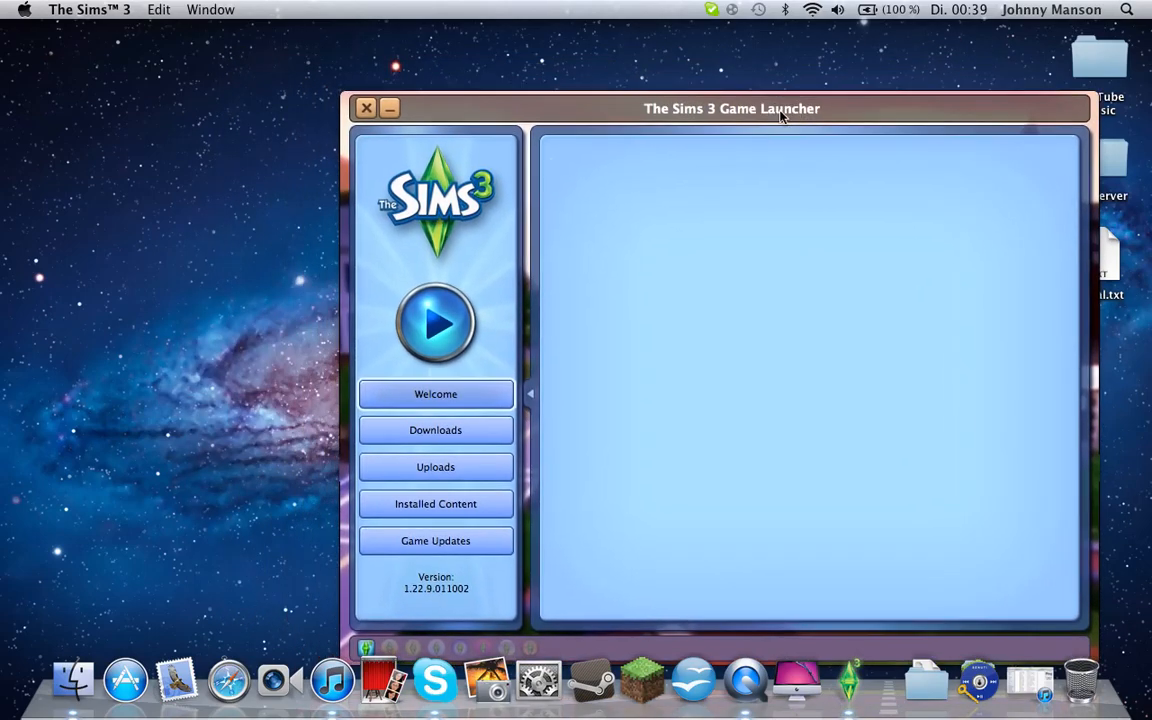
- Hit Play in the Sims 3 launcher so the game loads without the disc
click(364, 108)
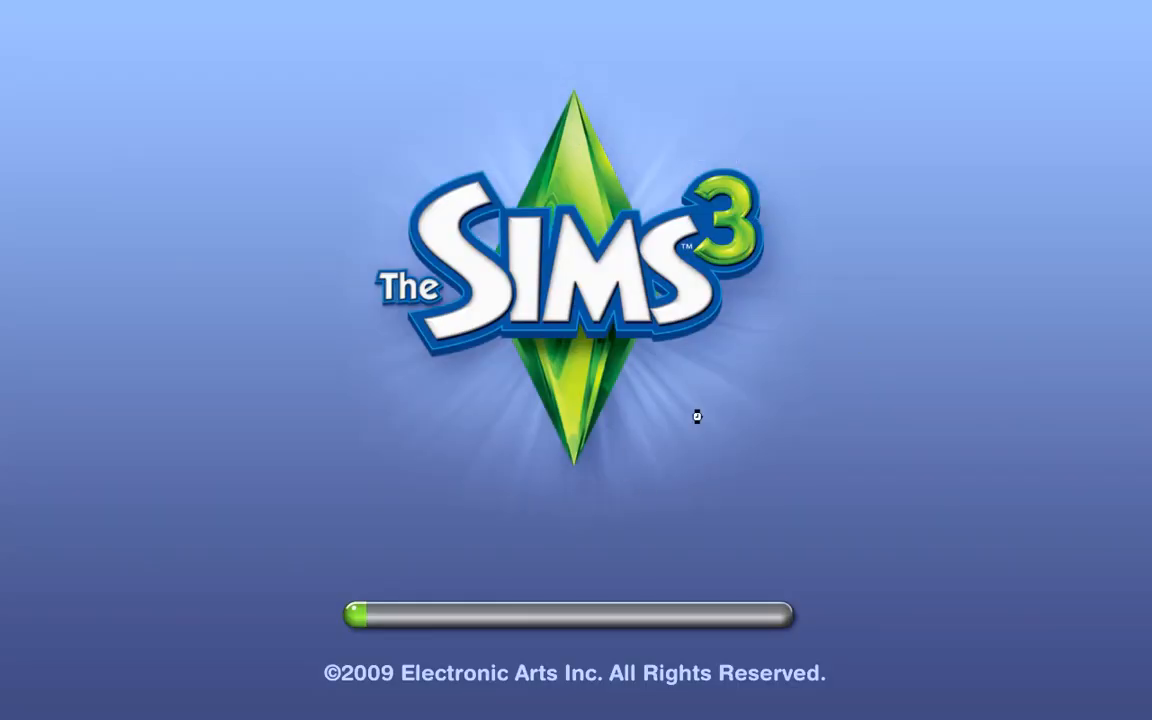
mouse_move(540, 480)
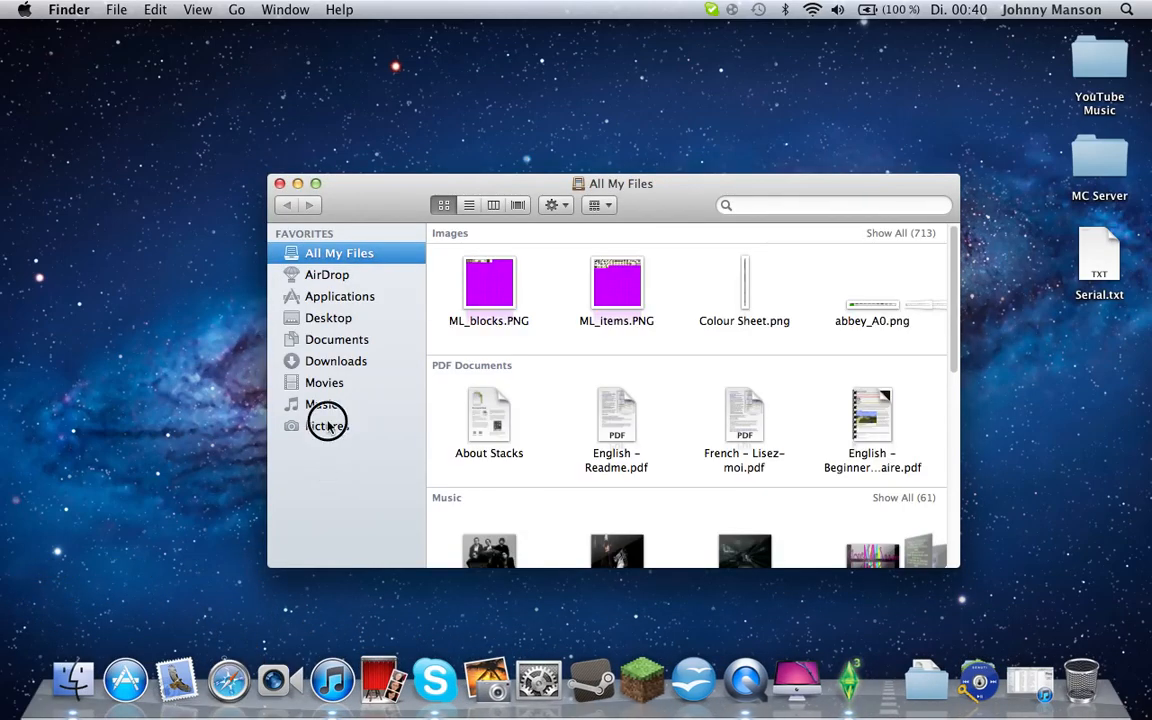
- Switch the Finder window to AirDrop, nudge it aside, and close it to leave the desktop
click(326, 424)
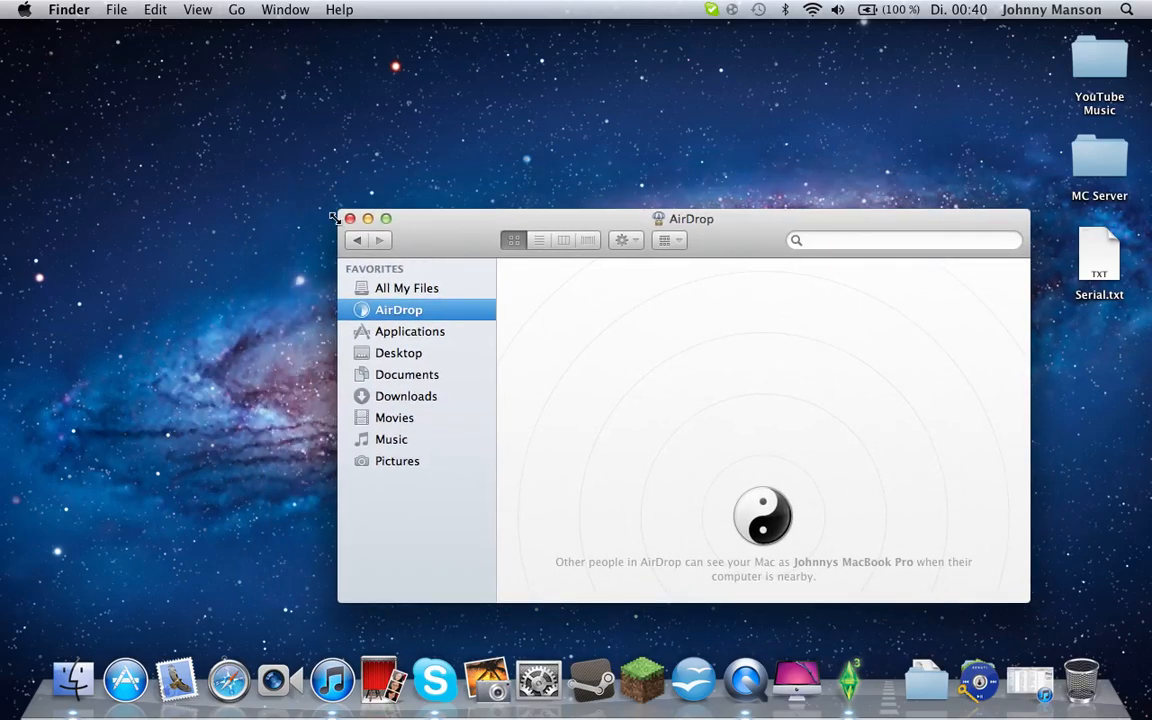
drag(690, 218, 696, 188)
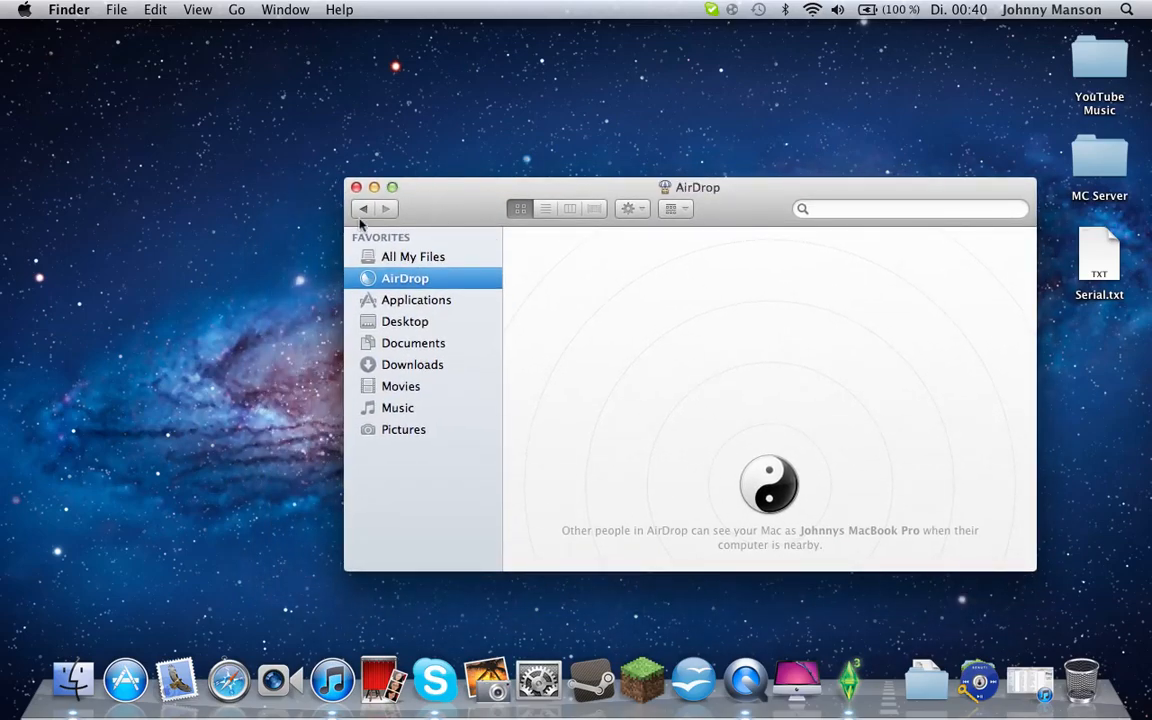
click(356, 188)
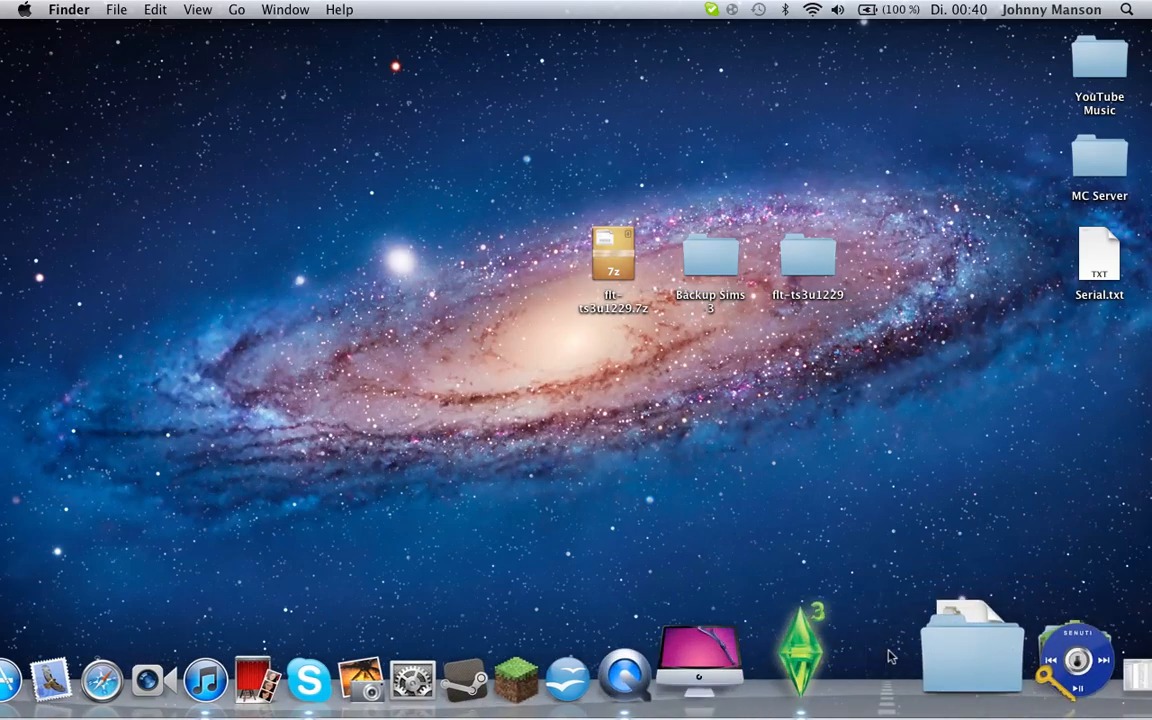
mouse_move(856, 382)
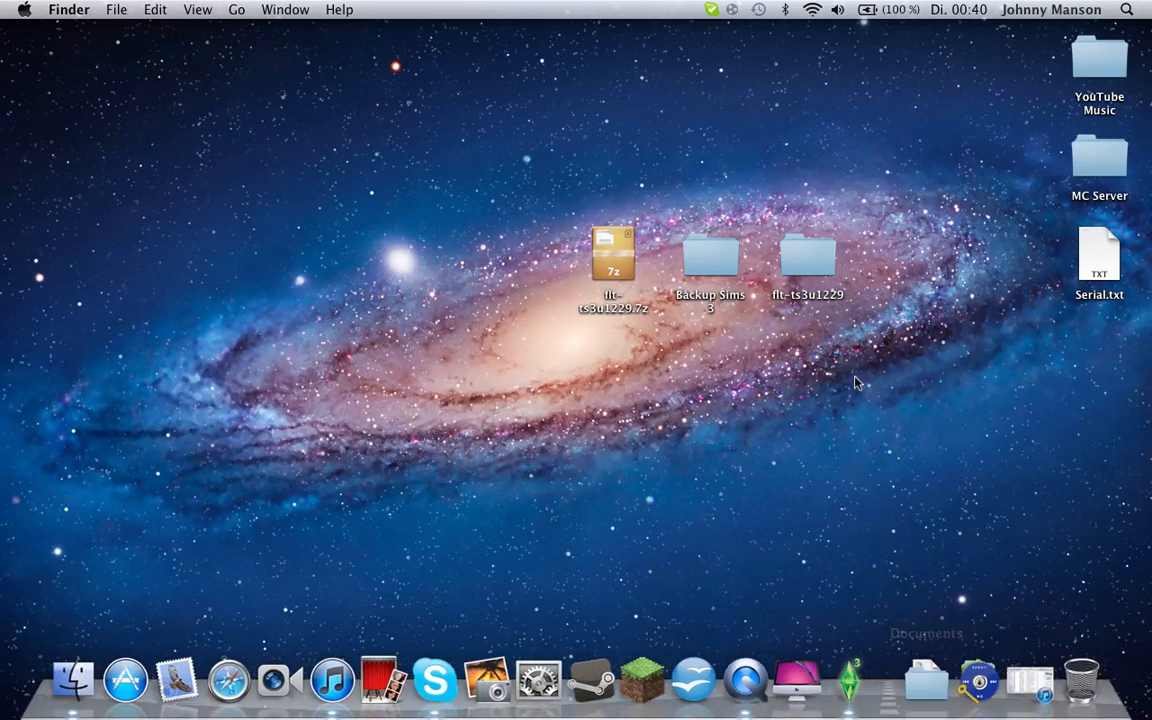